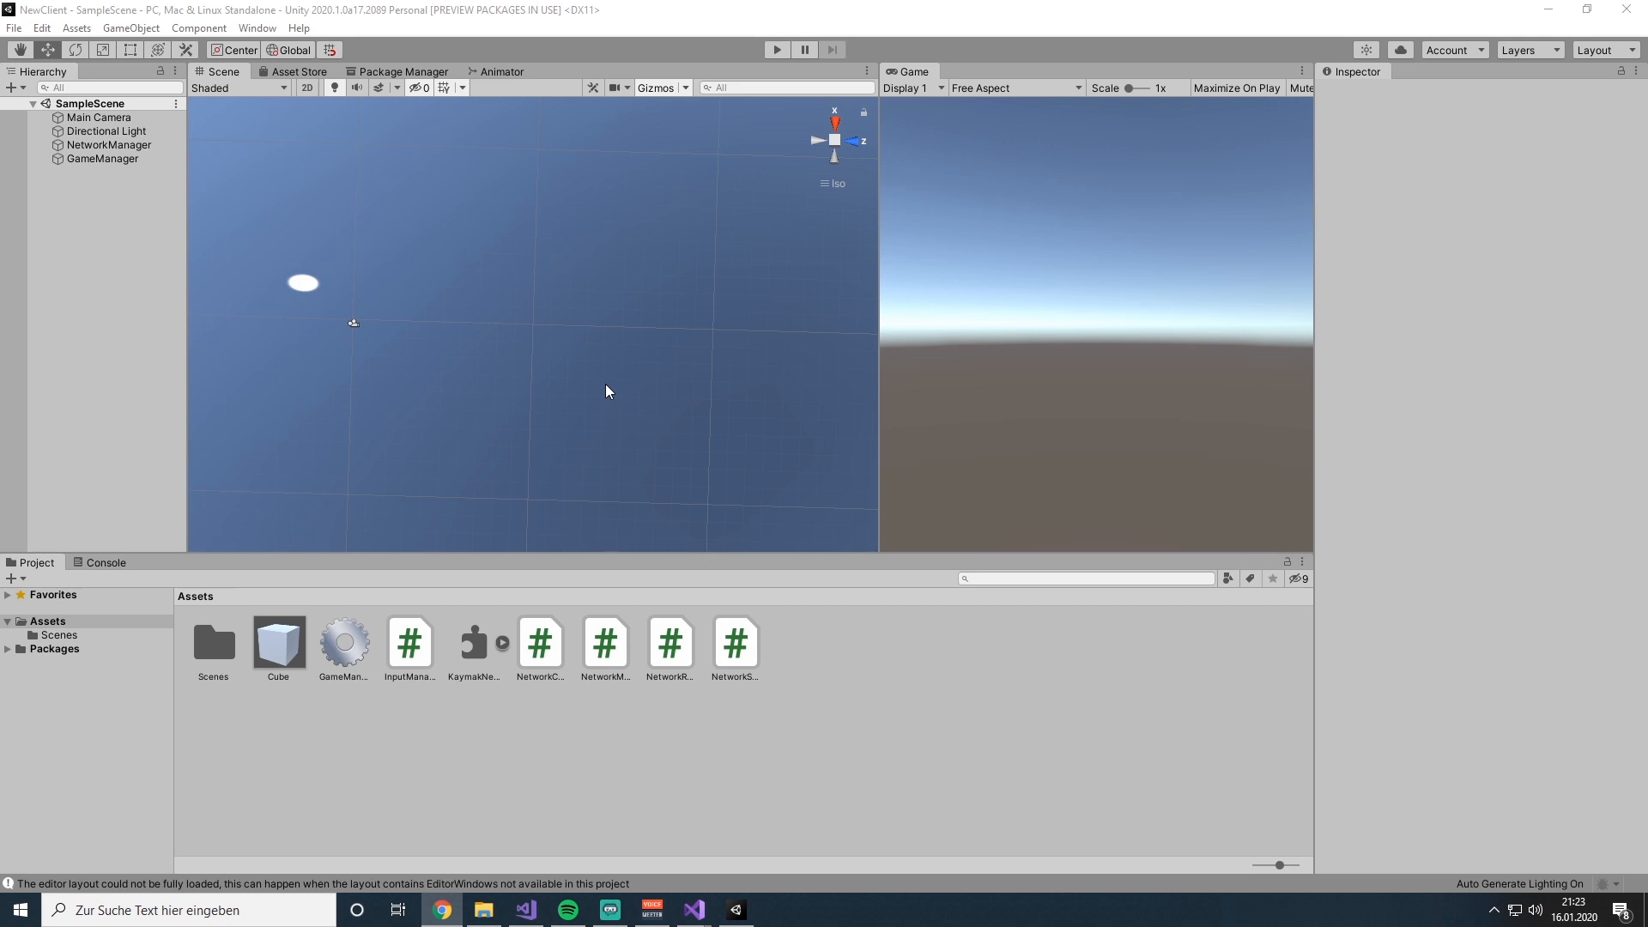
- Select Main Camera in the Hierarchy and start editing its Rotation Z field in the Inspector
click(100, 117)
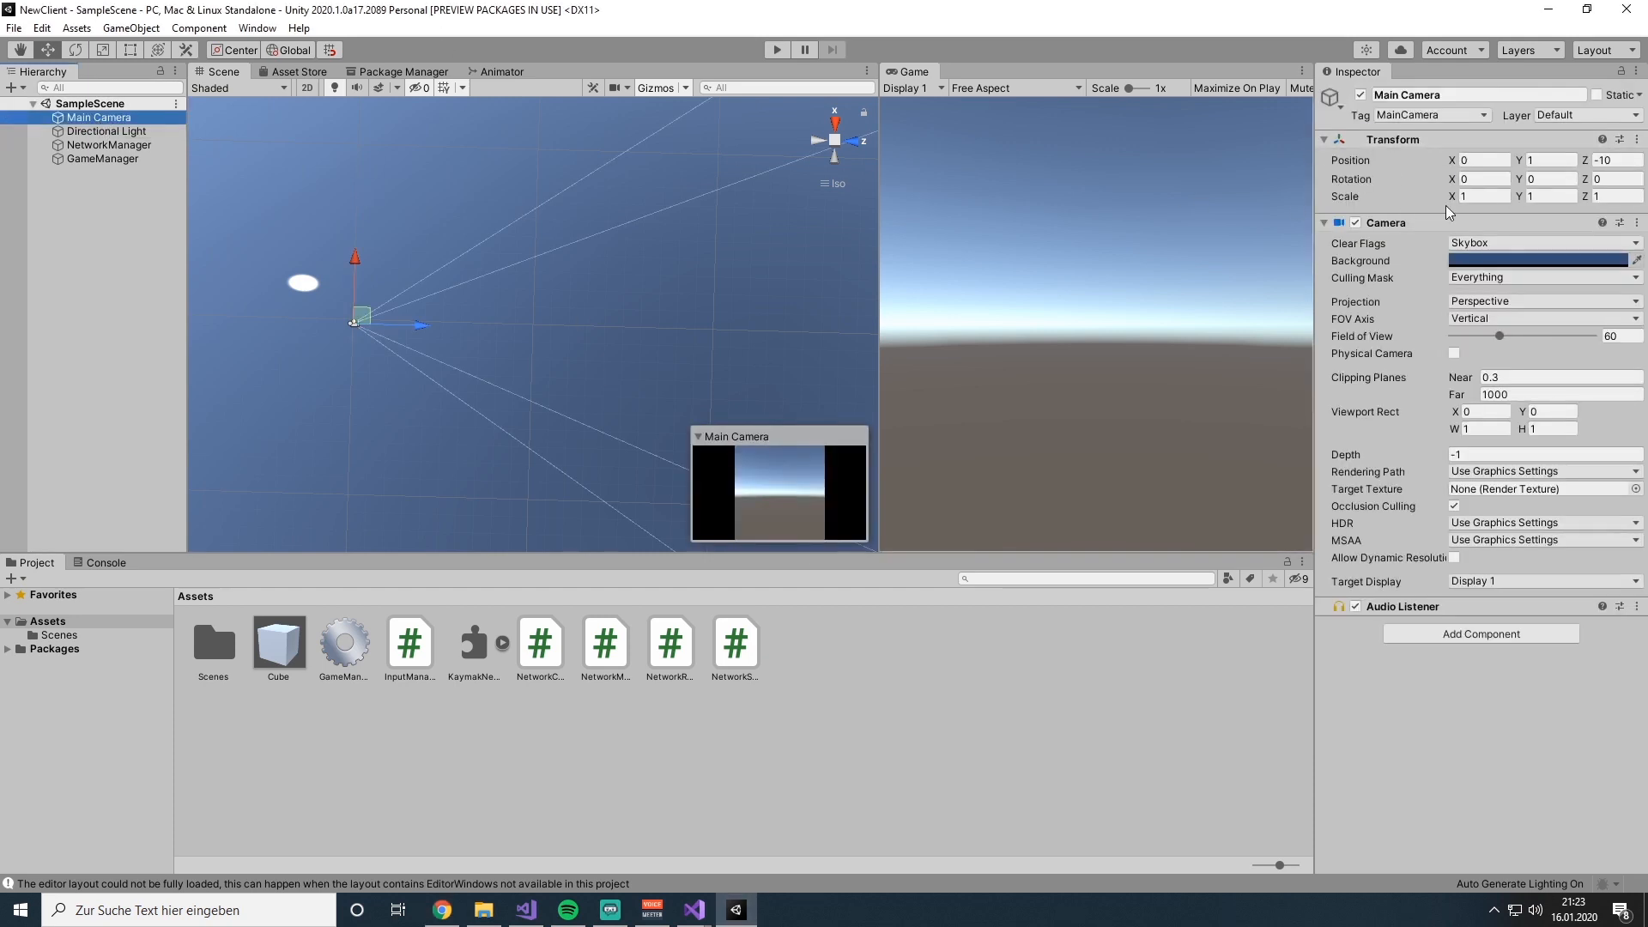
click(1603, 178)
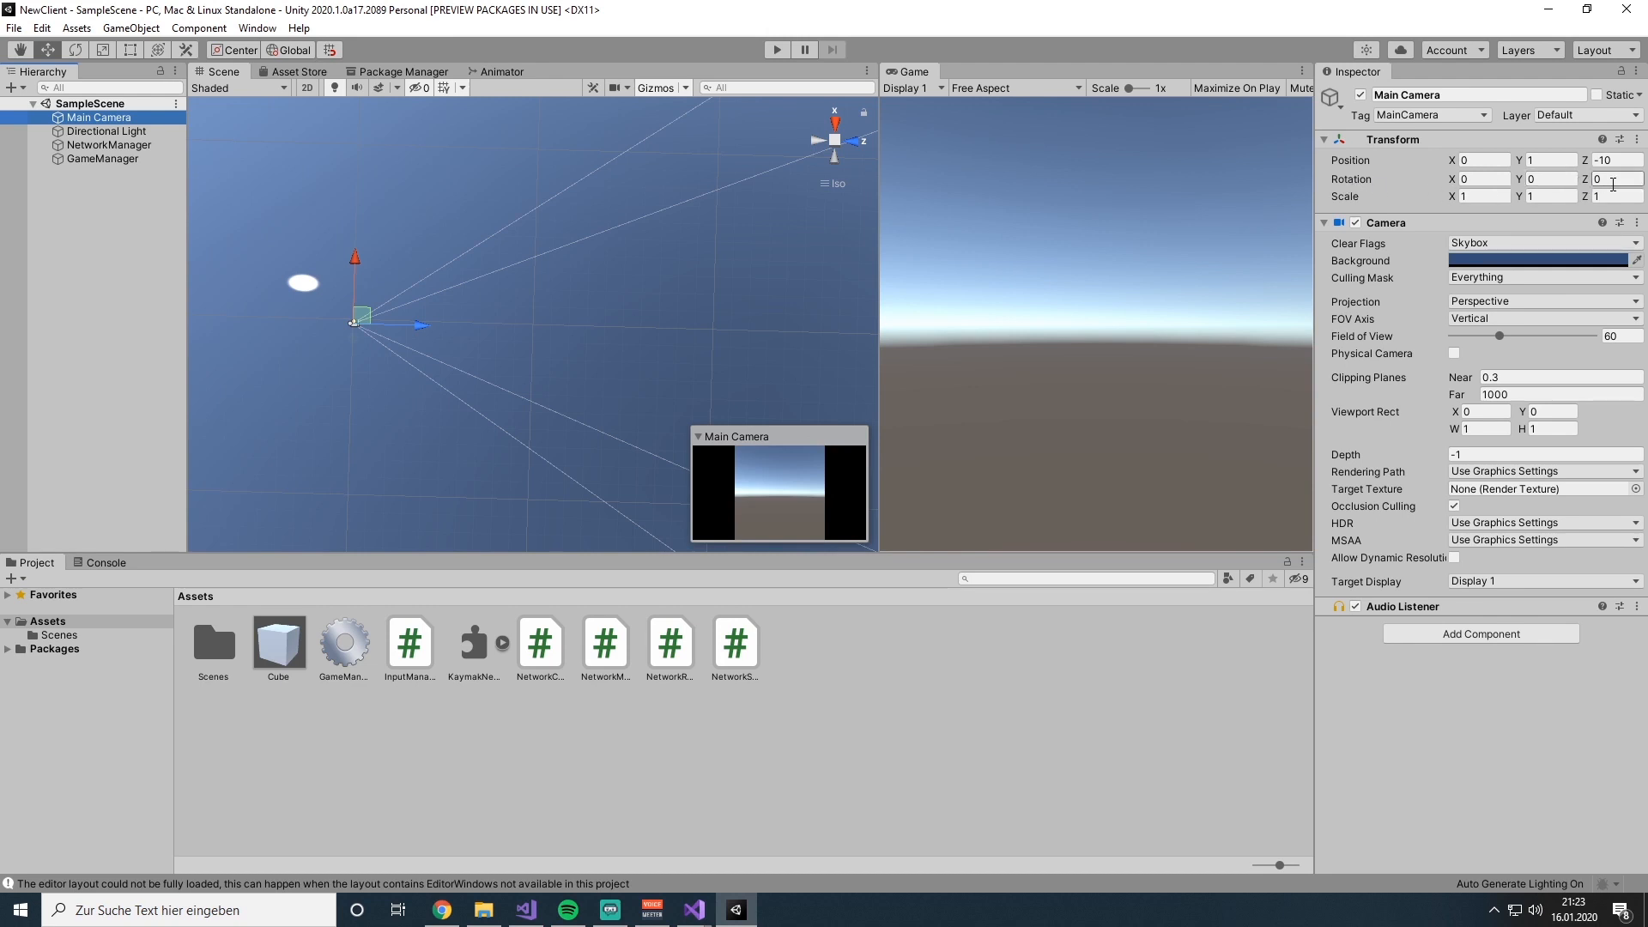
click(1614, 179)
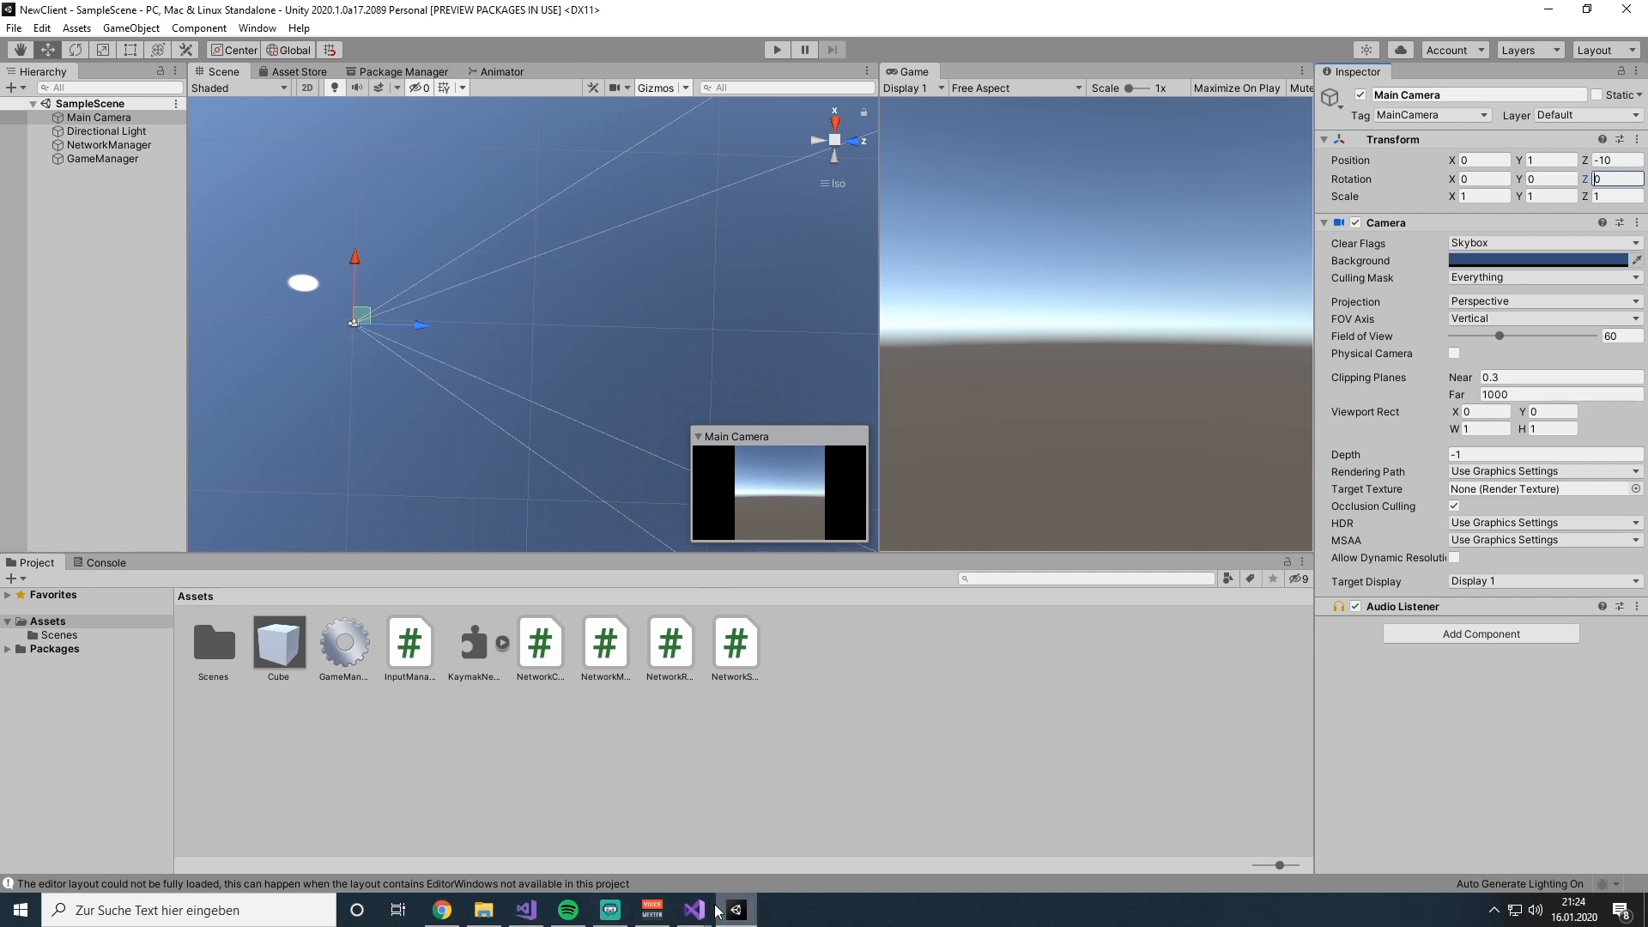
mouse_move(691, 910)
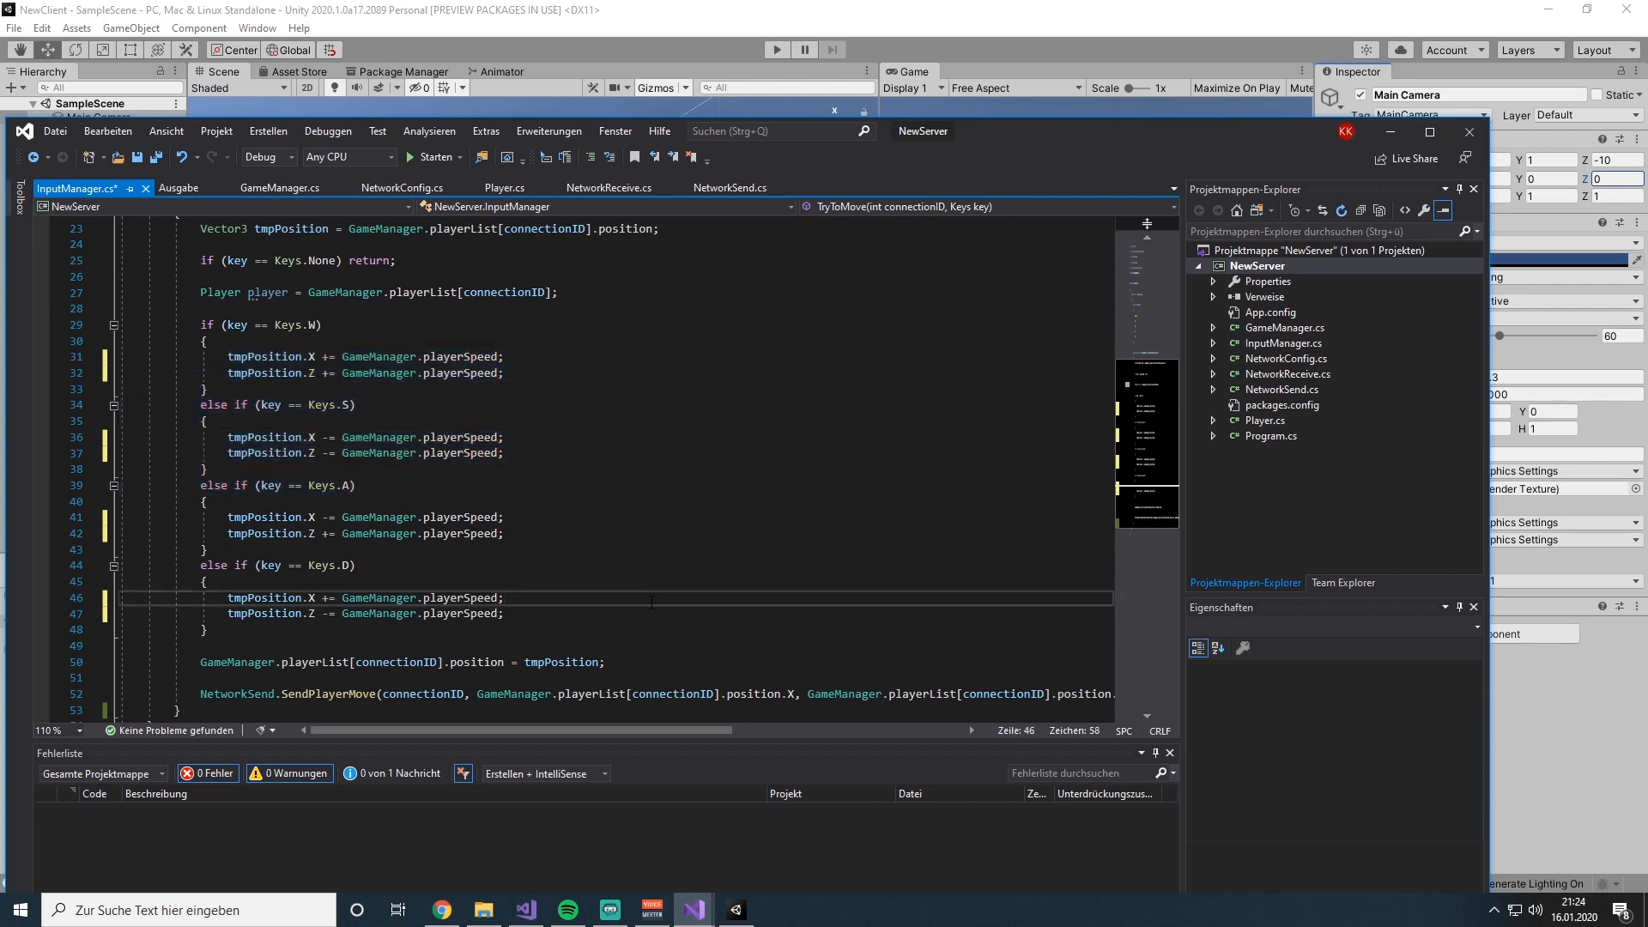
mouse_move(306, 613)
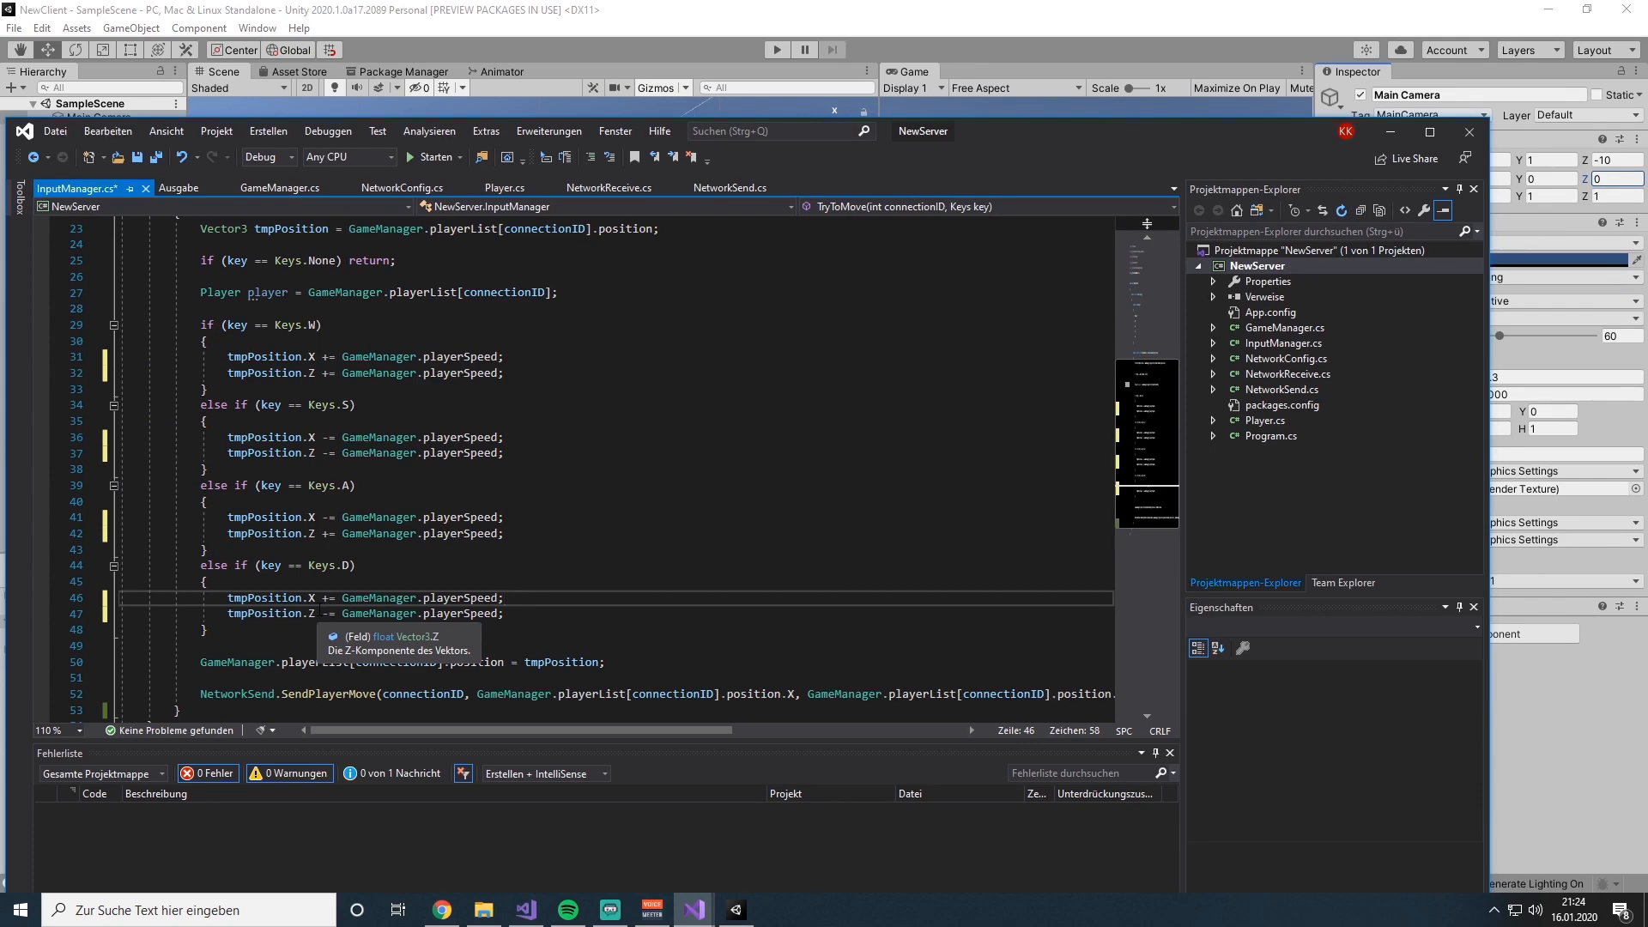
mouse_move(536, 62)
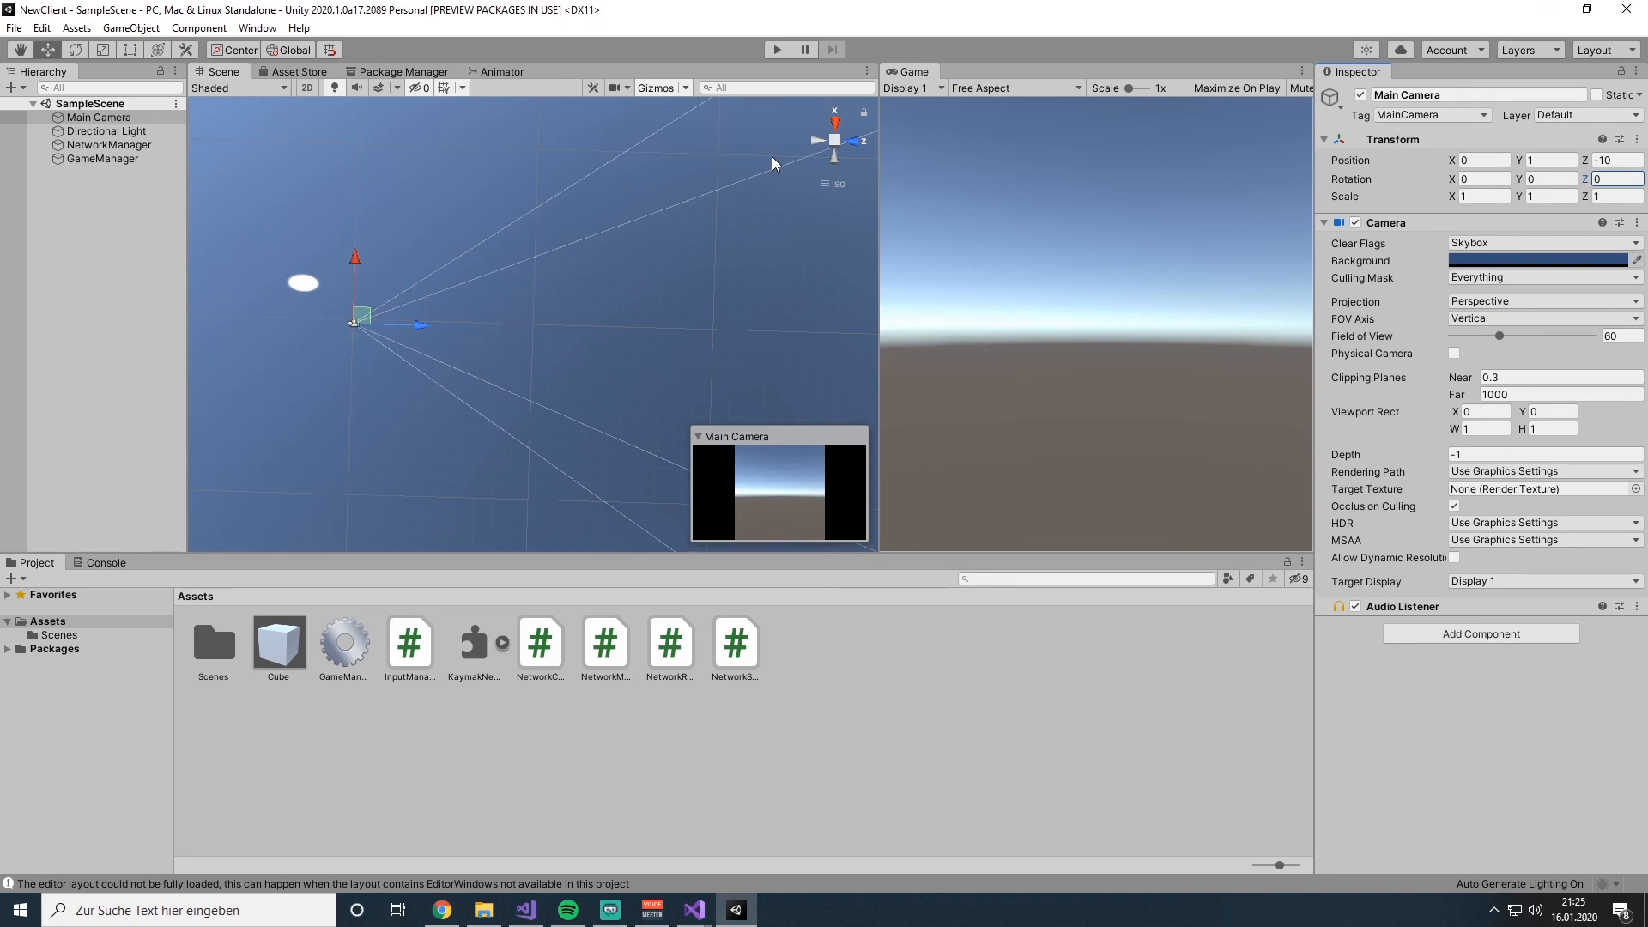
mouse_move(838, 120)
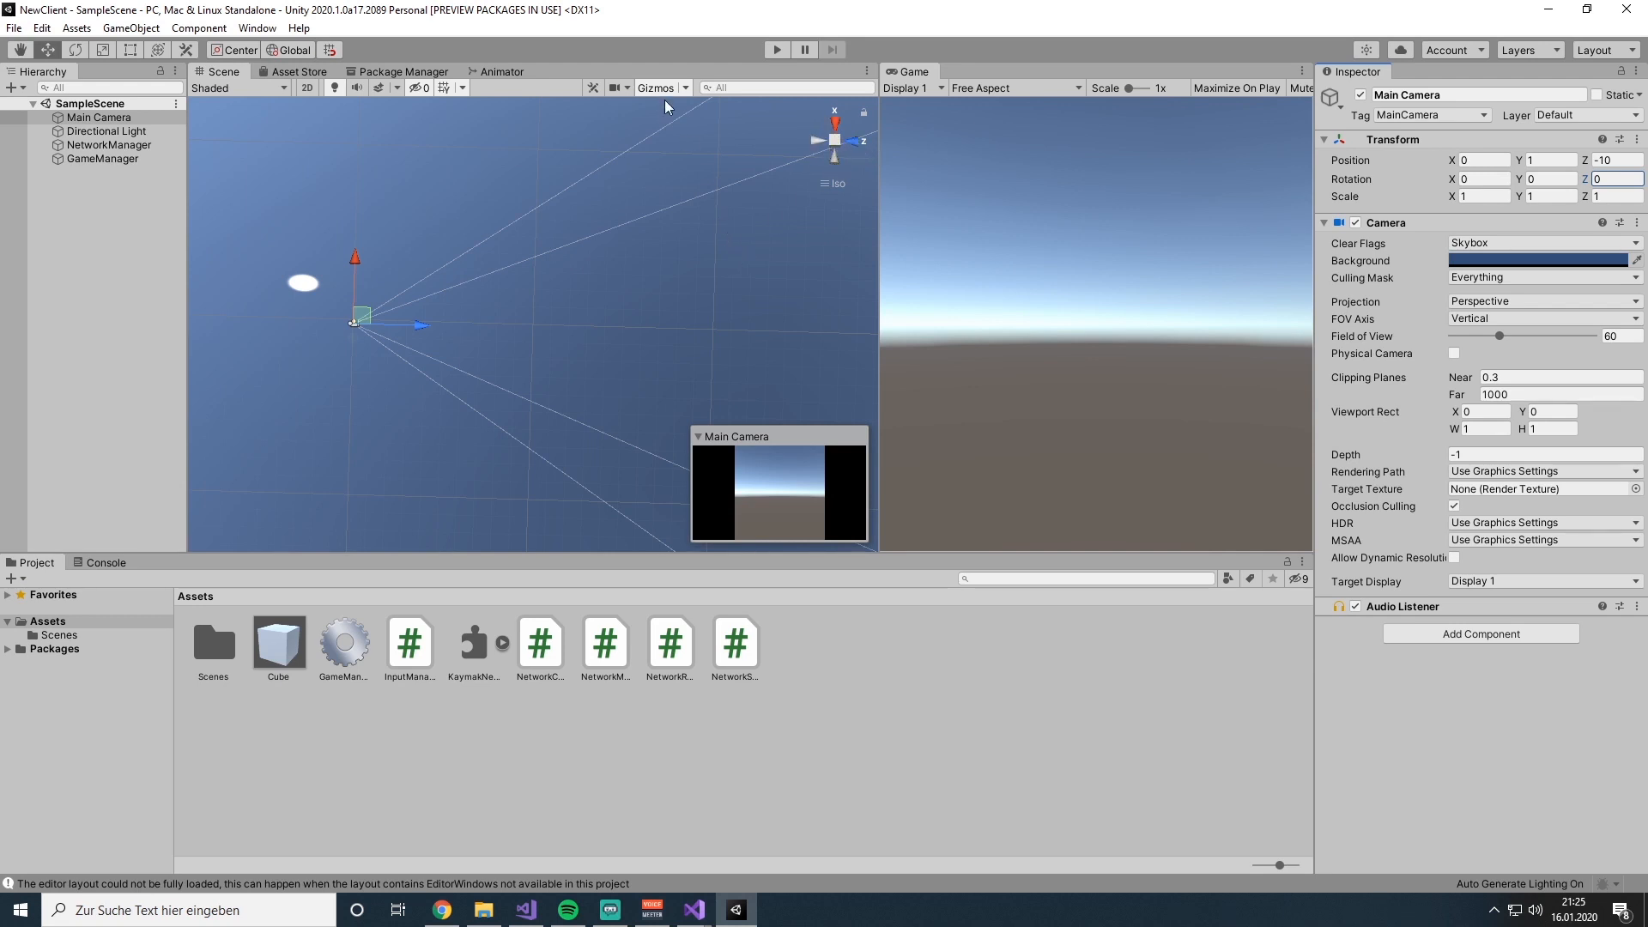
mouse_move(841, 201)
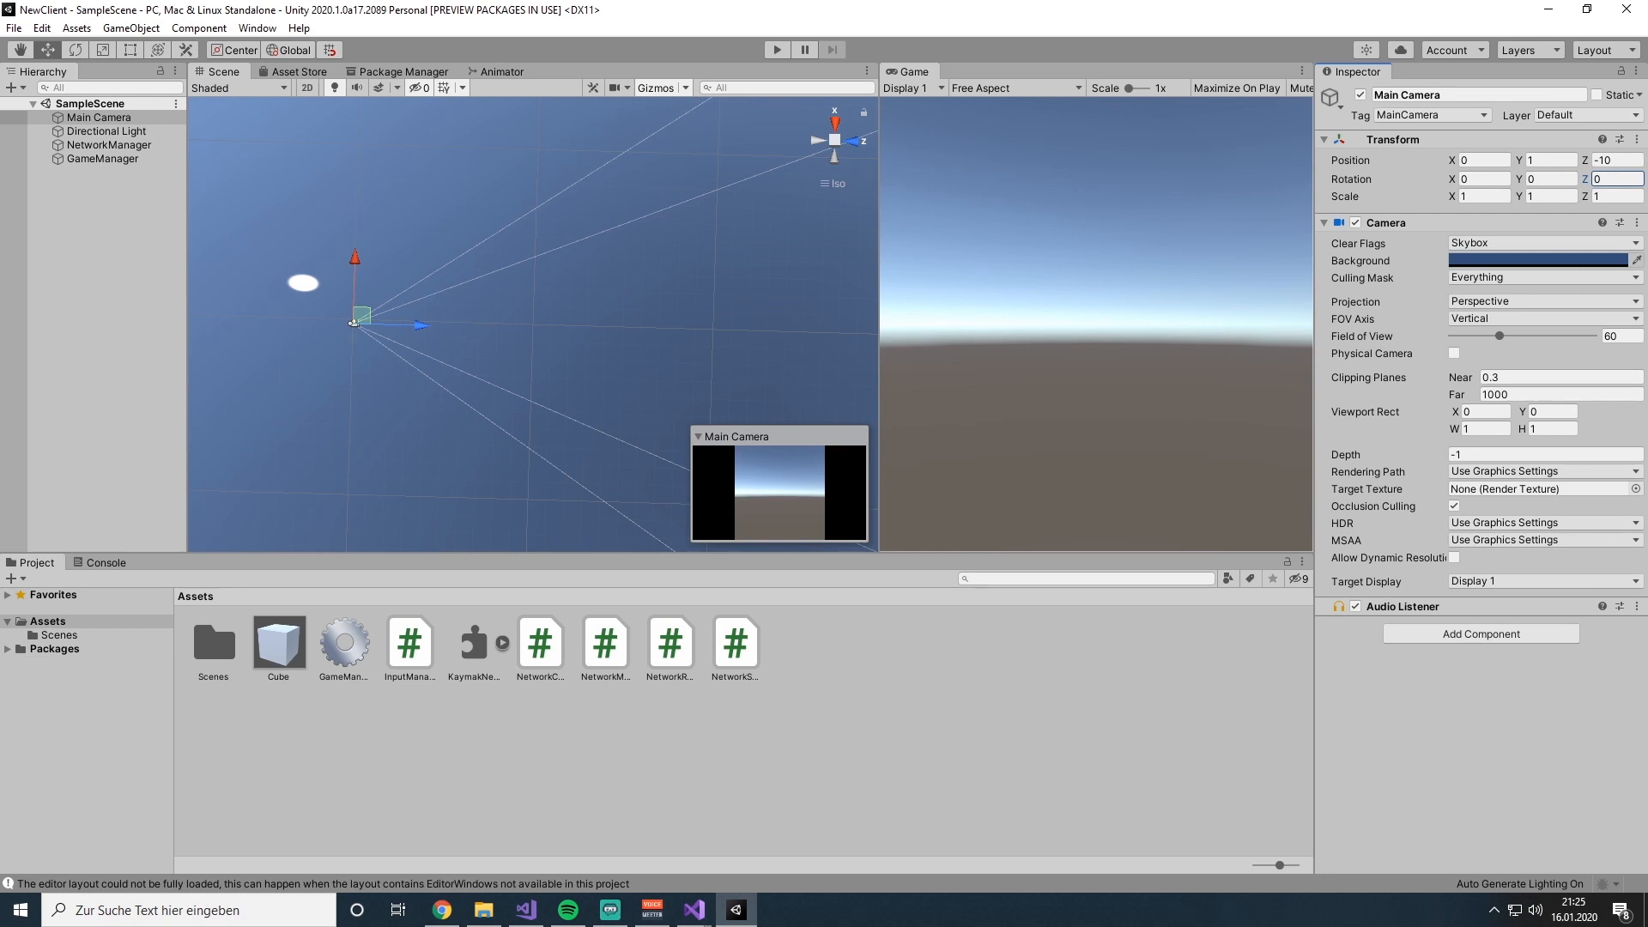
mouse_move(692, 910)
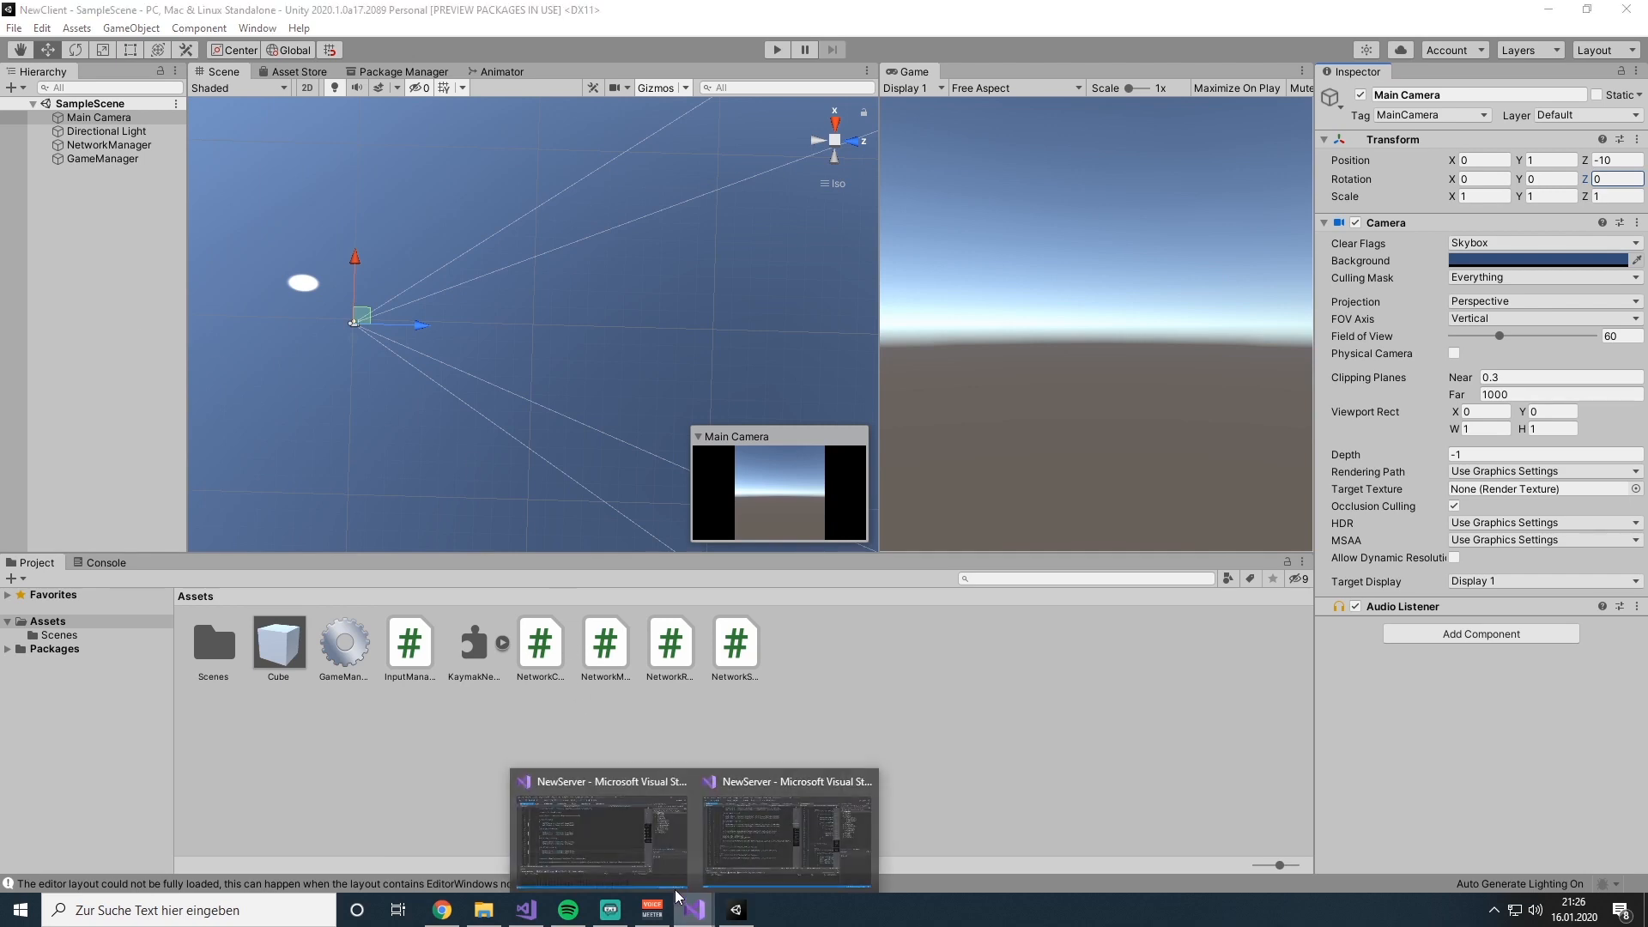
- Switch to the NewServer window, maximize it and scroll through TryToMove's X/Z movement code
click(603, 831)
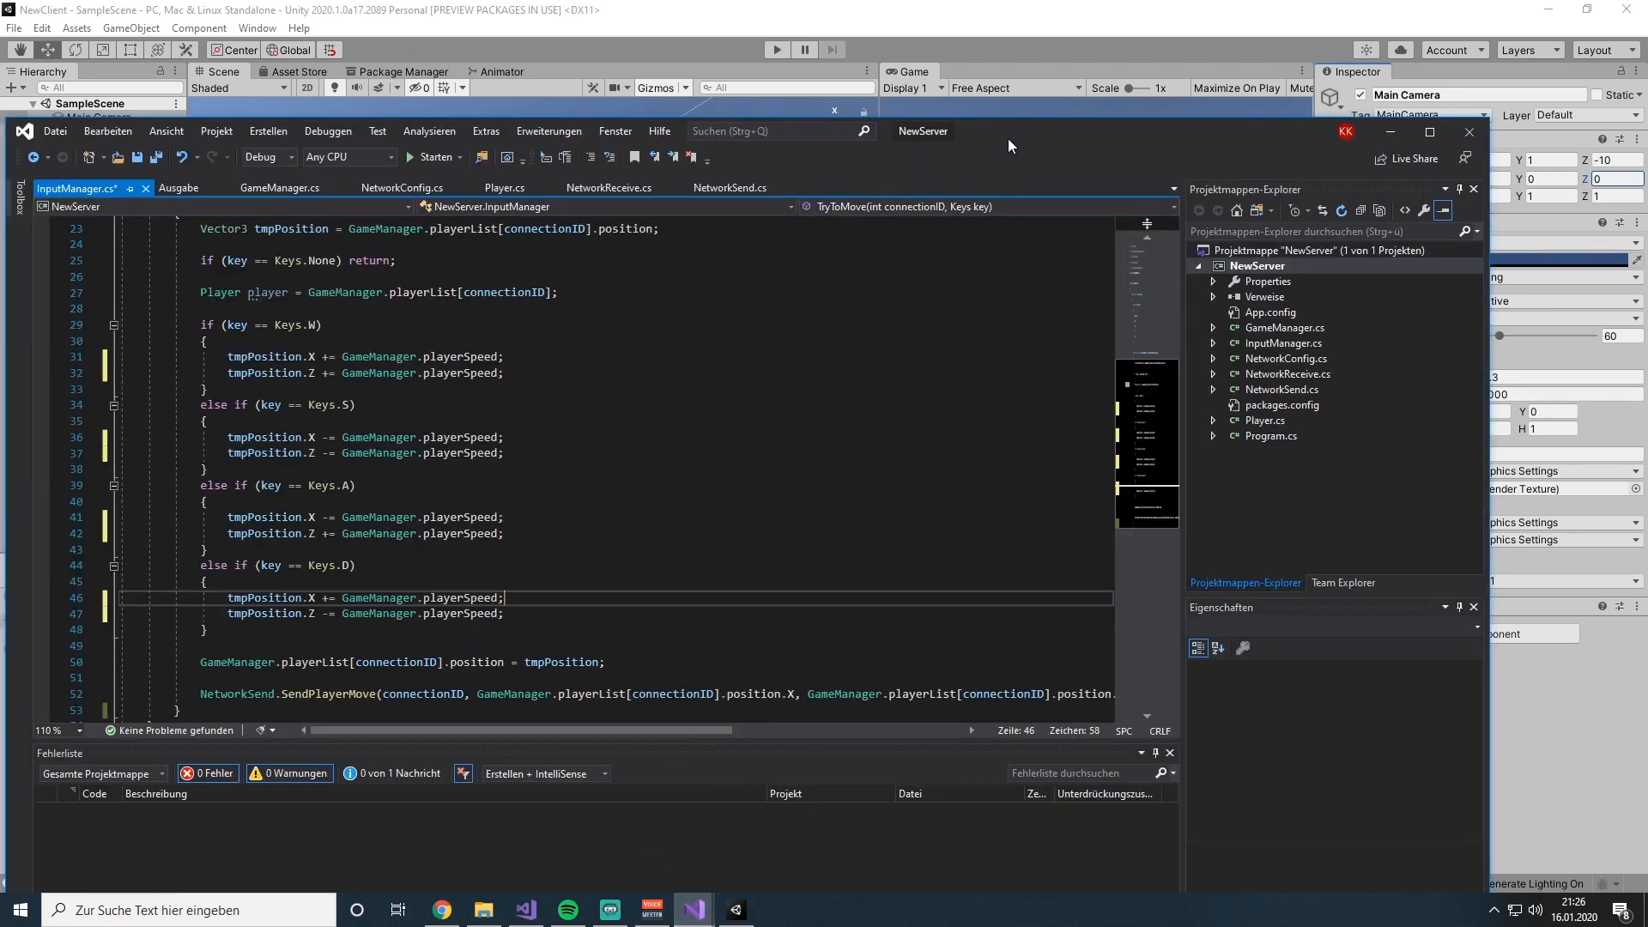
click(1428, 133)
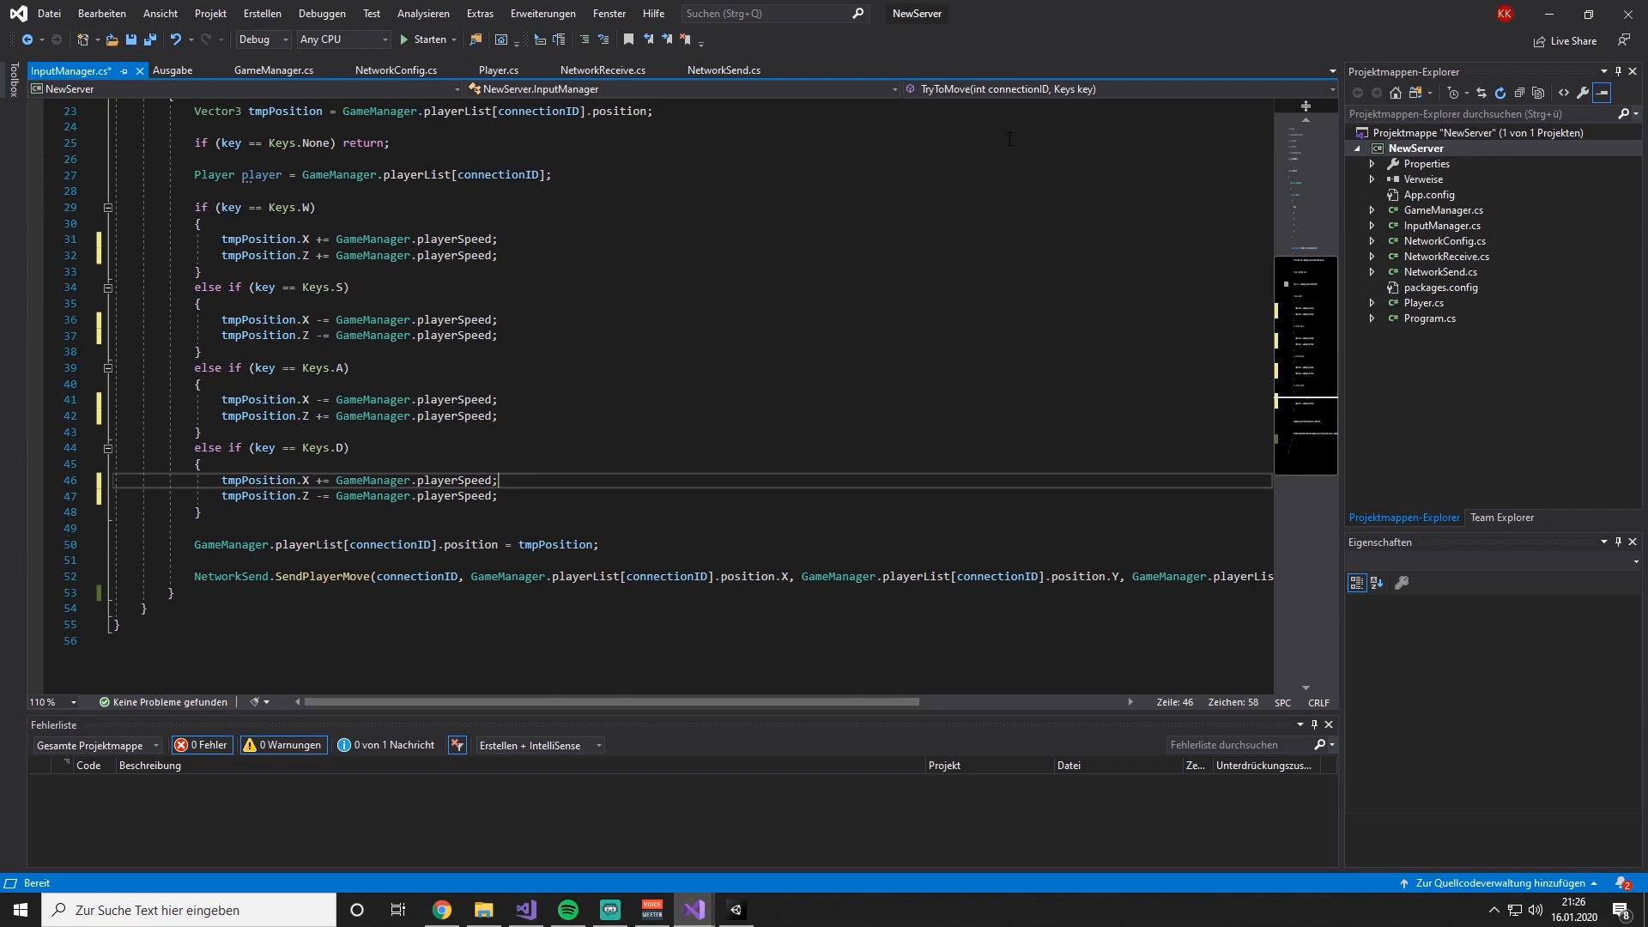
mouse_move(526, 423)
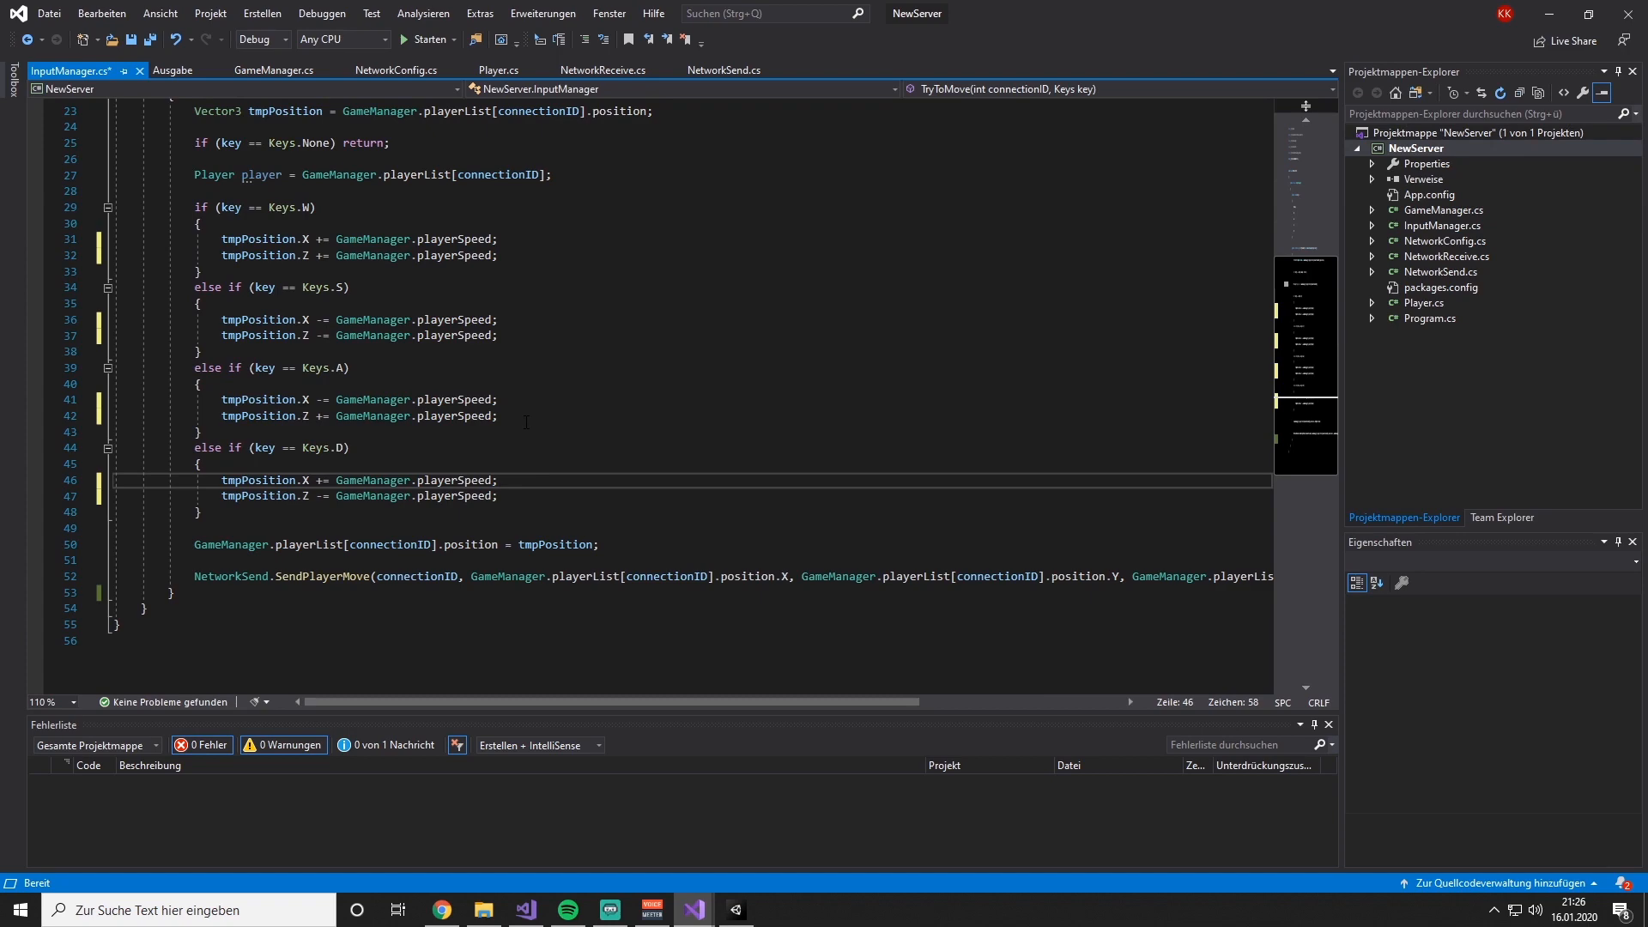
scroll(up, 3)
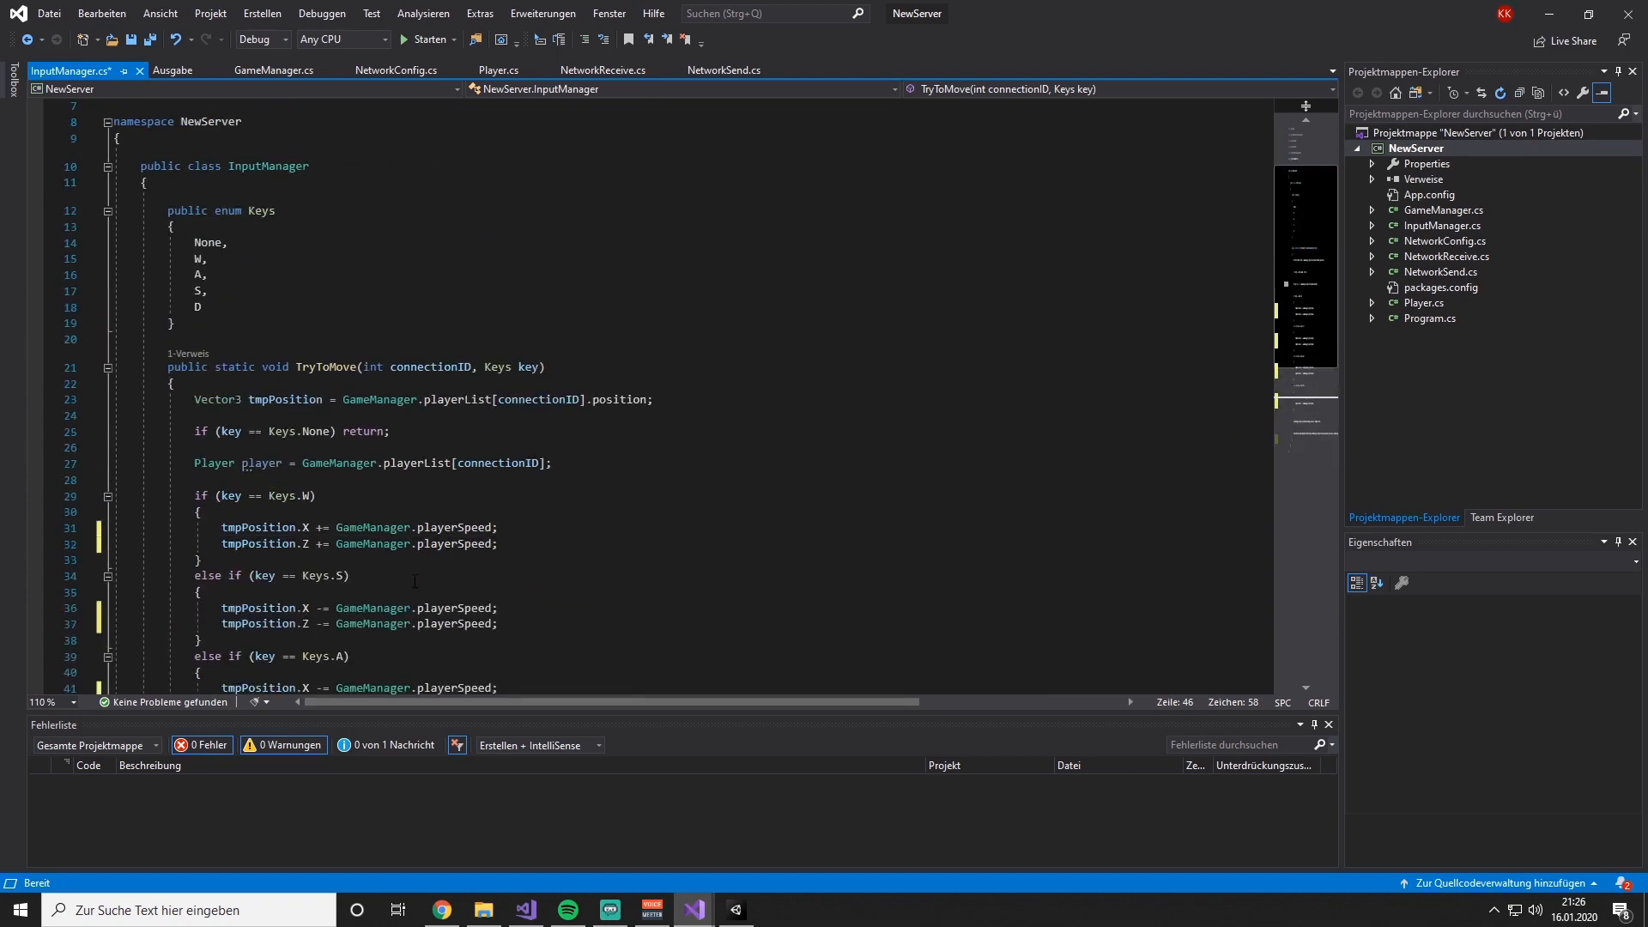
scroll(down, 3)
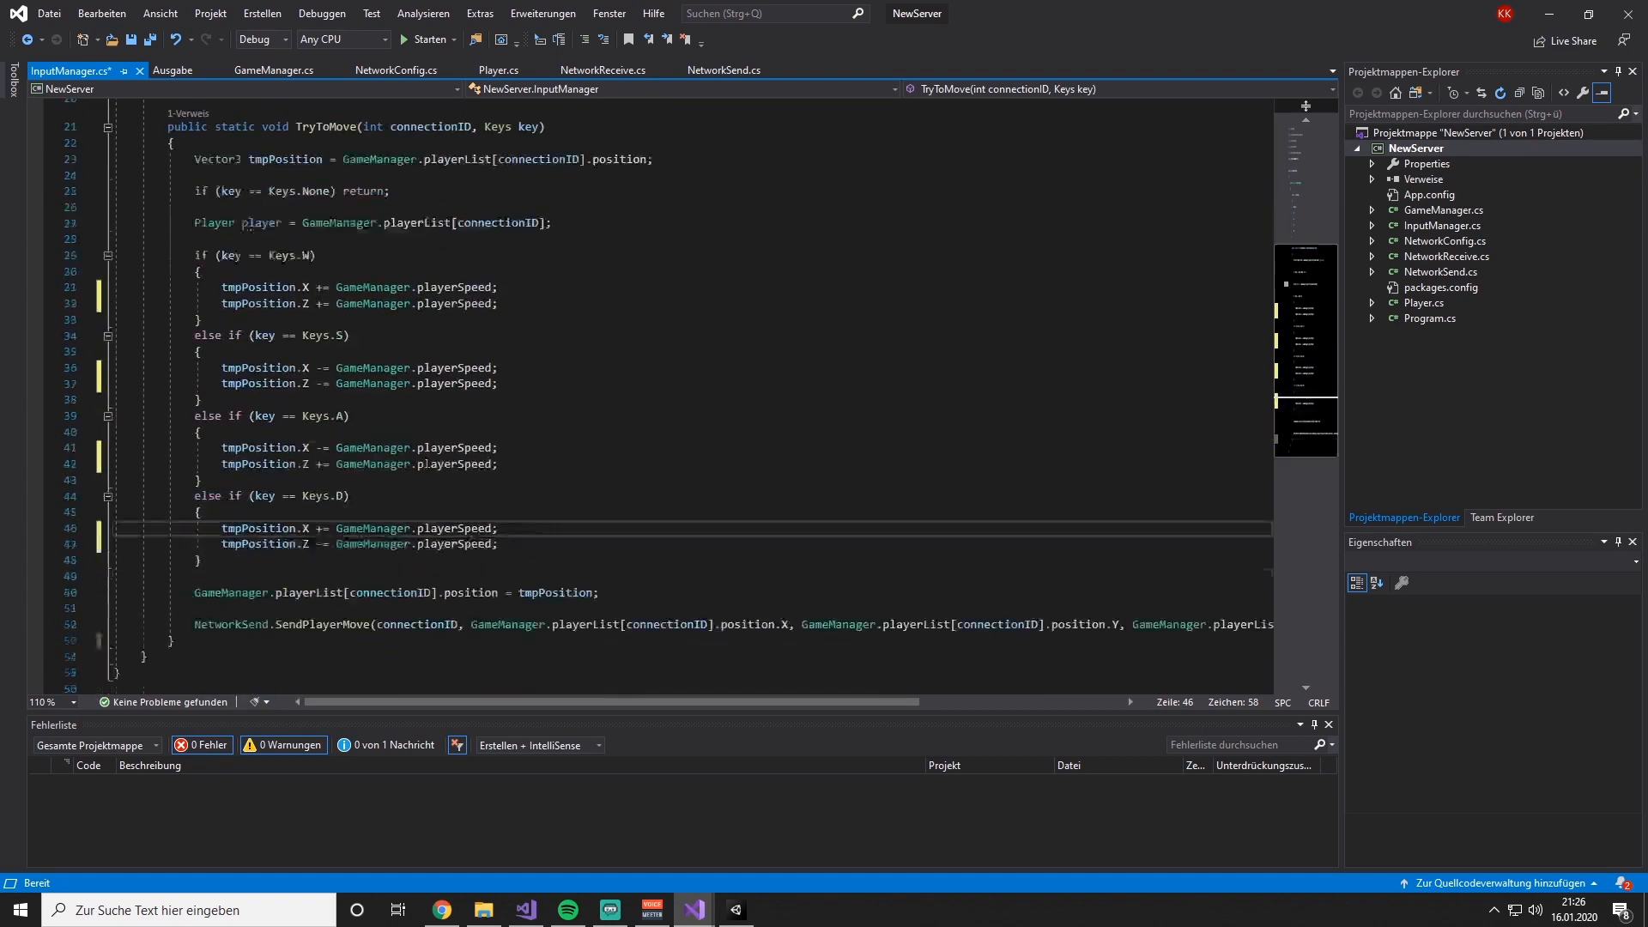
scroll(down, 3)
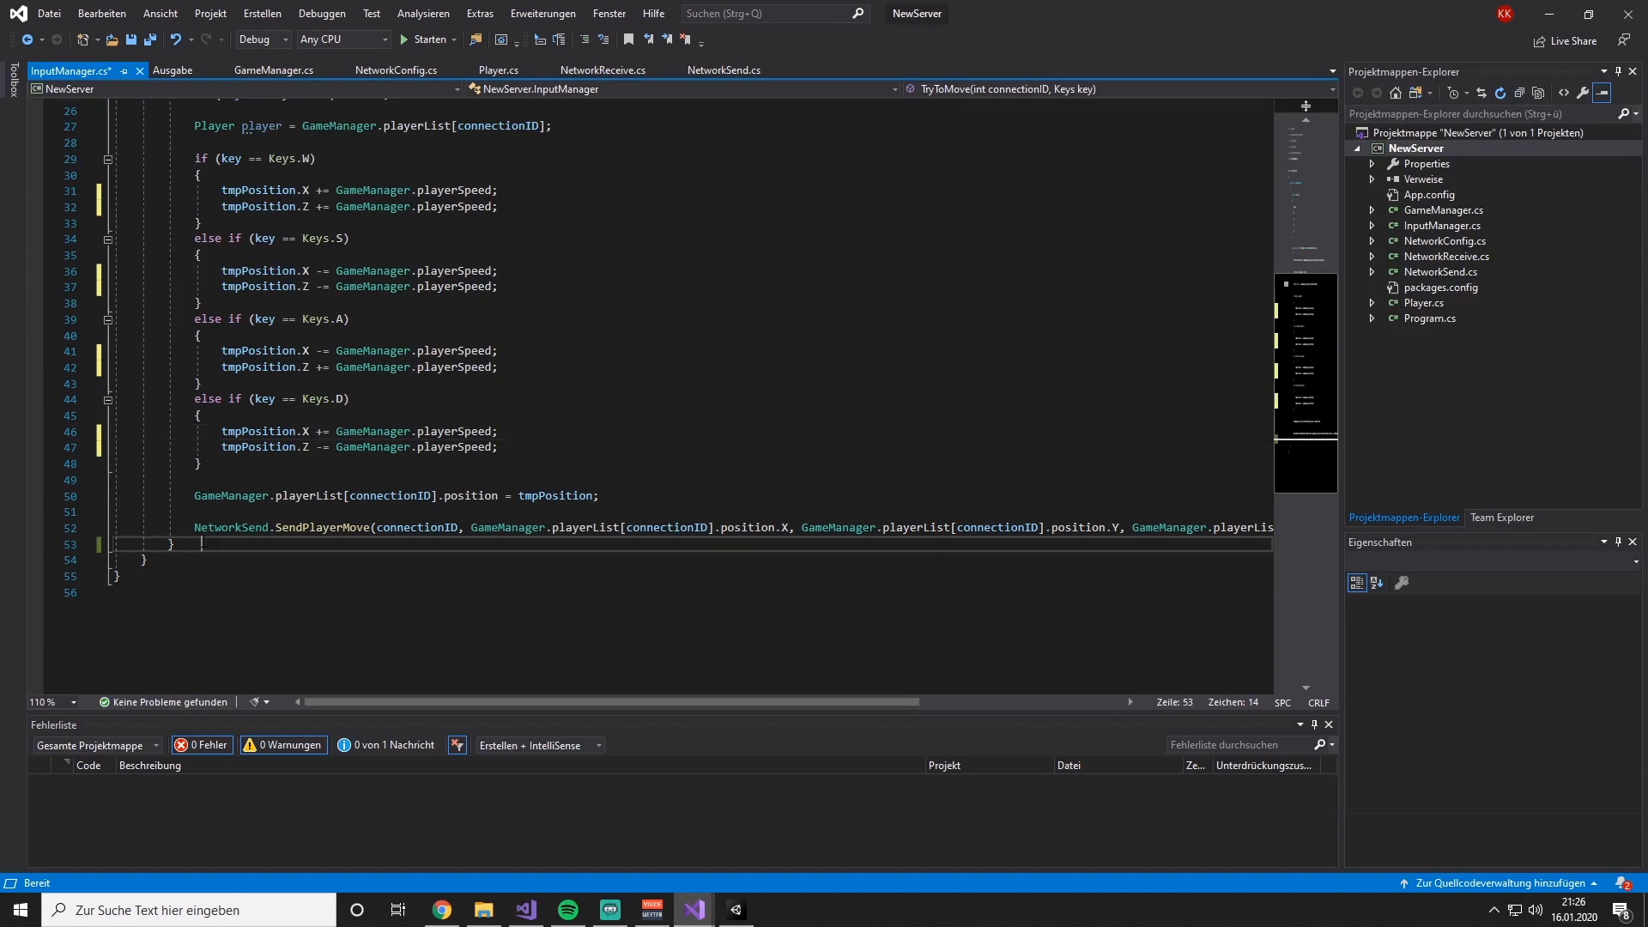
- Declare public static float ConvertRotationSin(float rotation) with an empty body below TryToMove
key(Enter)
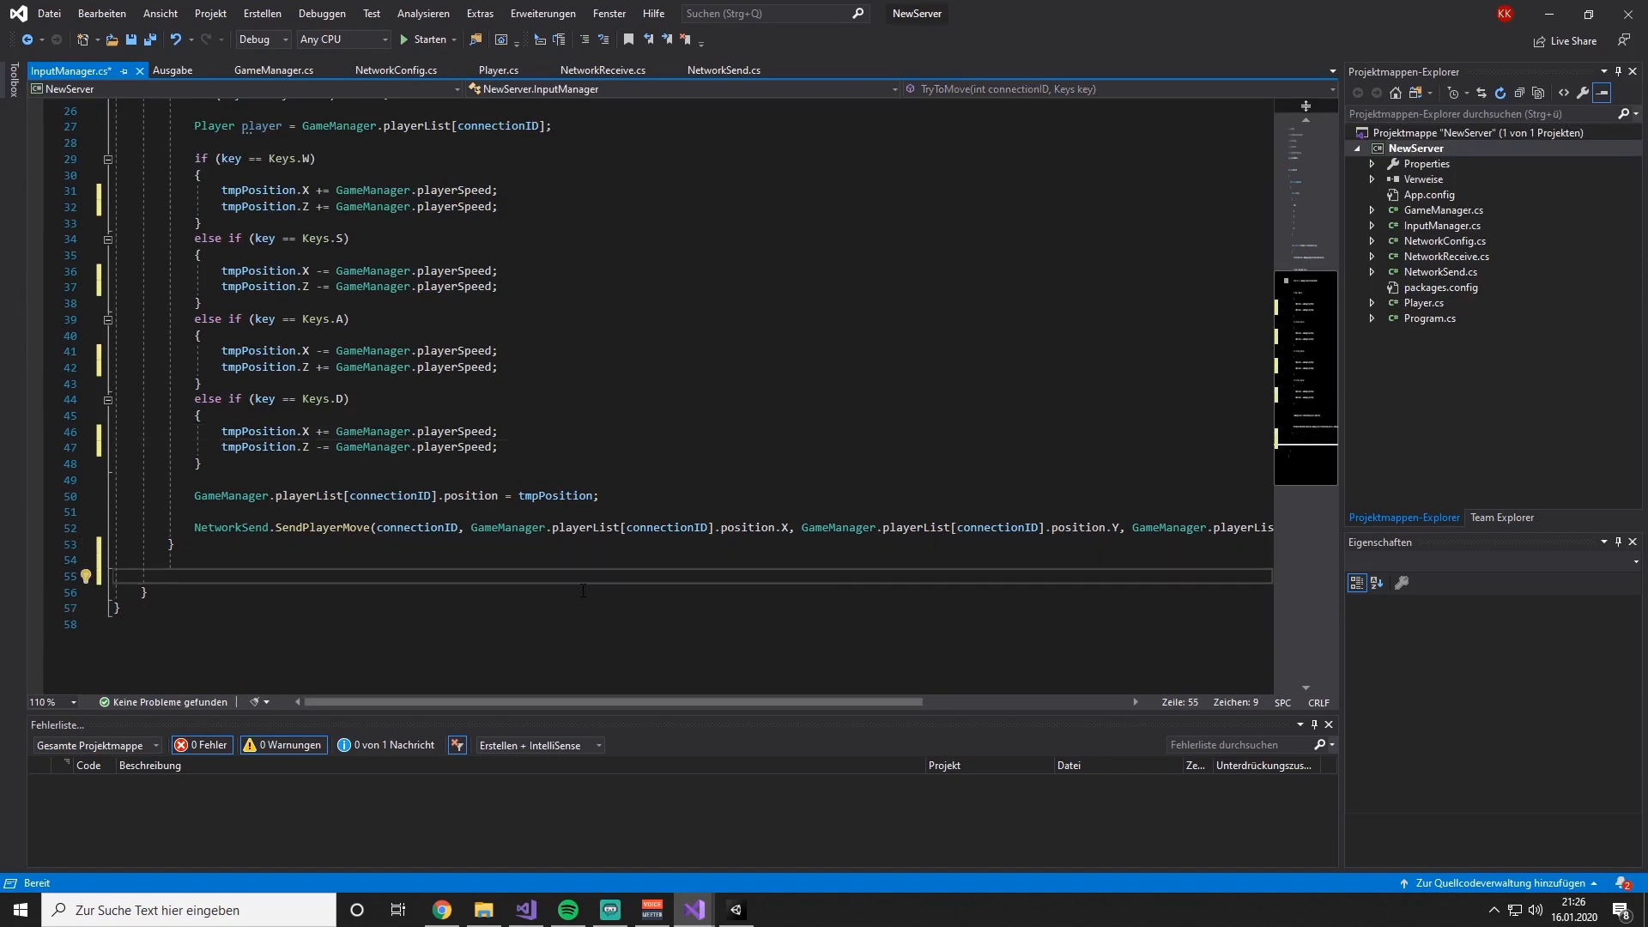
text(public s)
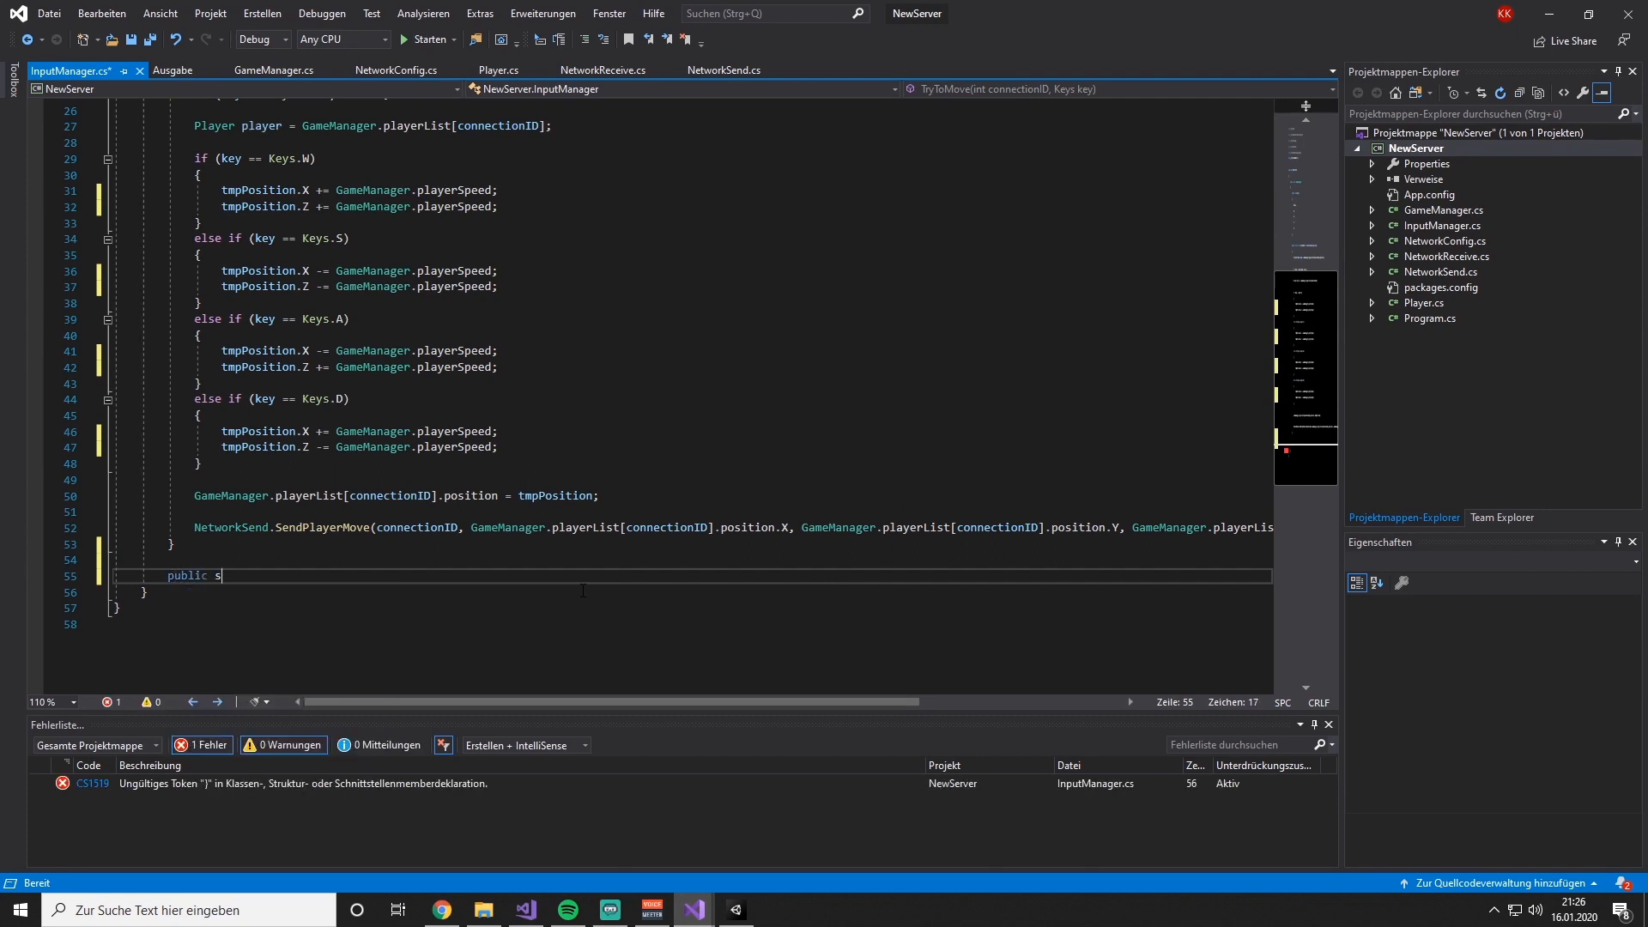
text(tatic float)
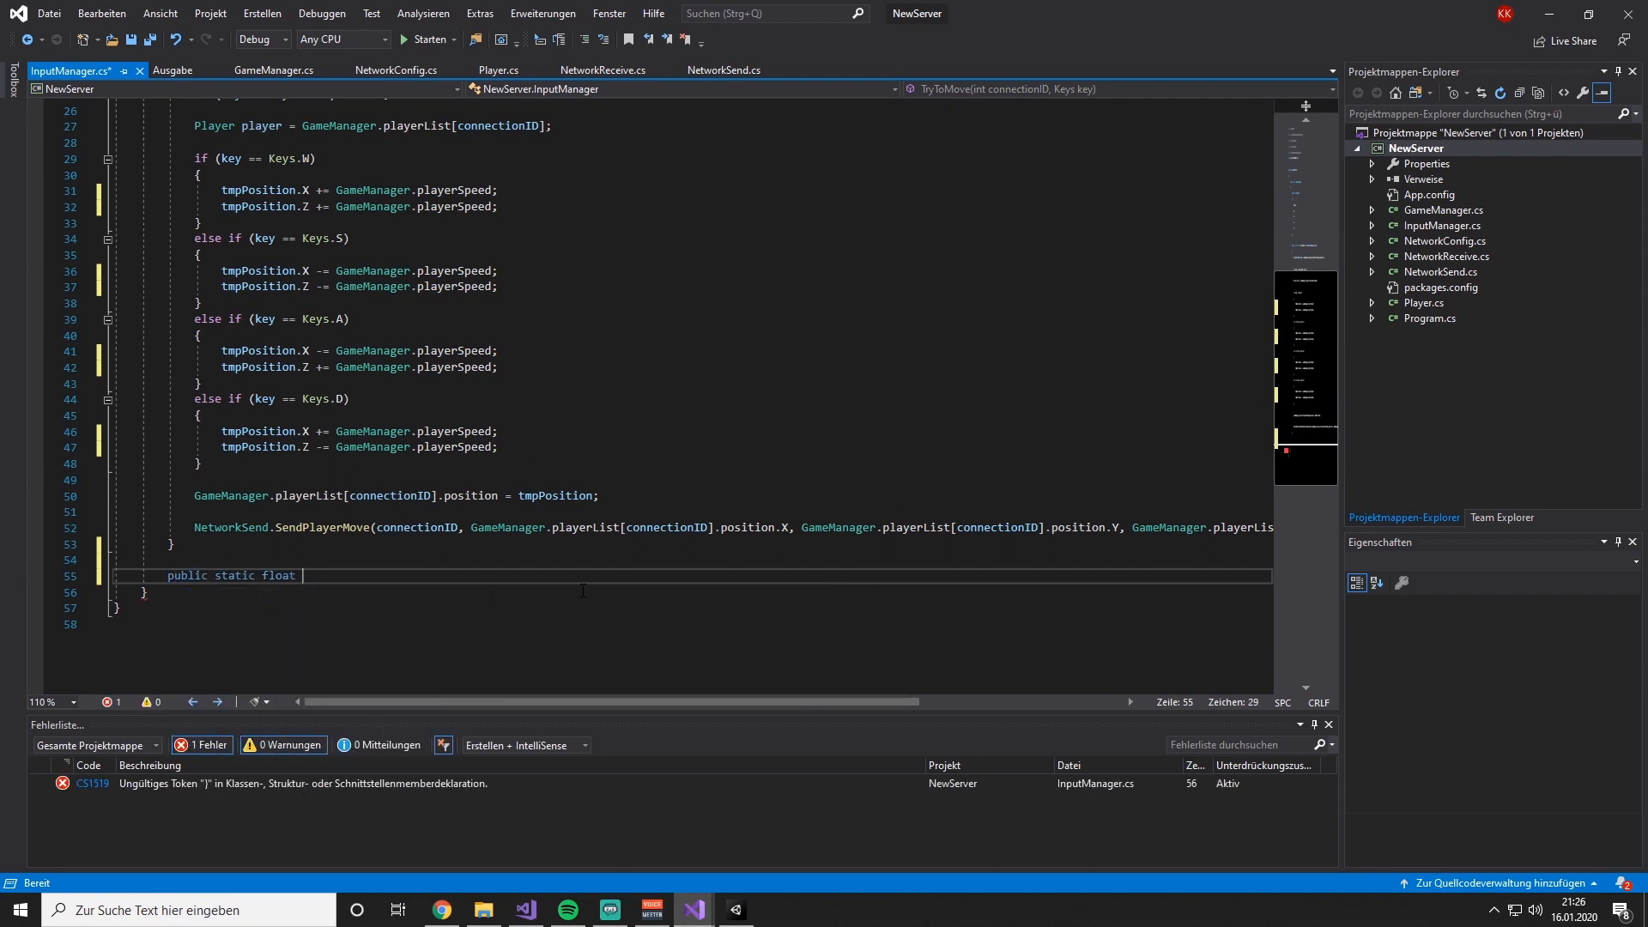
text(Conver)
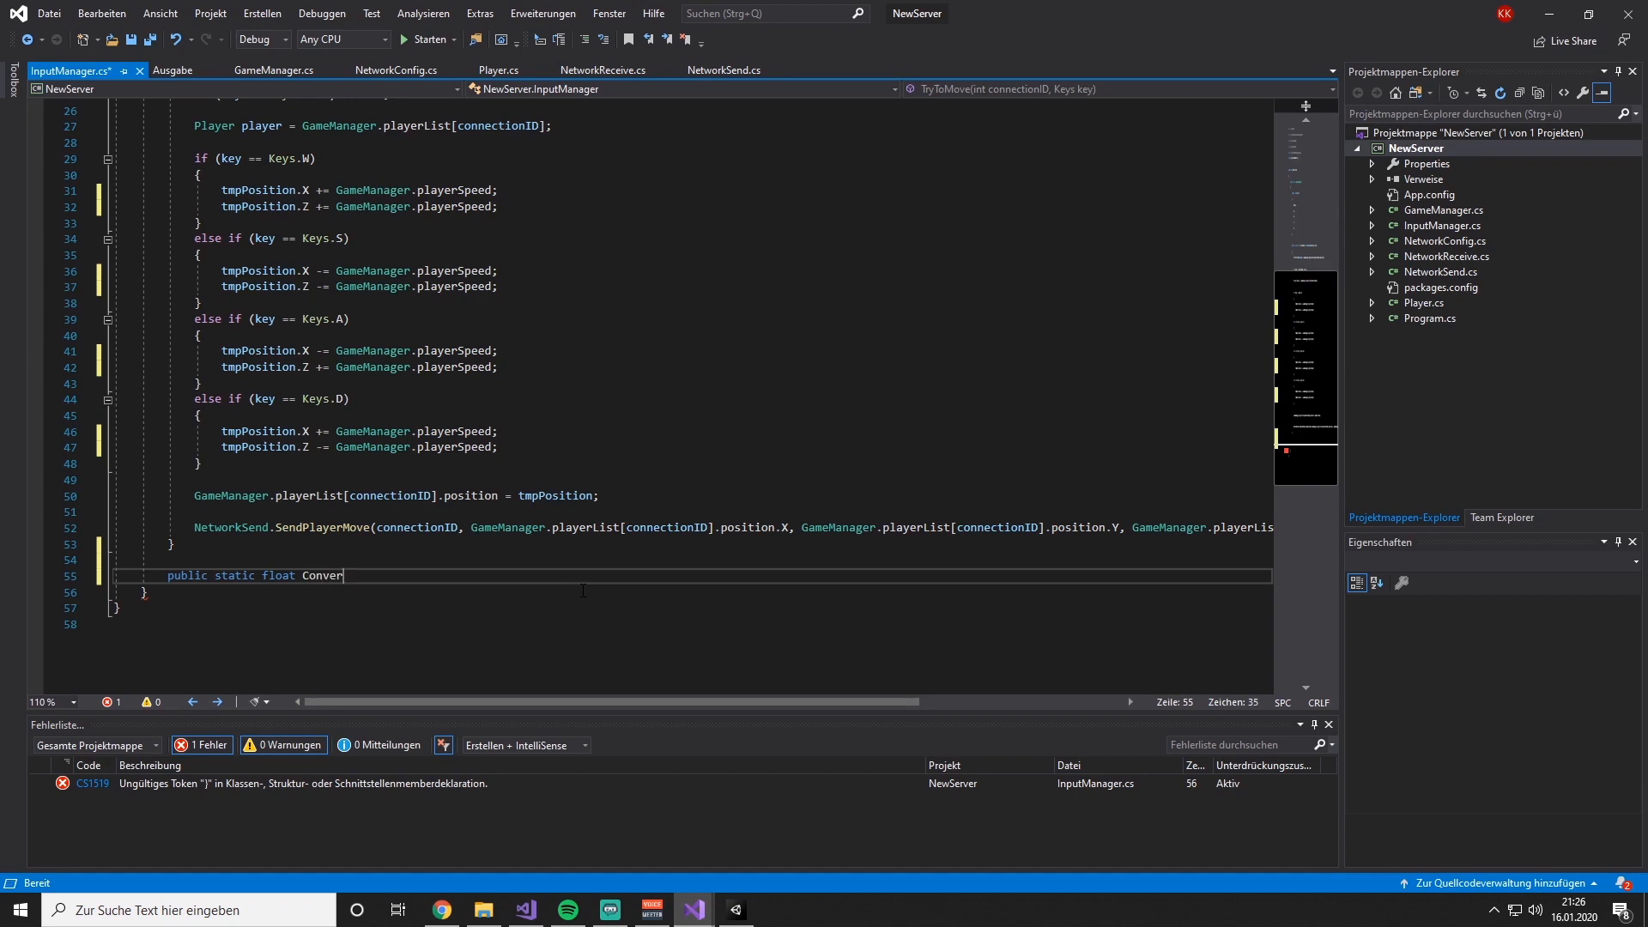
text(Rot)
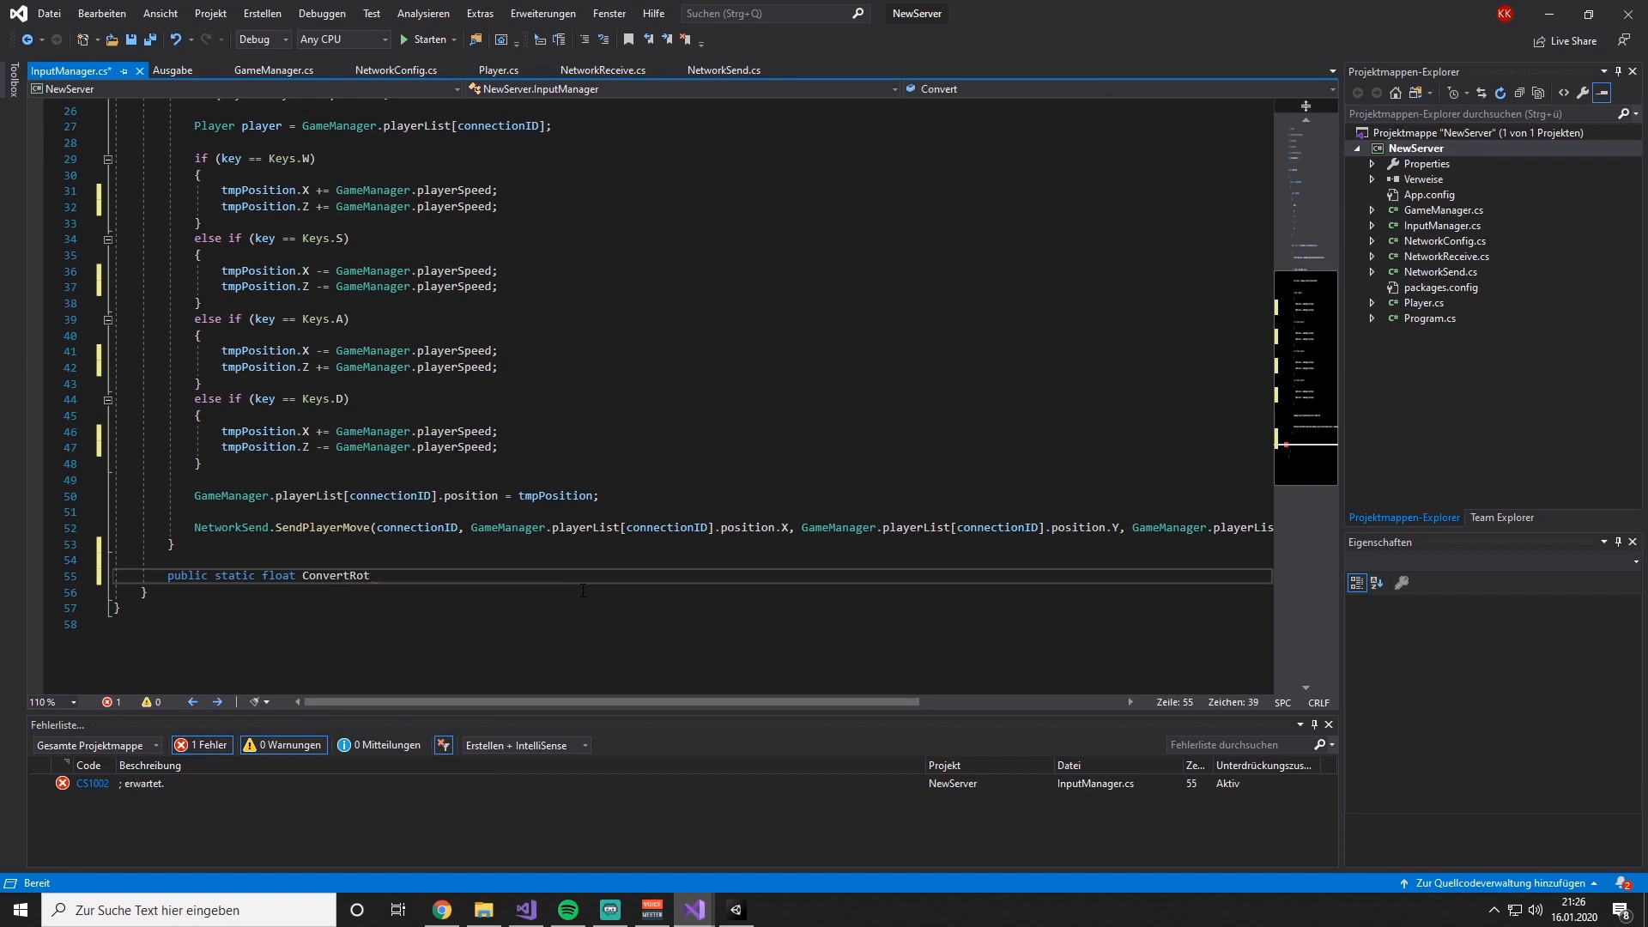
text(ationSin())
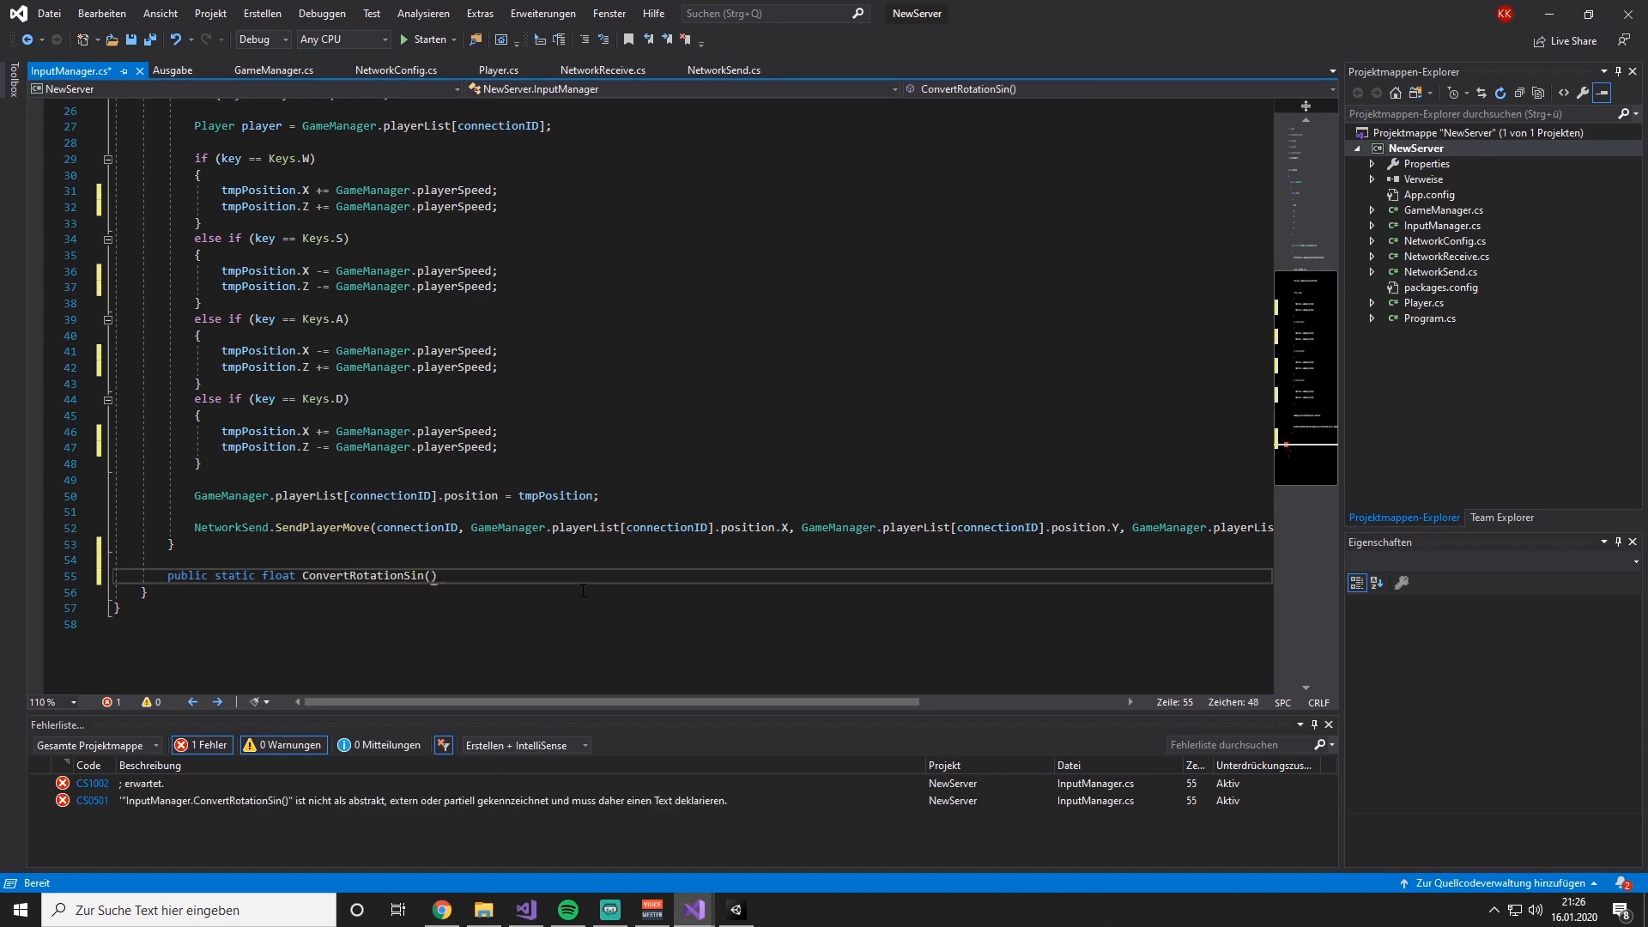
text(f)
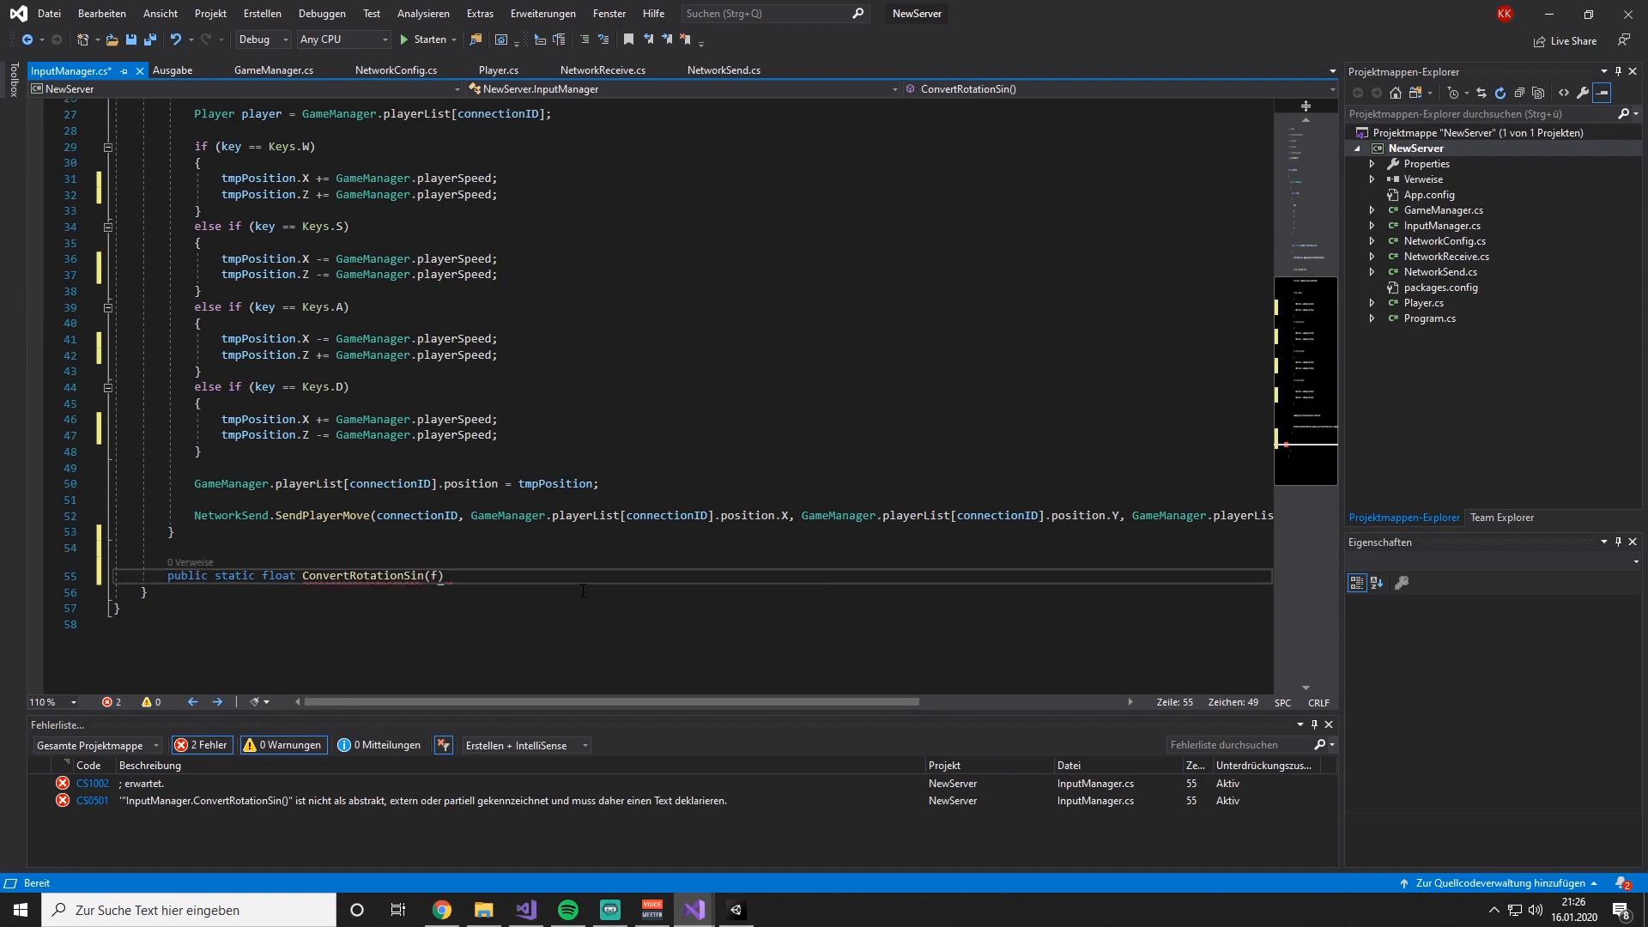
text(float rotation)
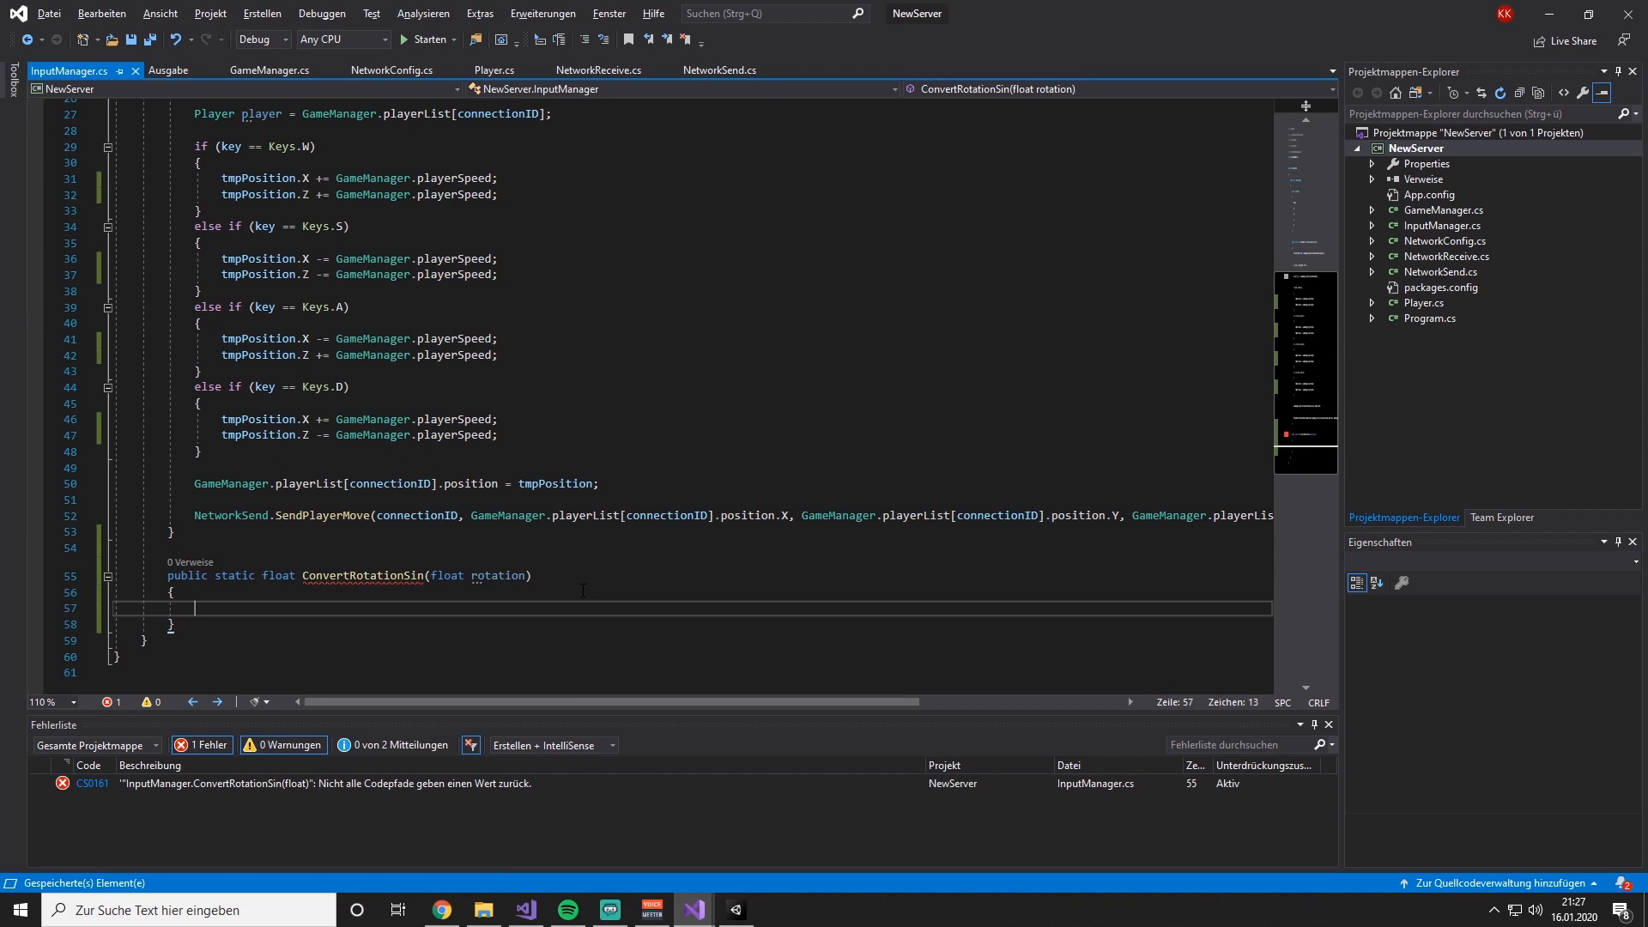
- Start the return line with (float)Math.Round(Math.Round(Math.Sin(rotation * ..
text(return)
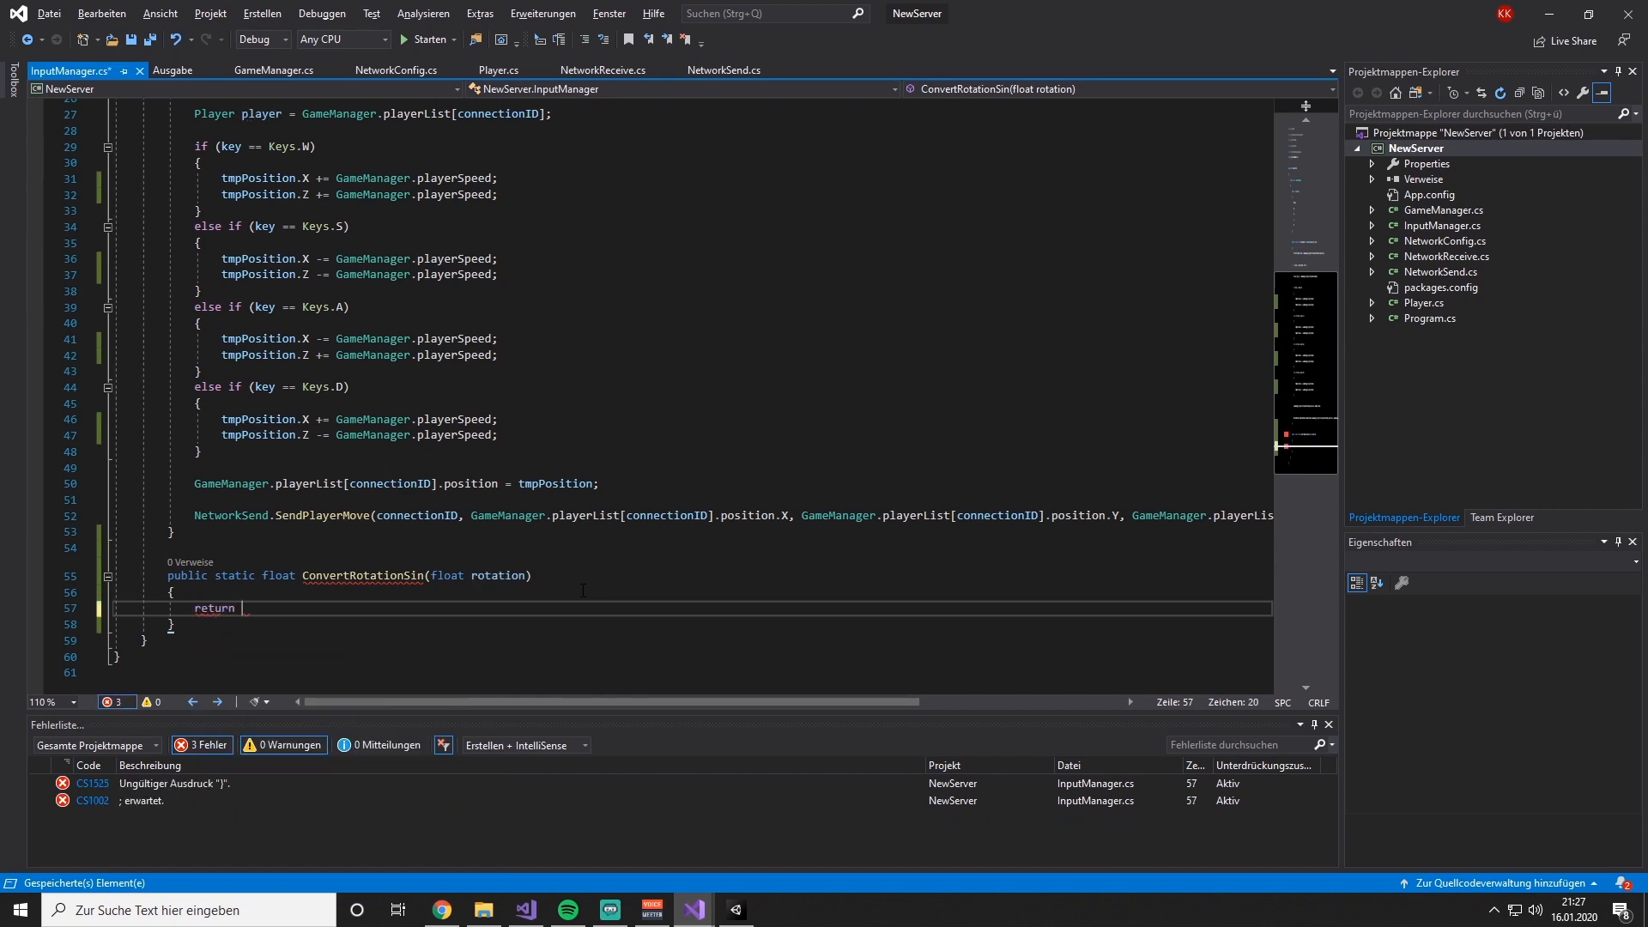
text((float))
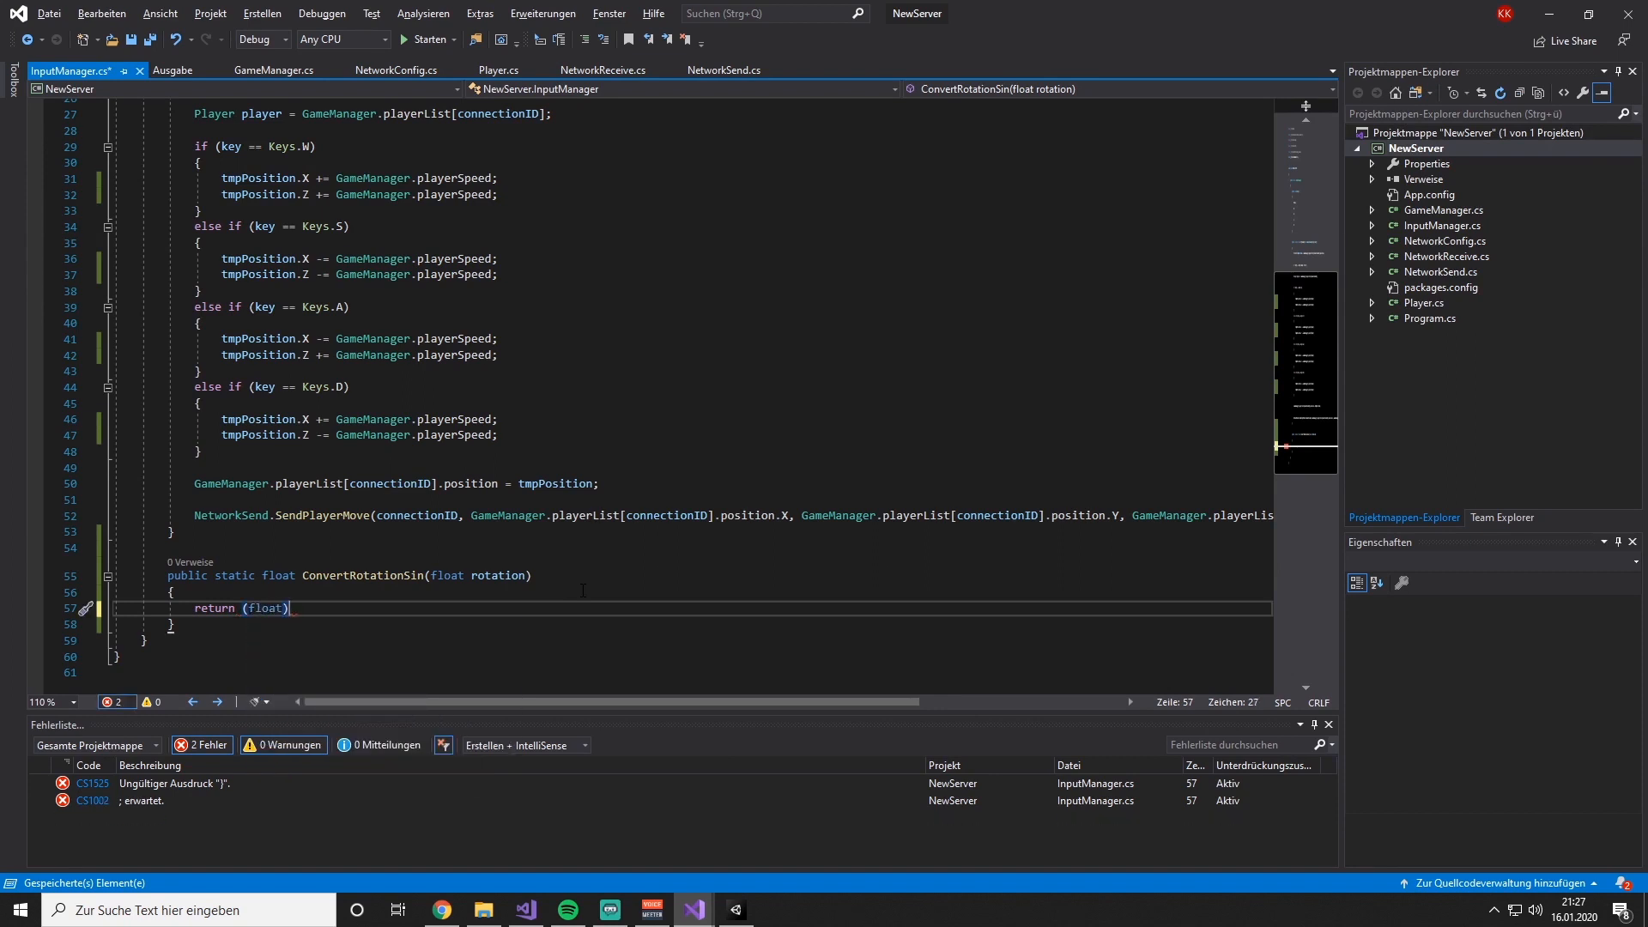
text(Math.Round)
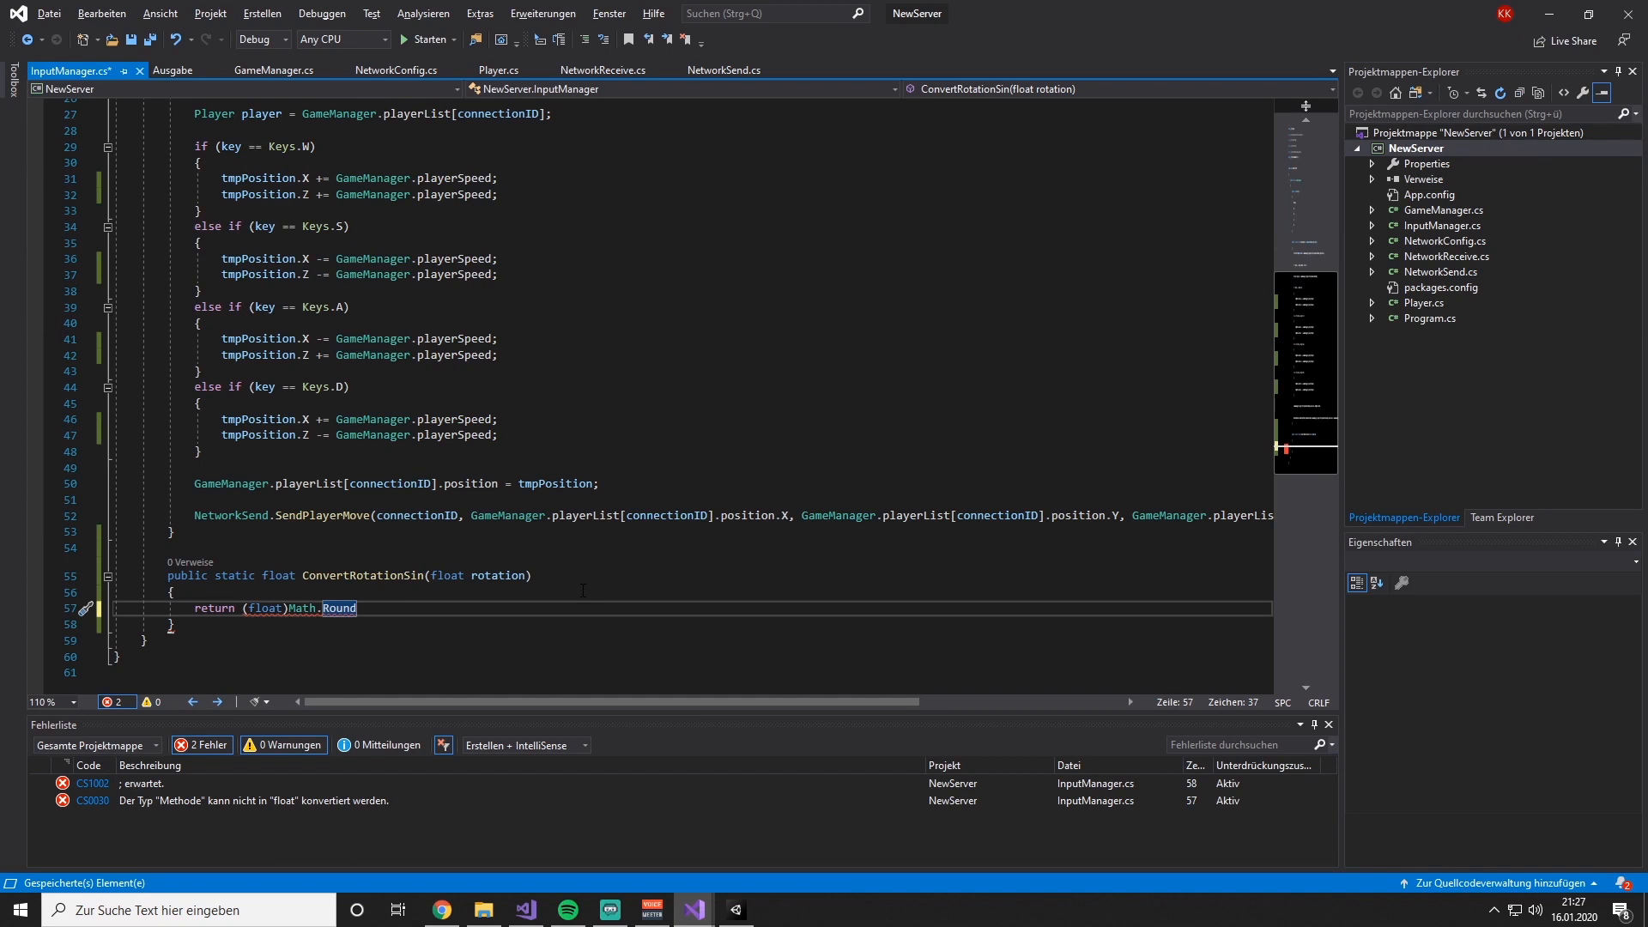
text((Math.Round()
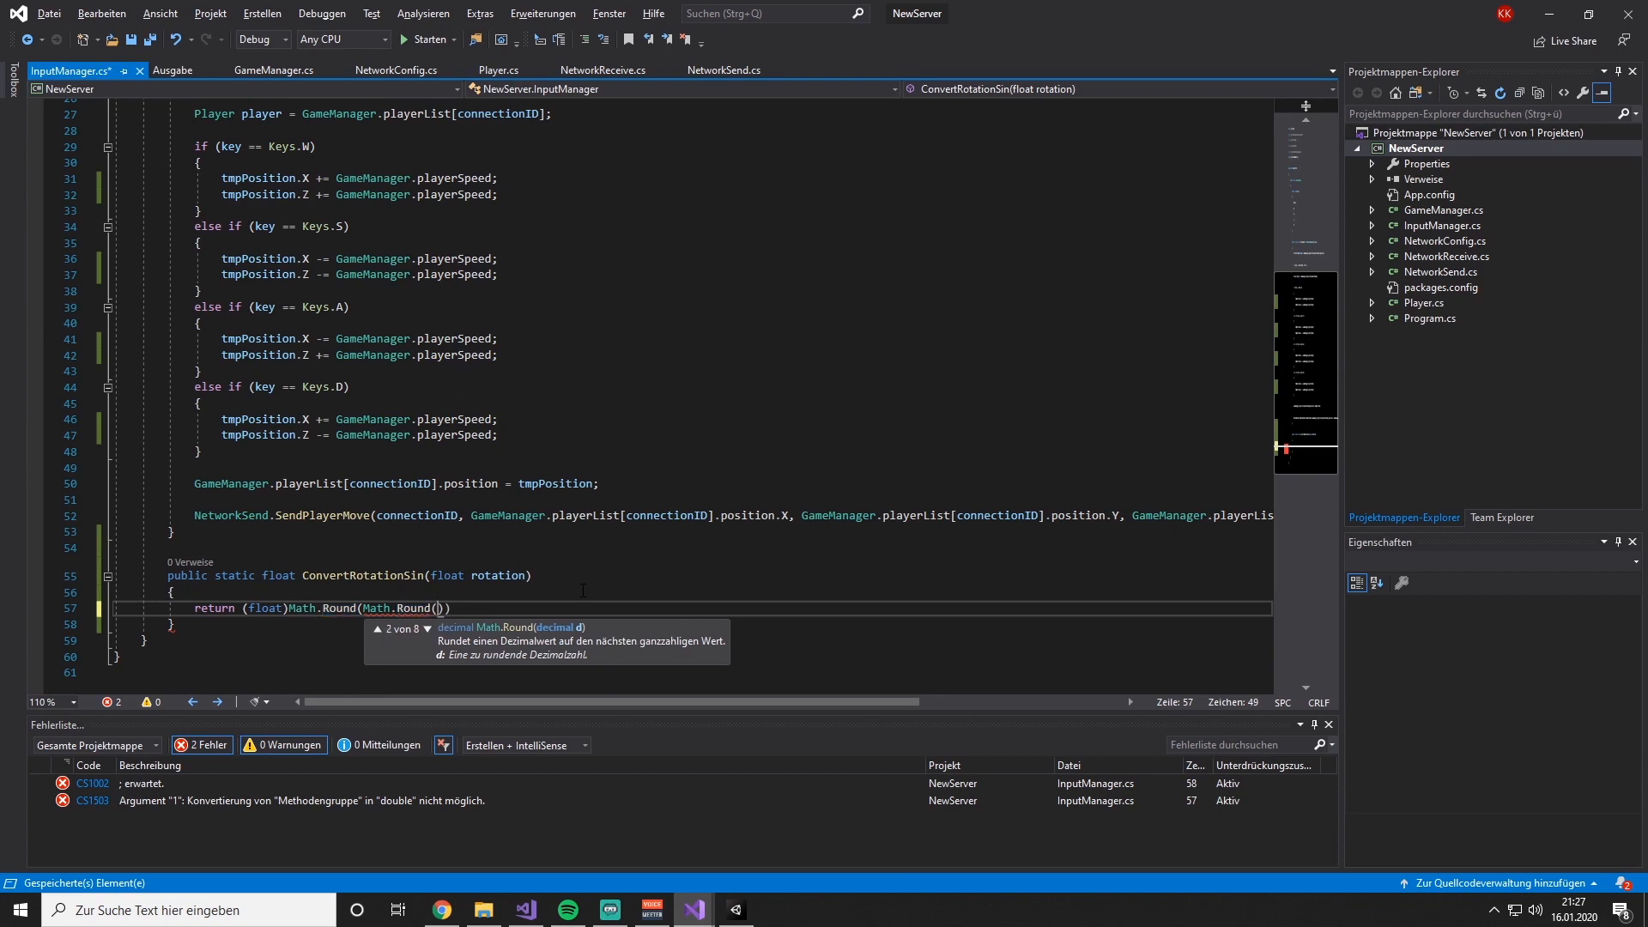
text(Math)
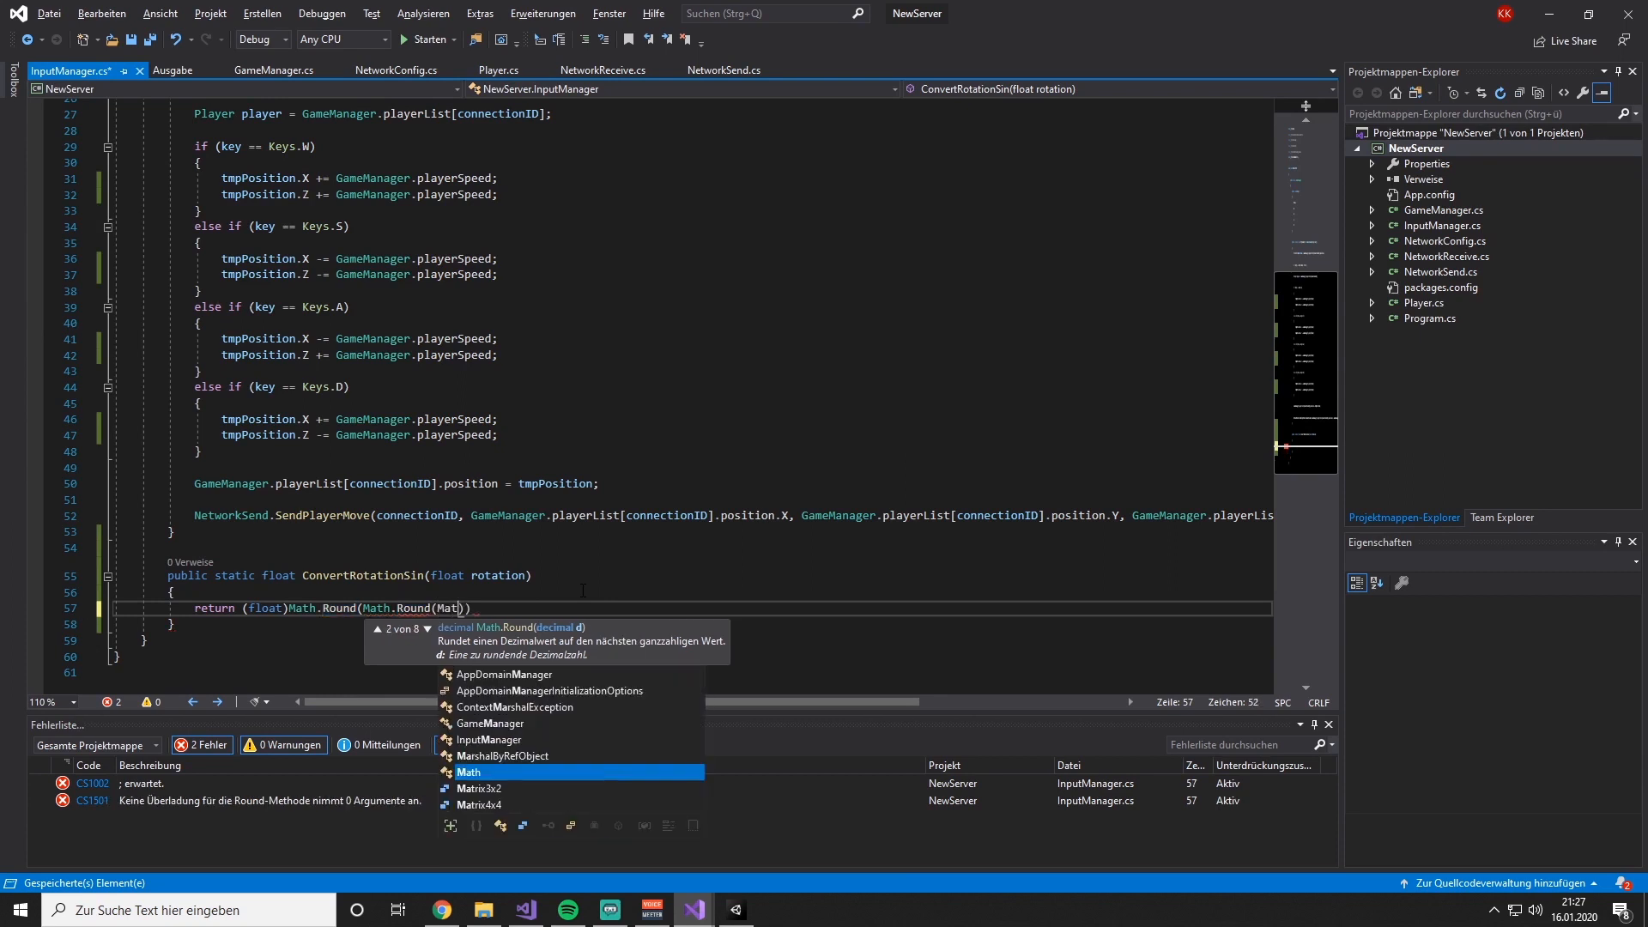
text(Sin()
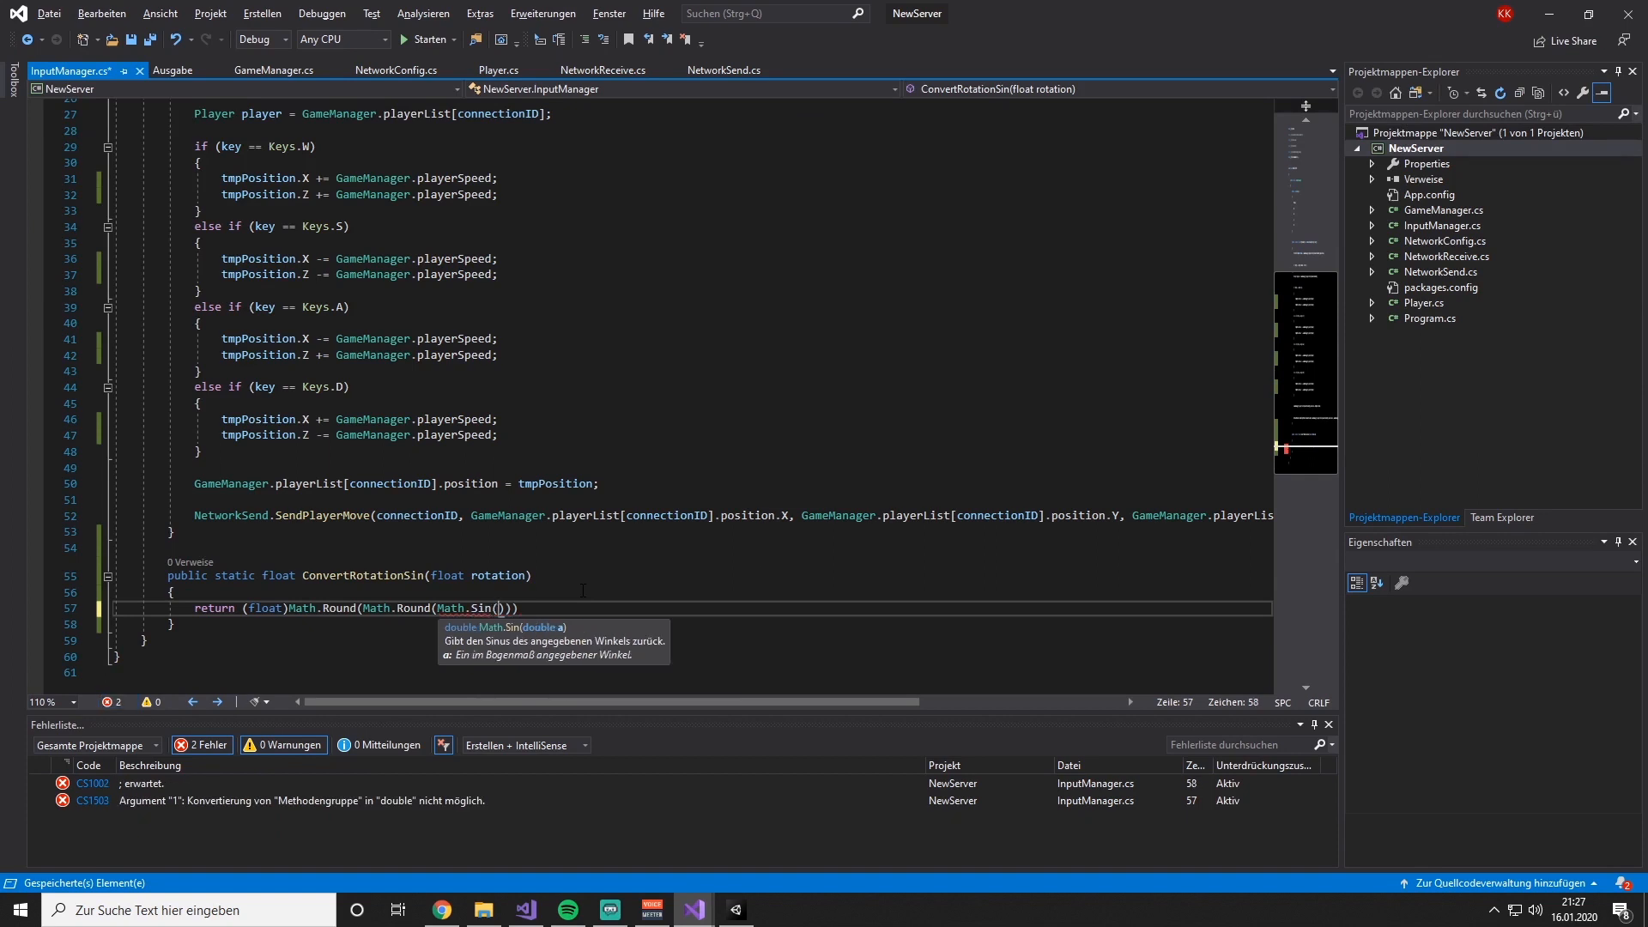
text(r)
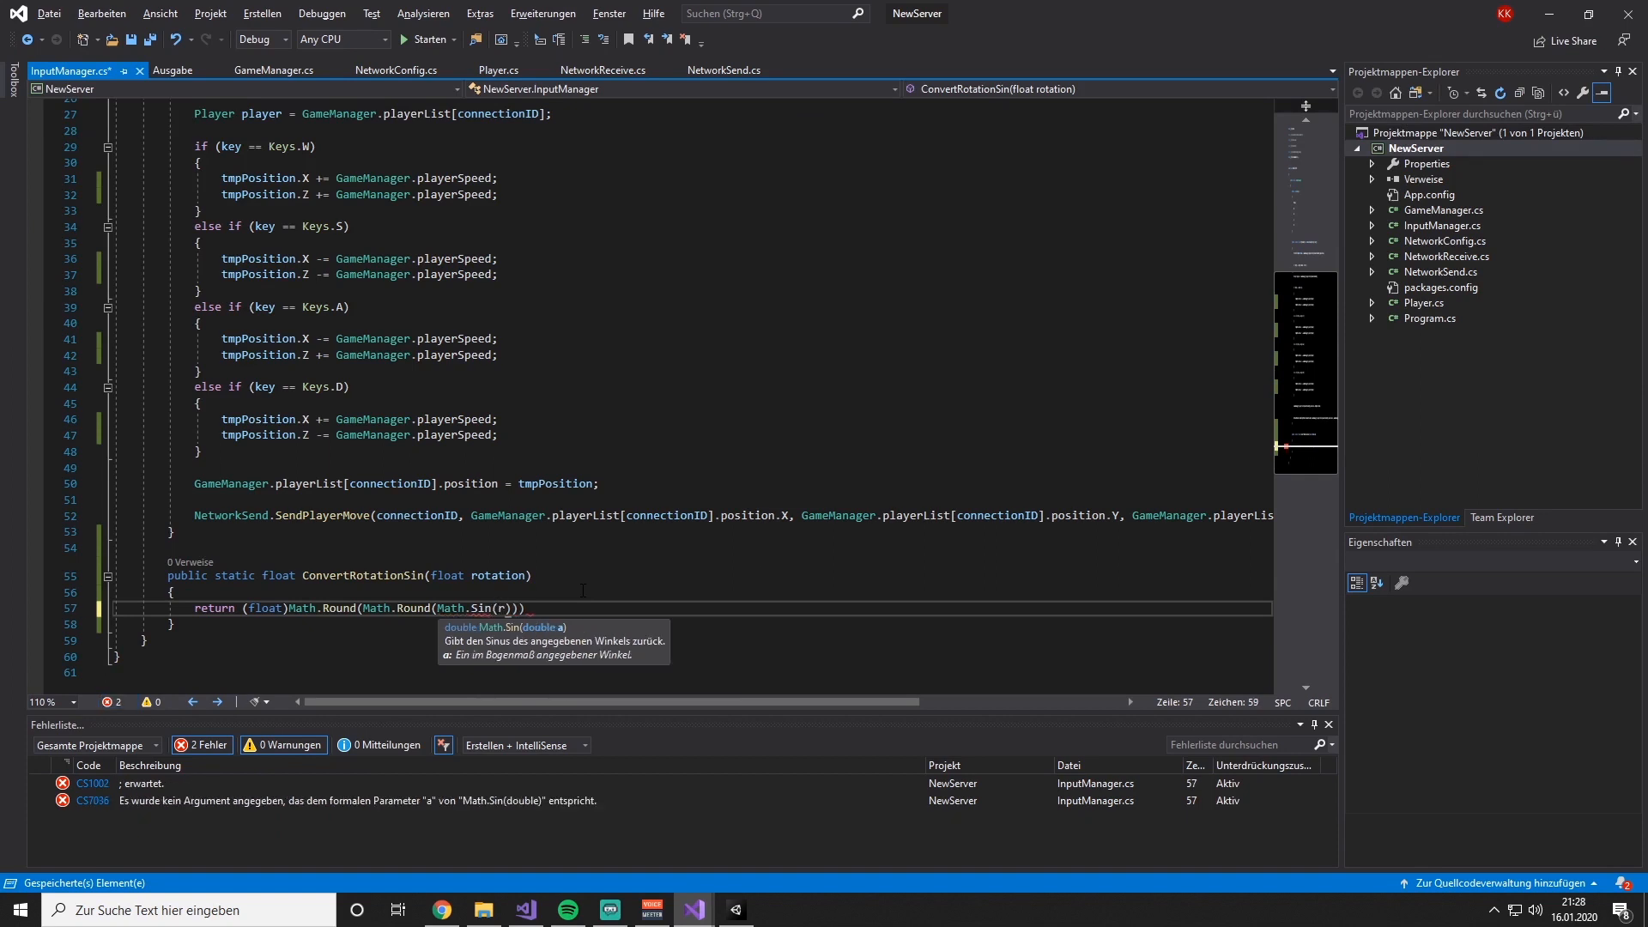
text(otation * ()
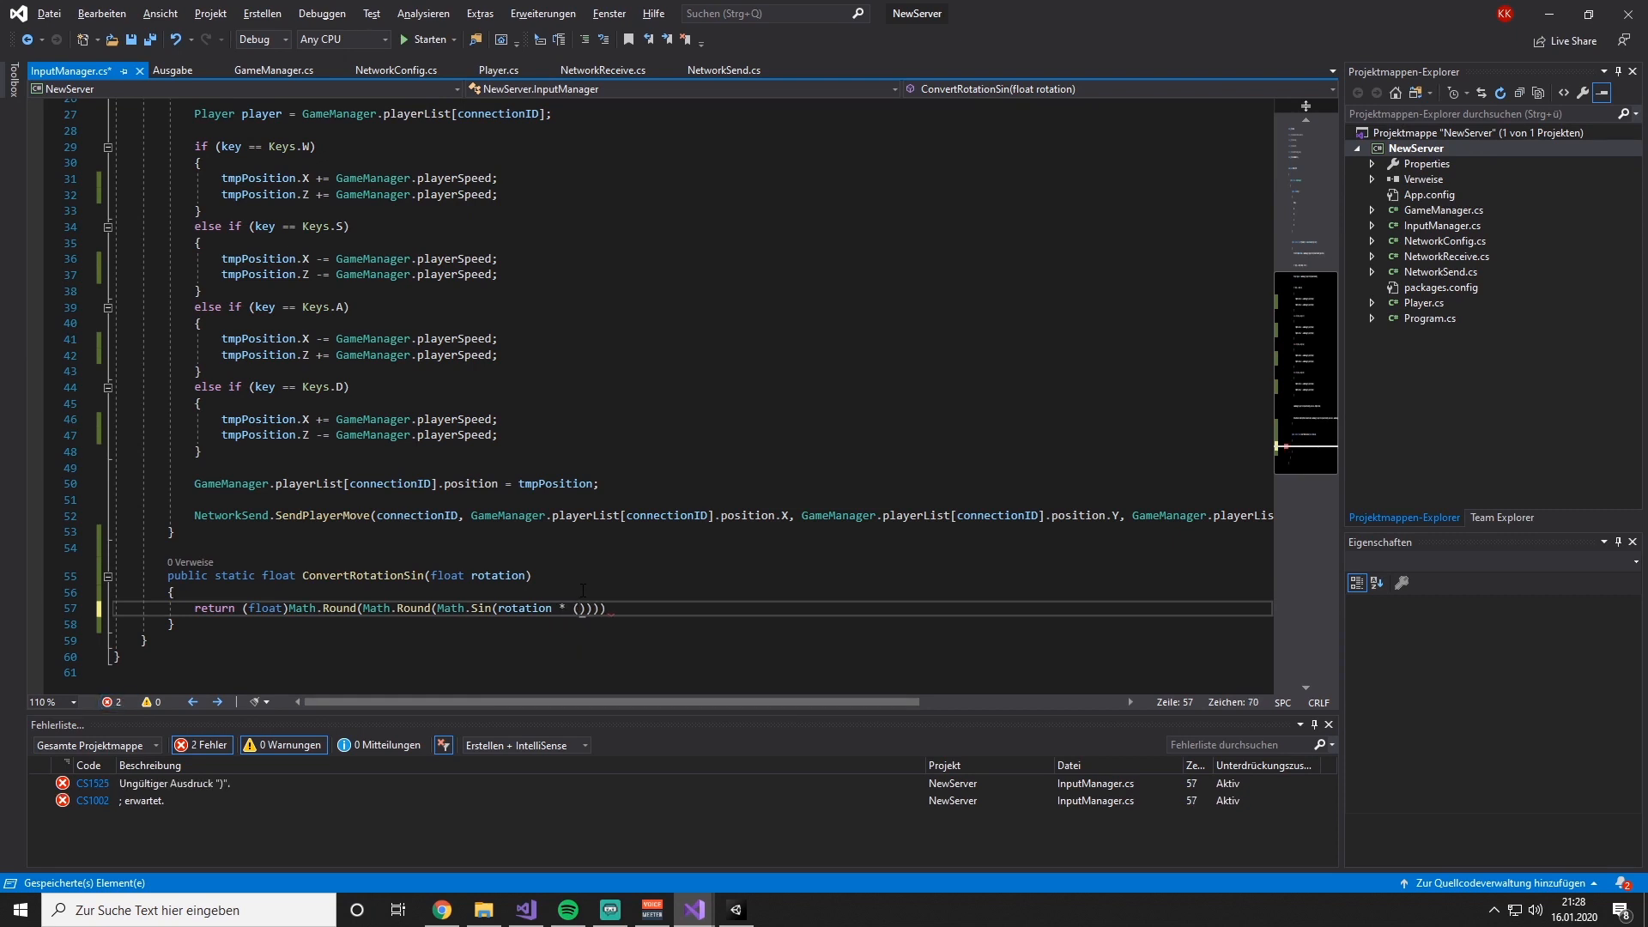
- Finish it as Math.PI / 180)), 4)); so the sine uses radians rounded to 4 decimals
text(Math.PI)
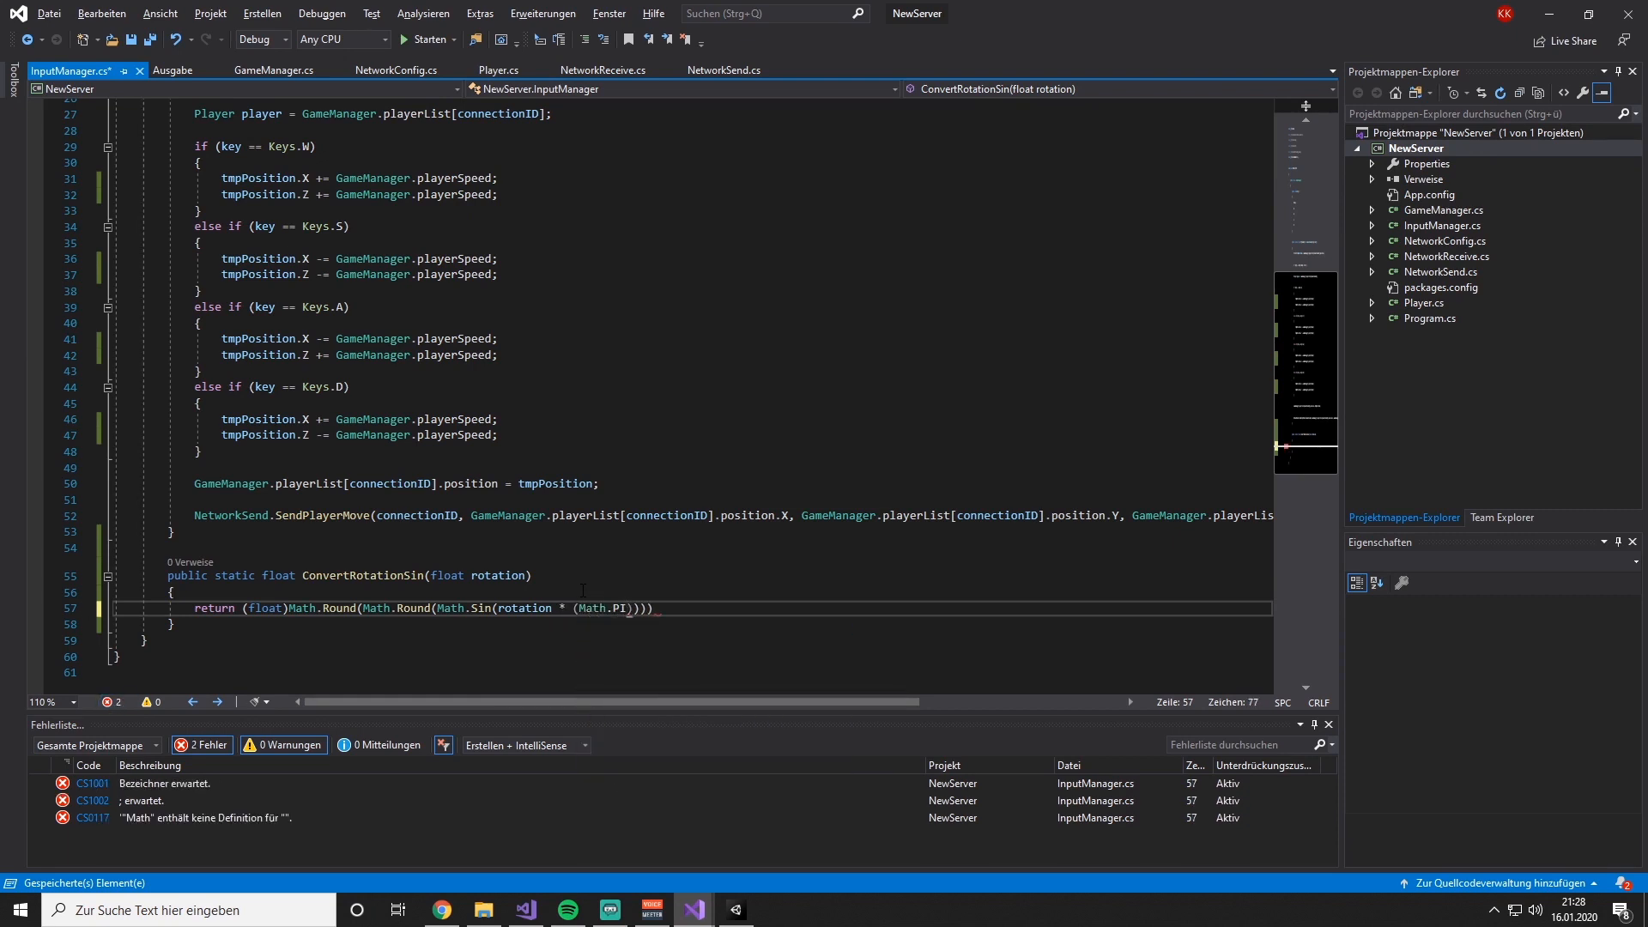
text(/ 18)
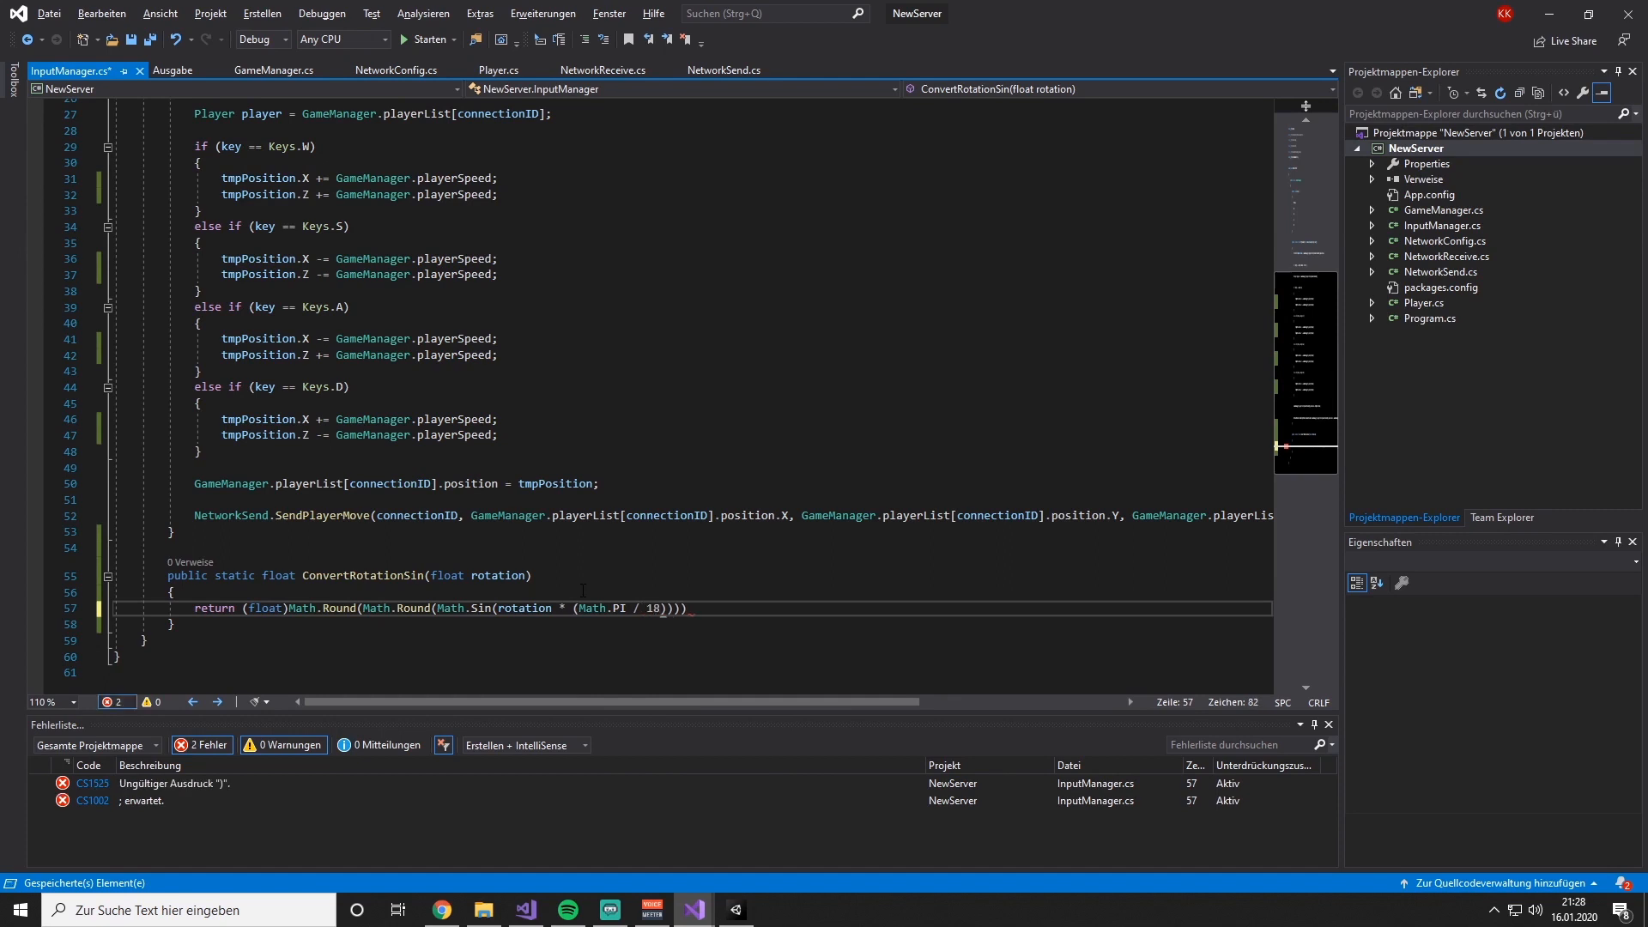
text(0)
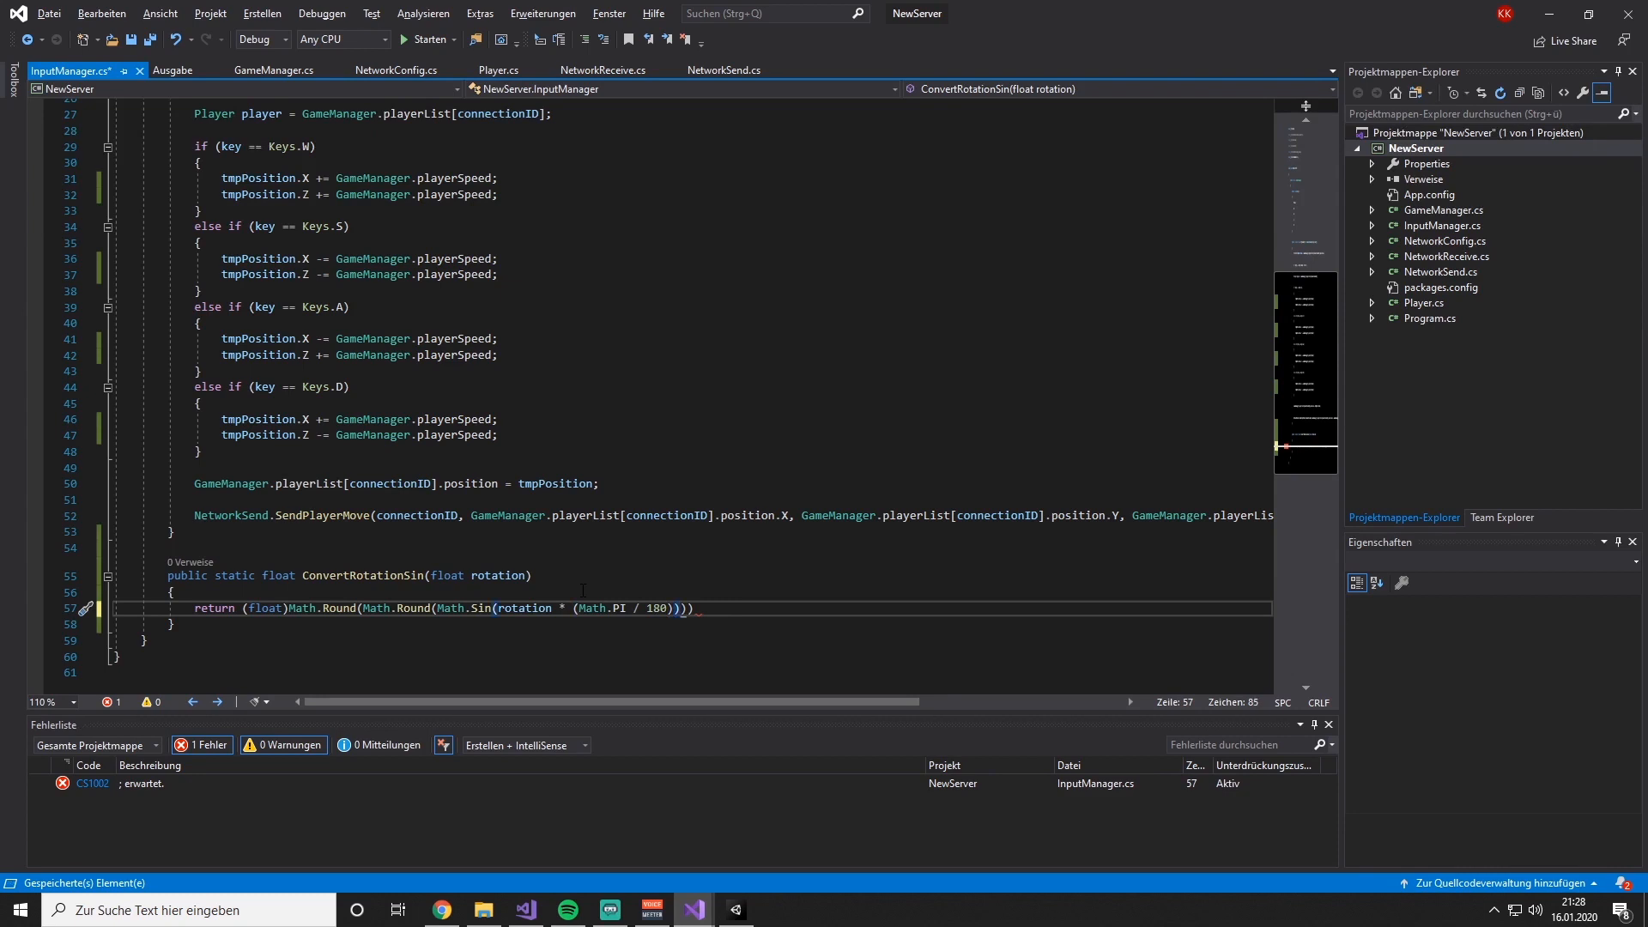
text(,)
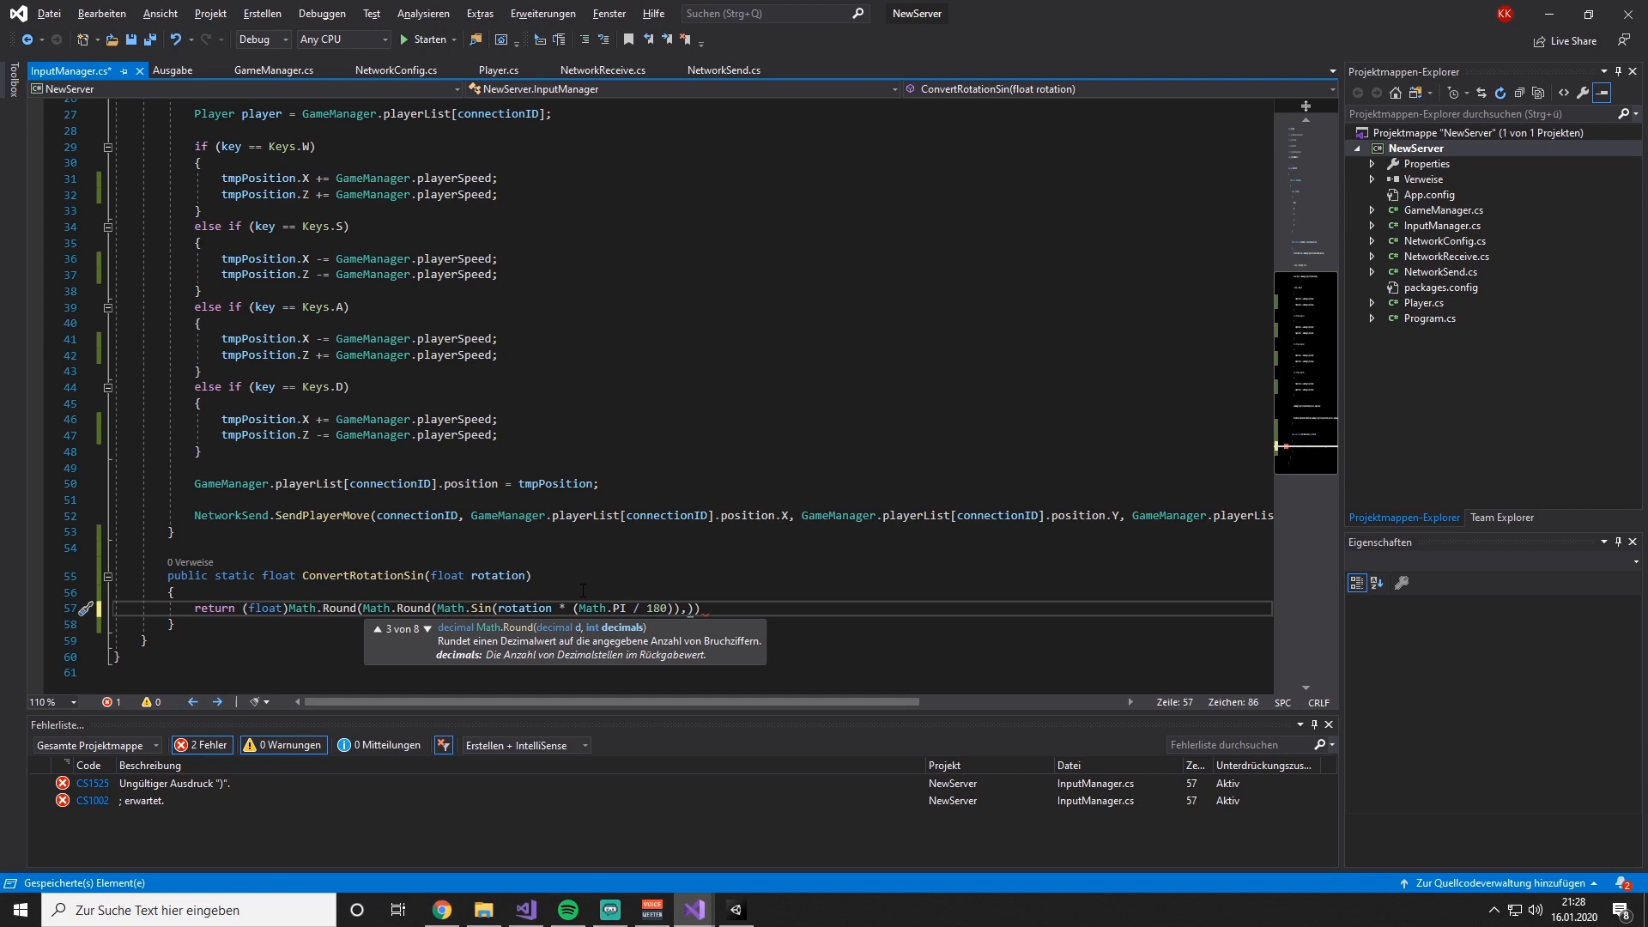
text(4)
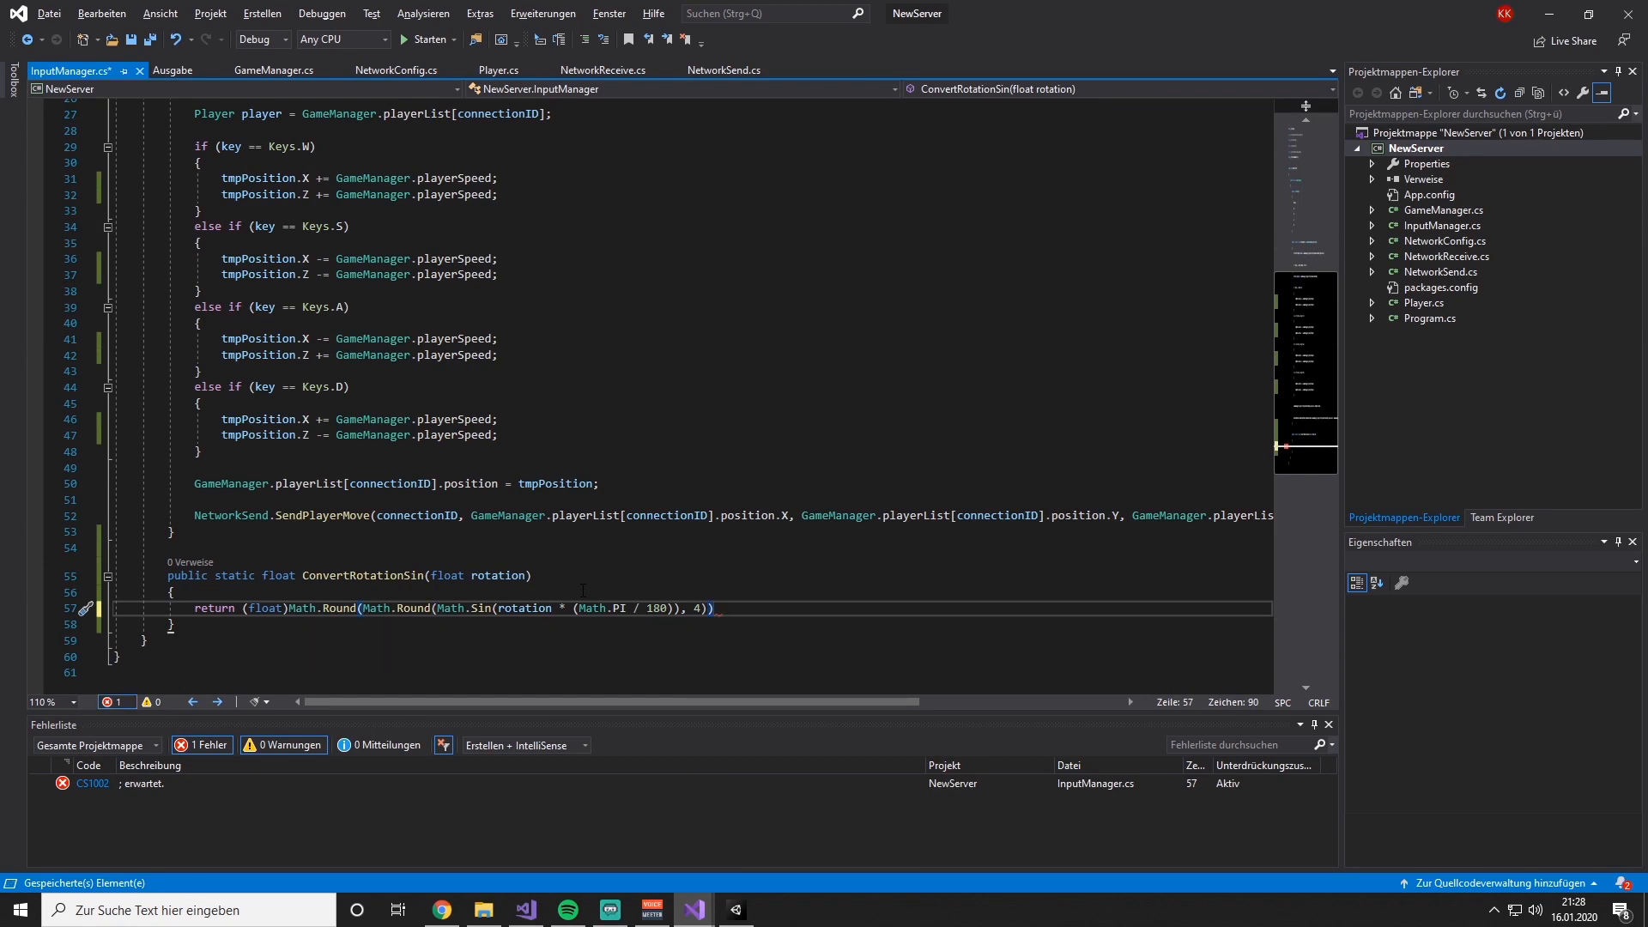
text(;)
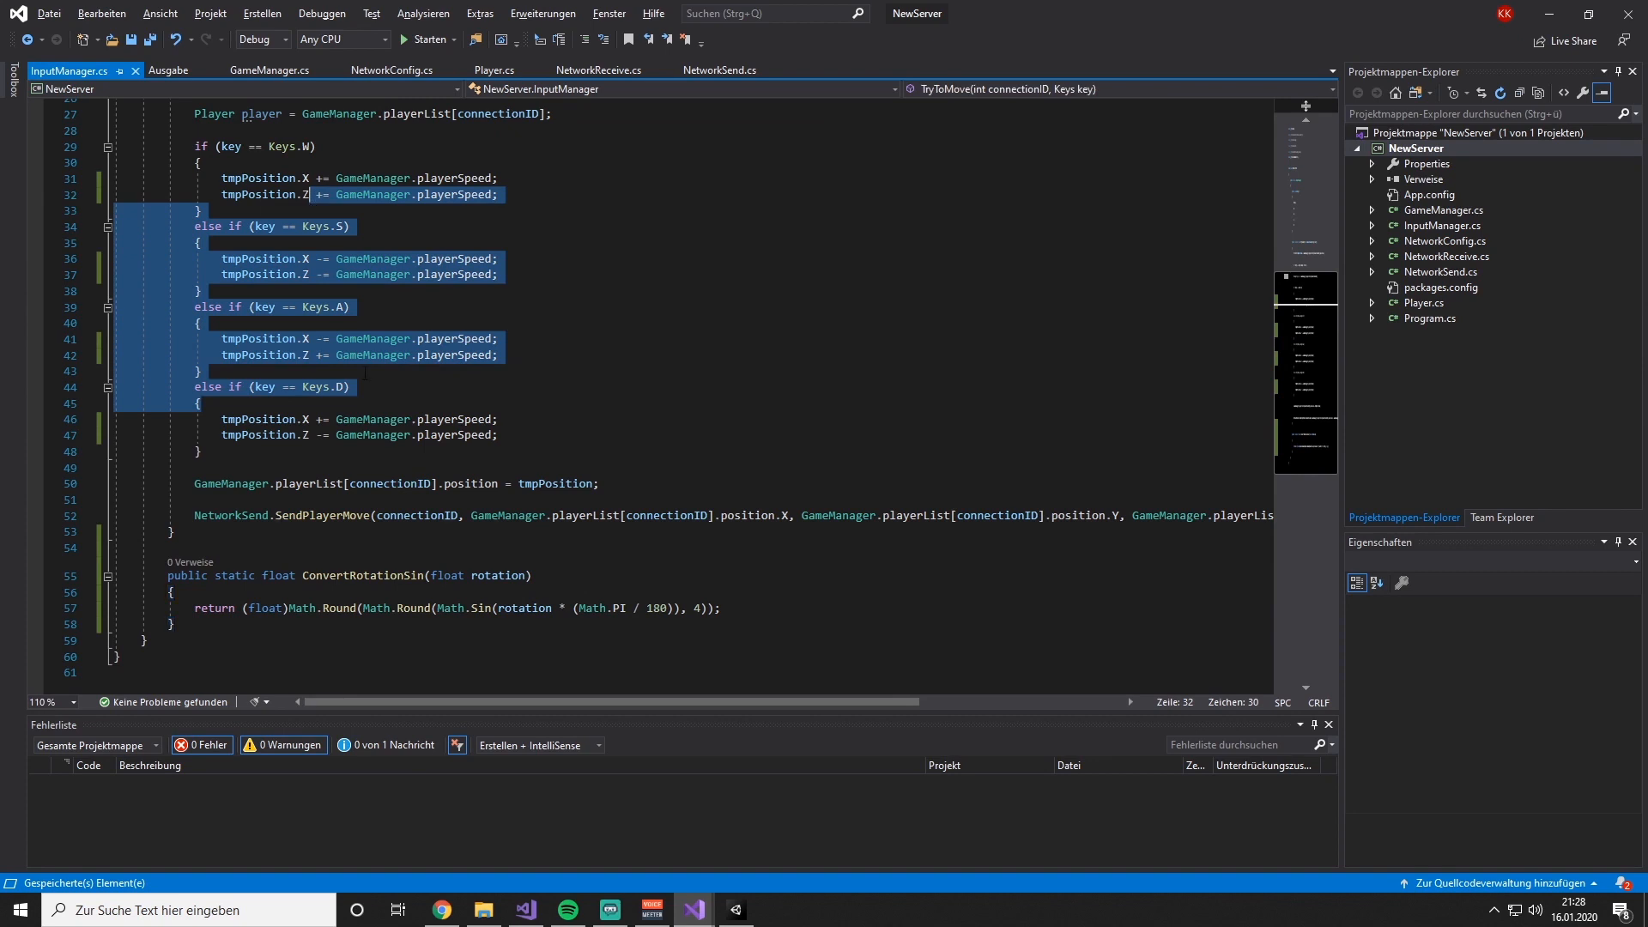
- Add public static float ConvertRotationCos(float rotation) returning the same rounded sine expression
click(188, 624)
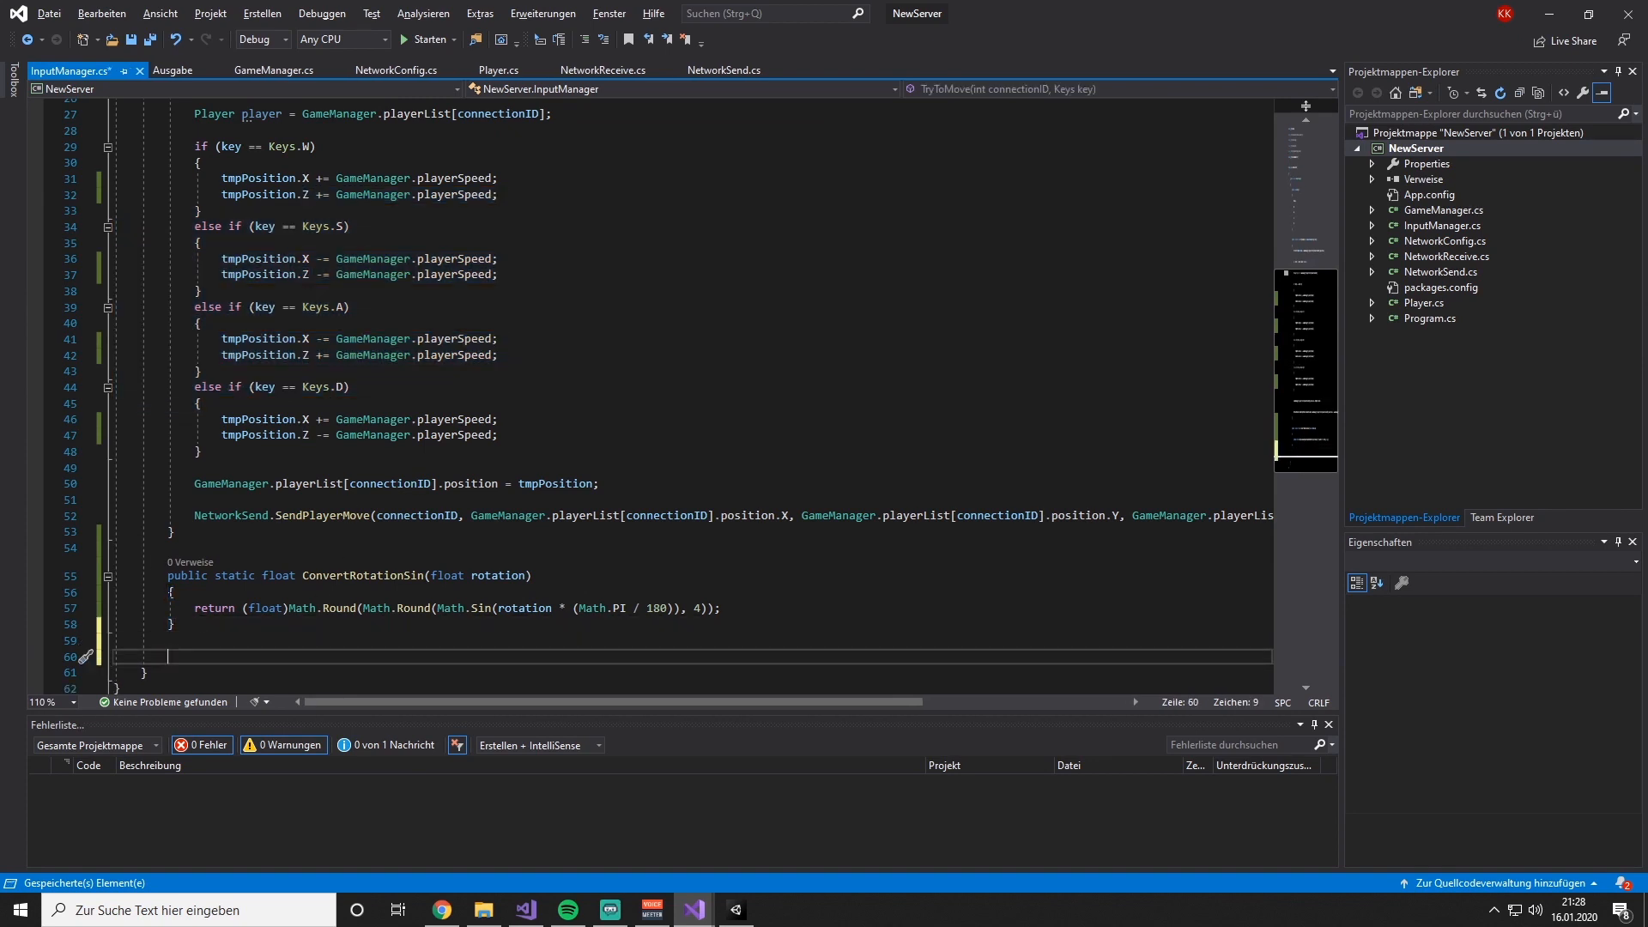
text(public)
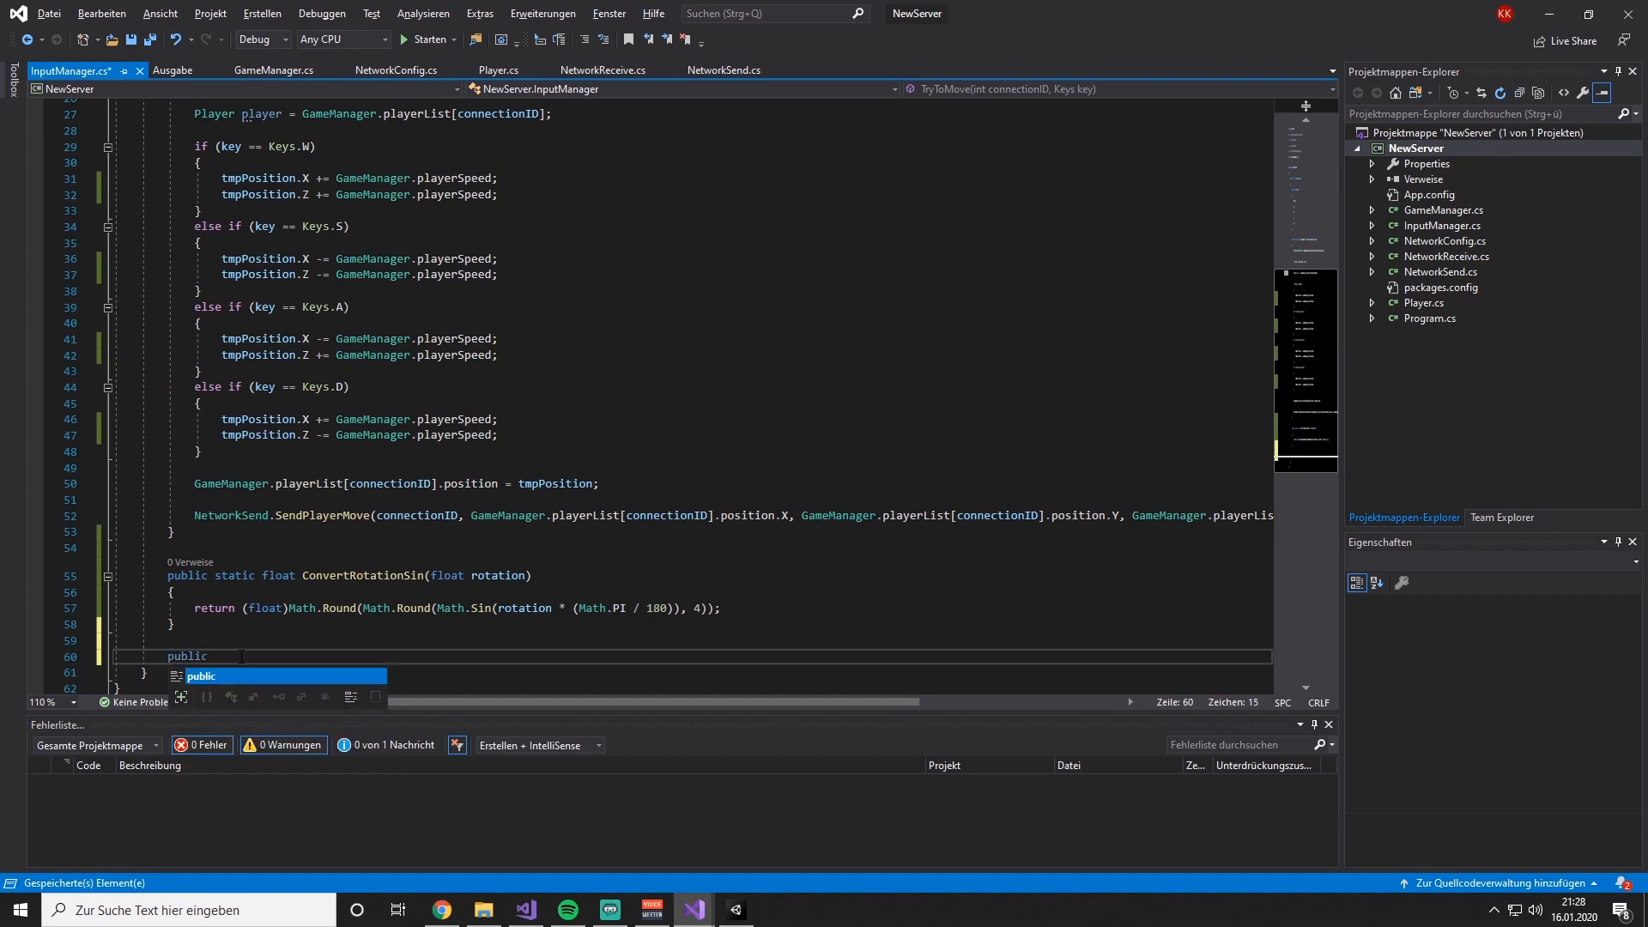
text(static float)
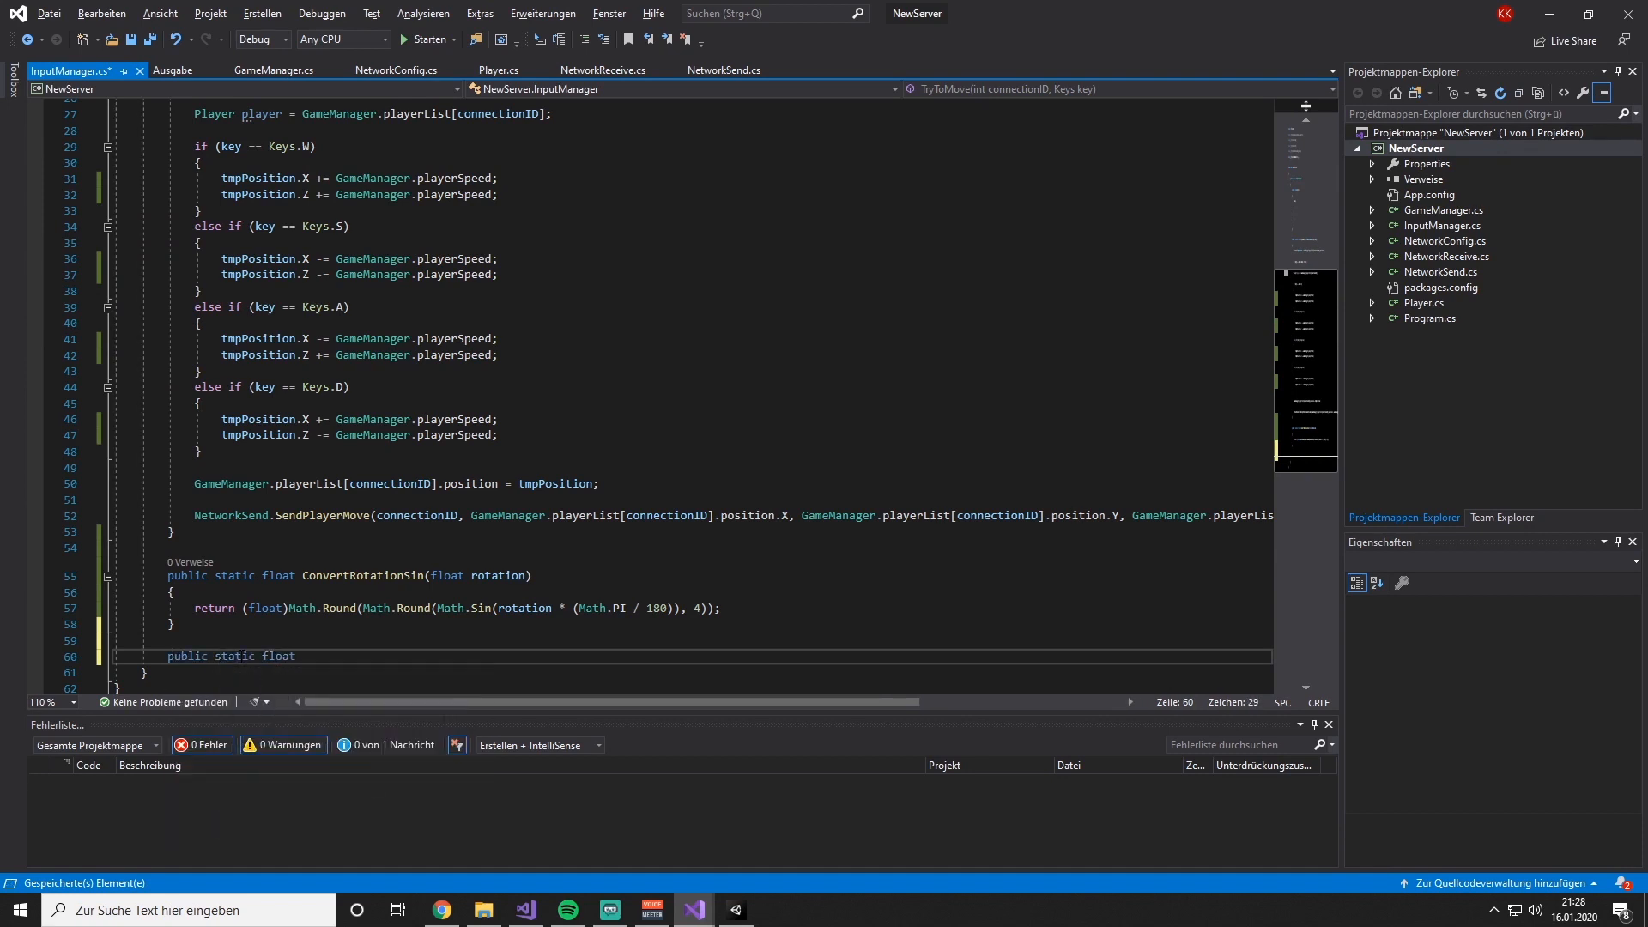
text(ConvertRotationCo)
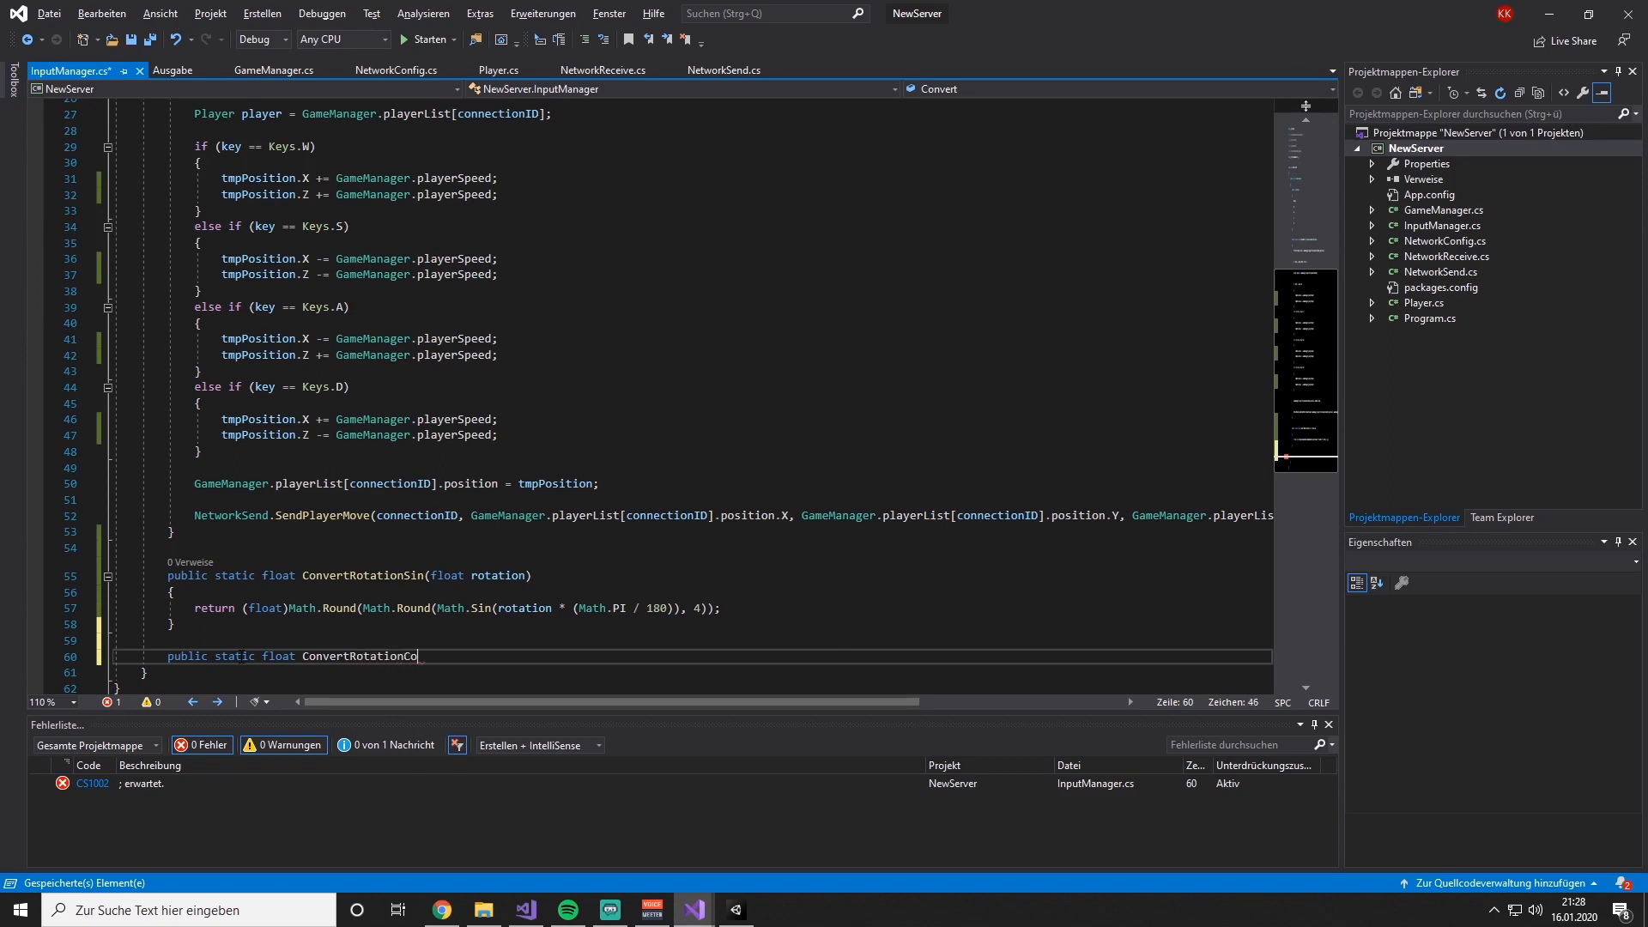
text(s)
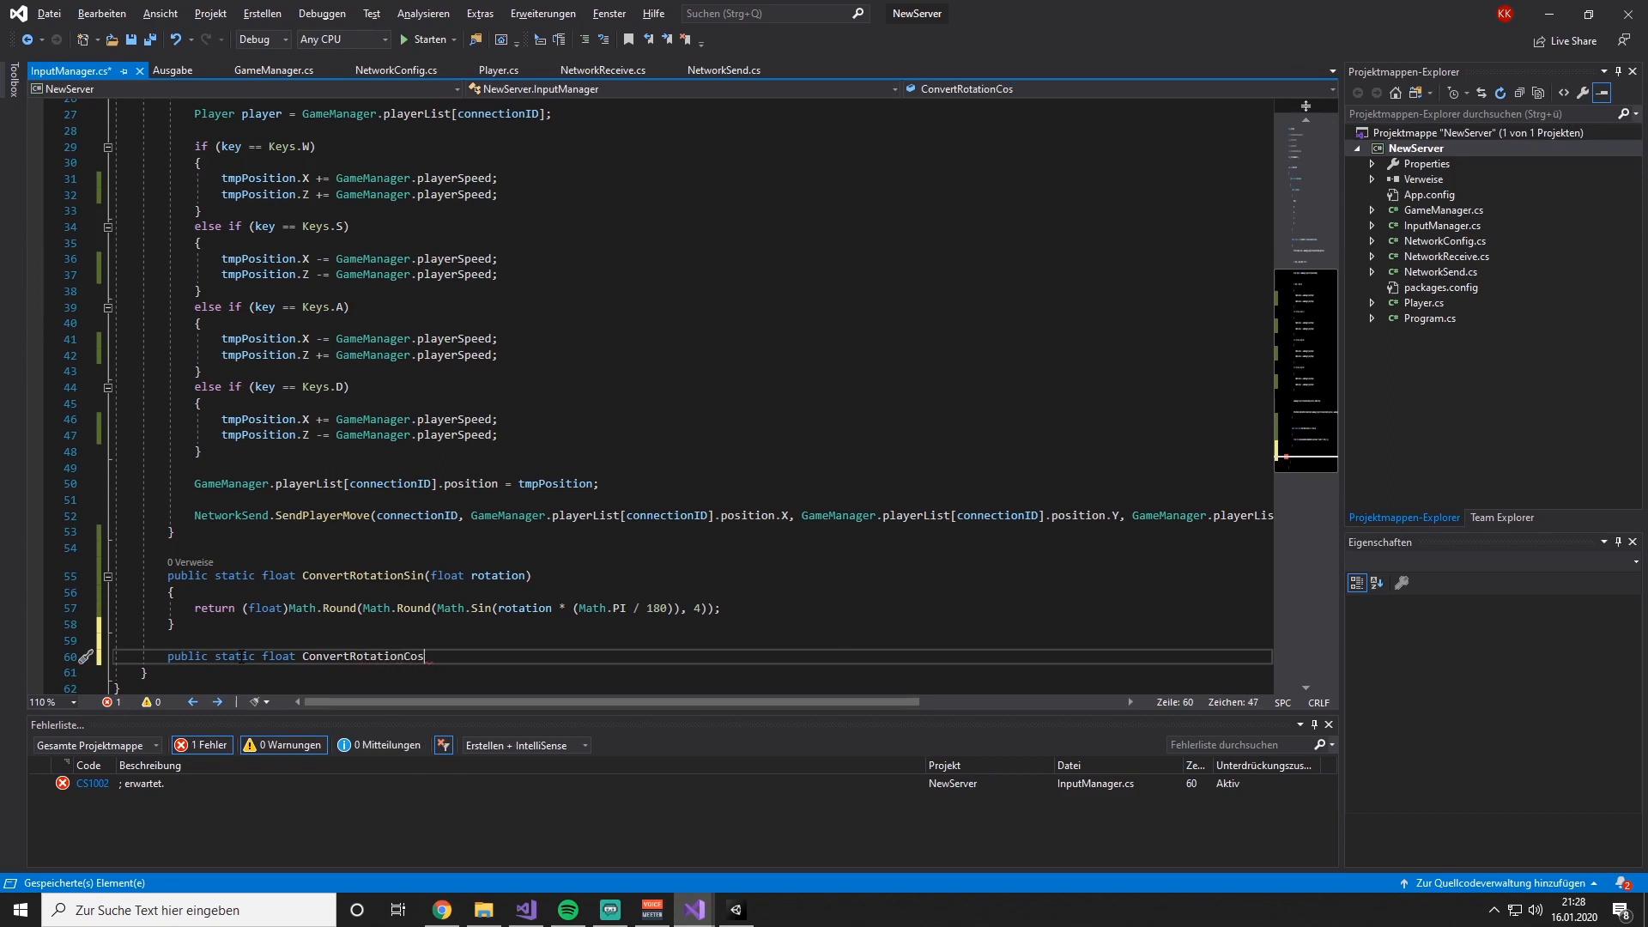
text((float ))
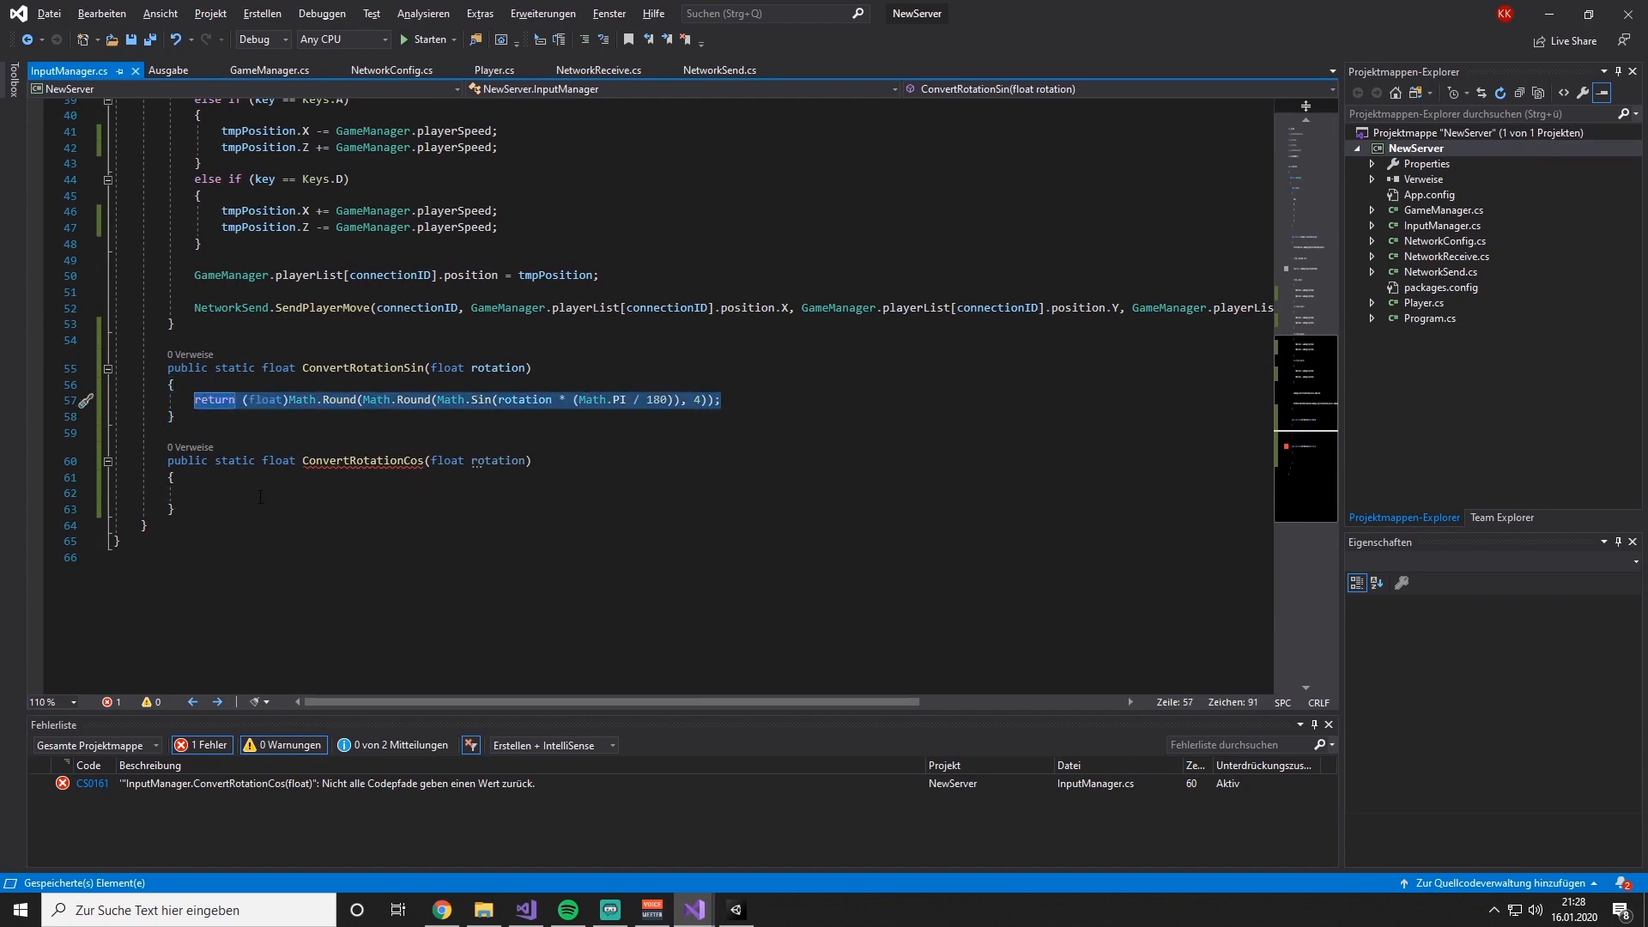
text(return (float)Math.Round(Math.Round(Math.Sin(rotation * (Math.PI / 180)), 4));)
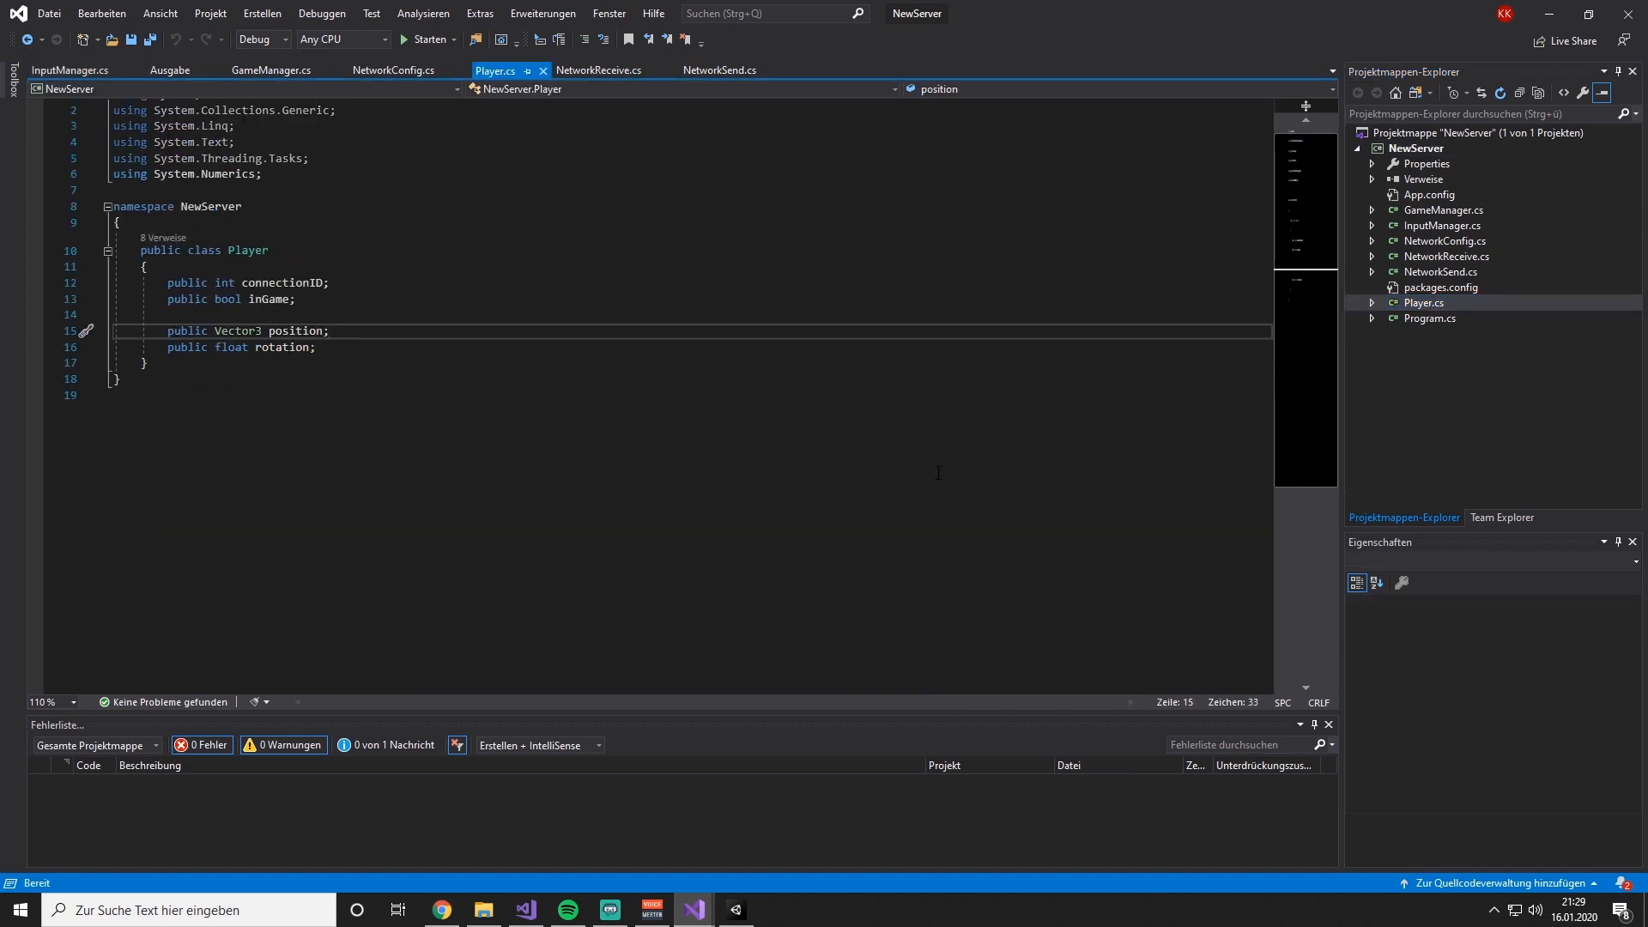
click(329, 331)
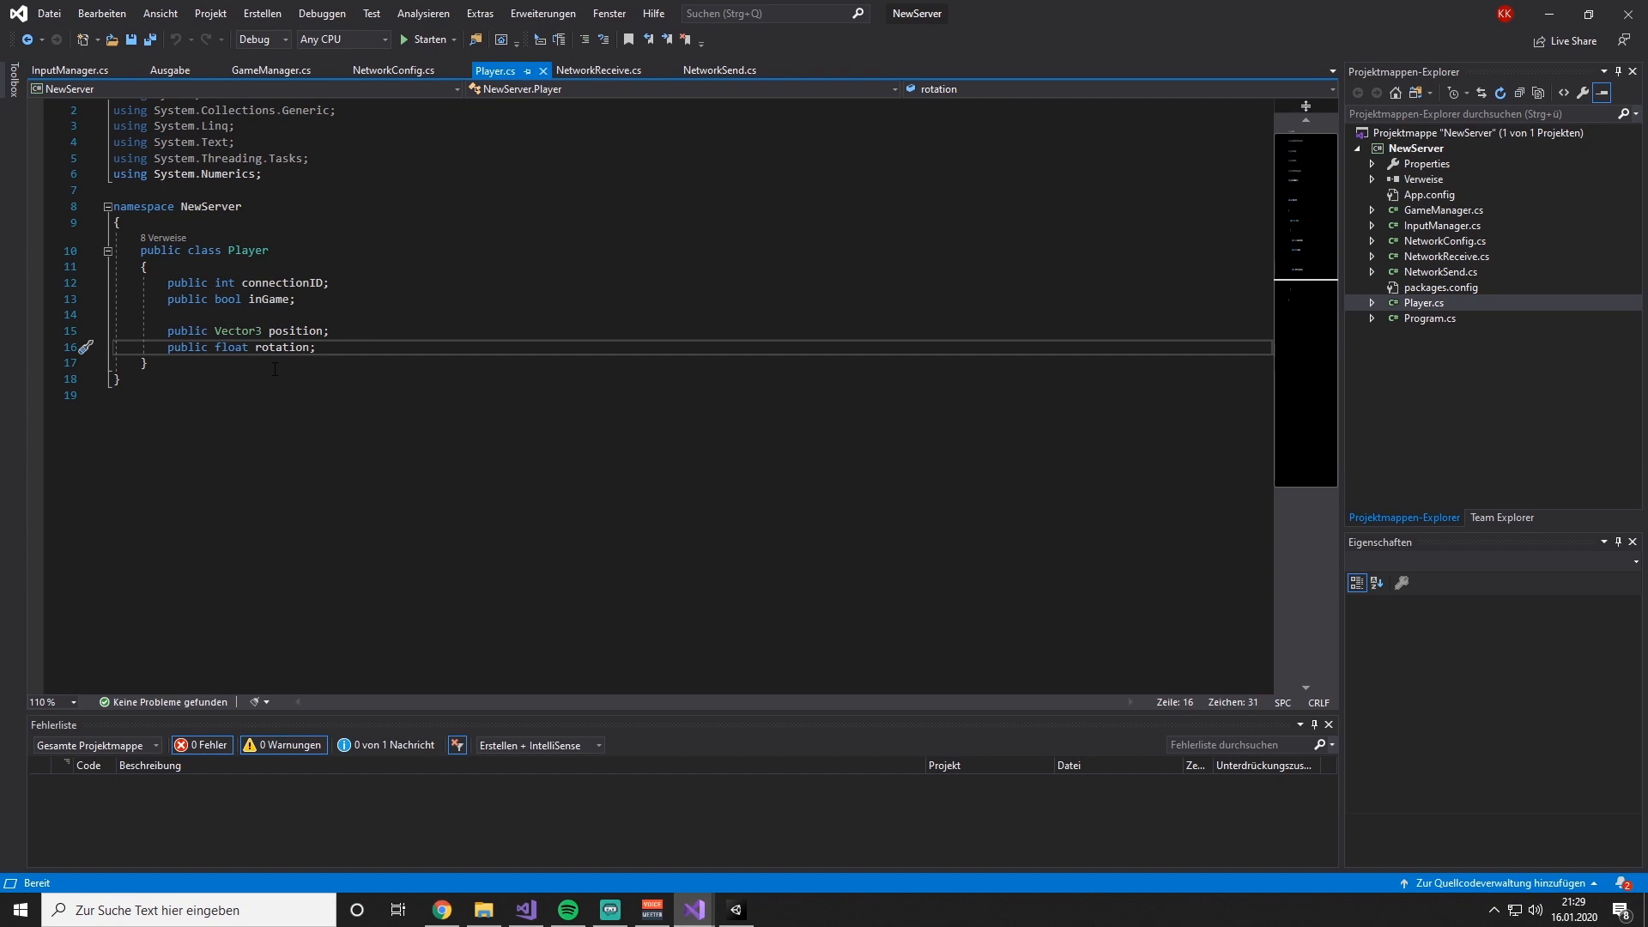
click(147, 363)
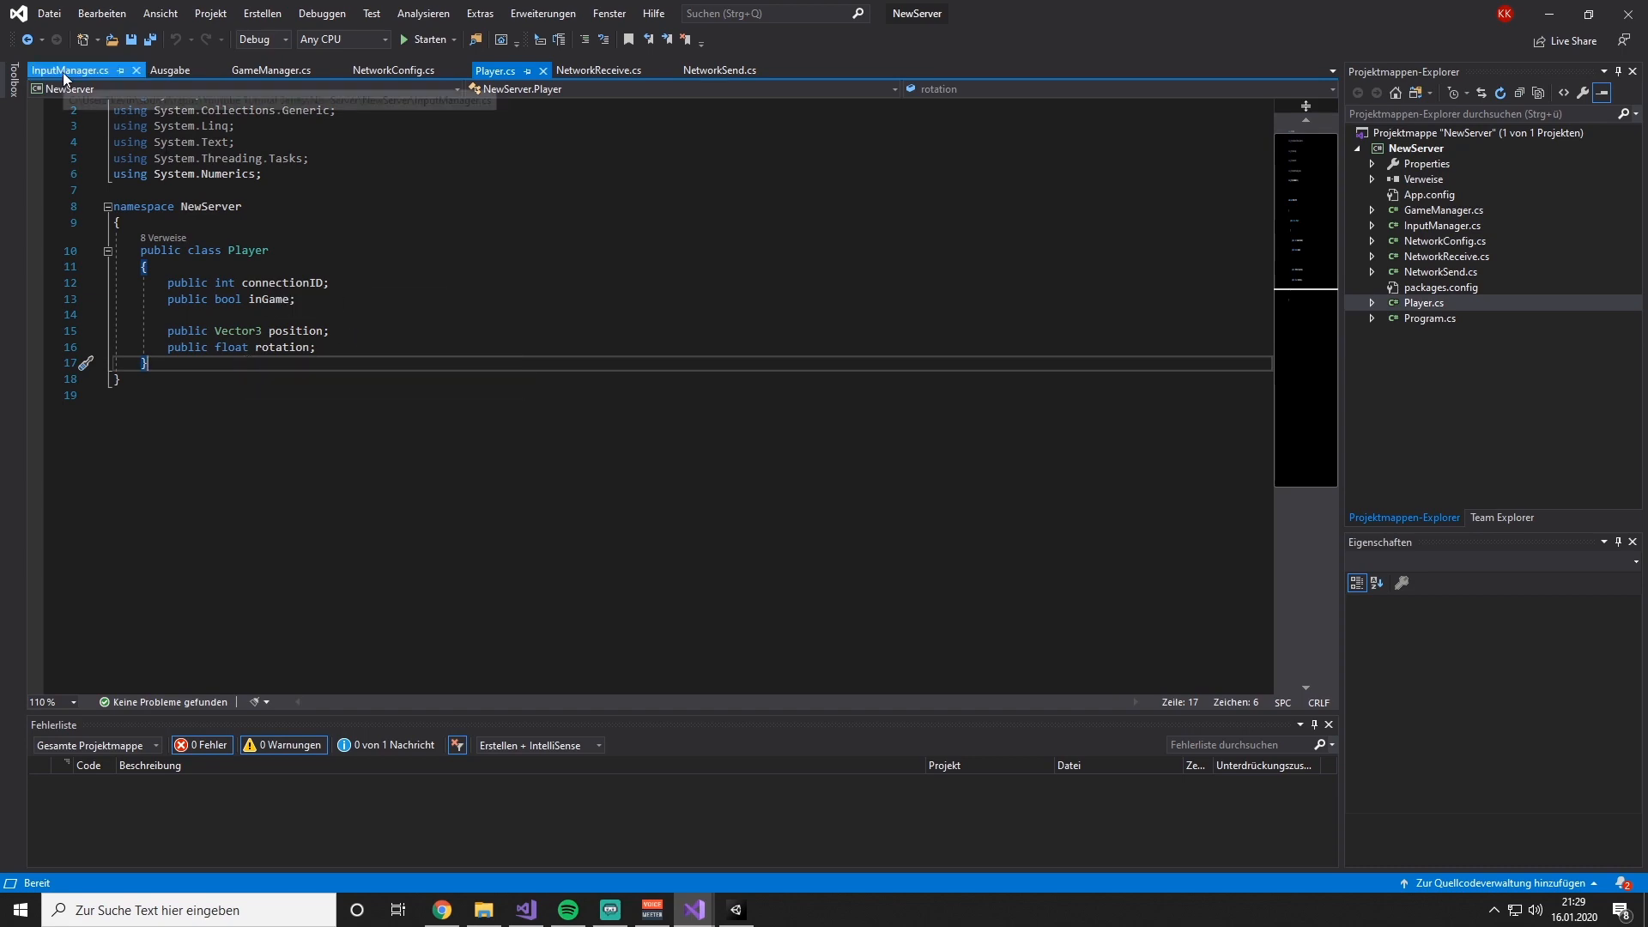
- In TryToMove's W branch, multiply the X line's playerSpeed by ConvertRotationCos(player.rotation)
click(69, 70)
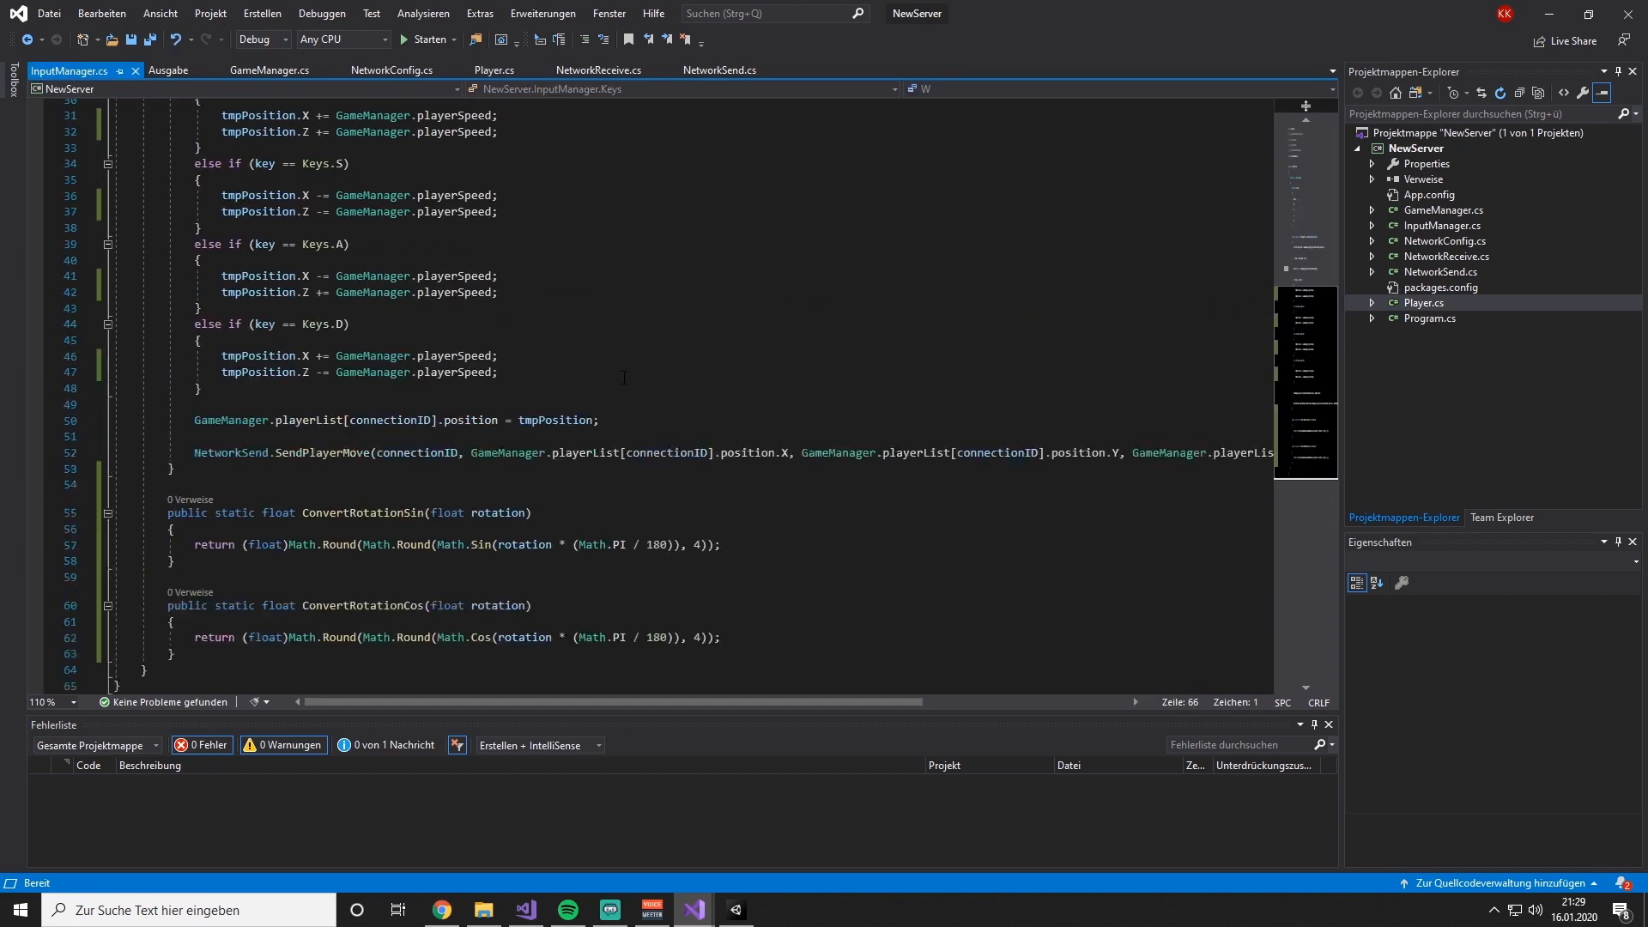
scroll(up, 3)
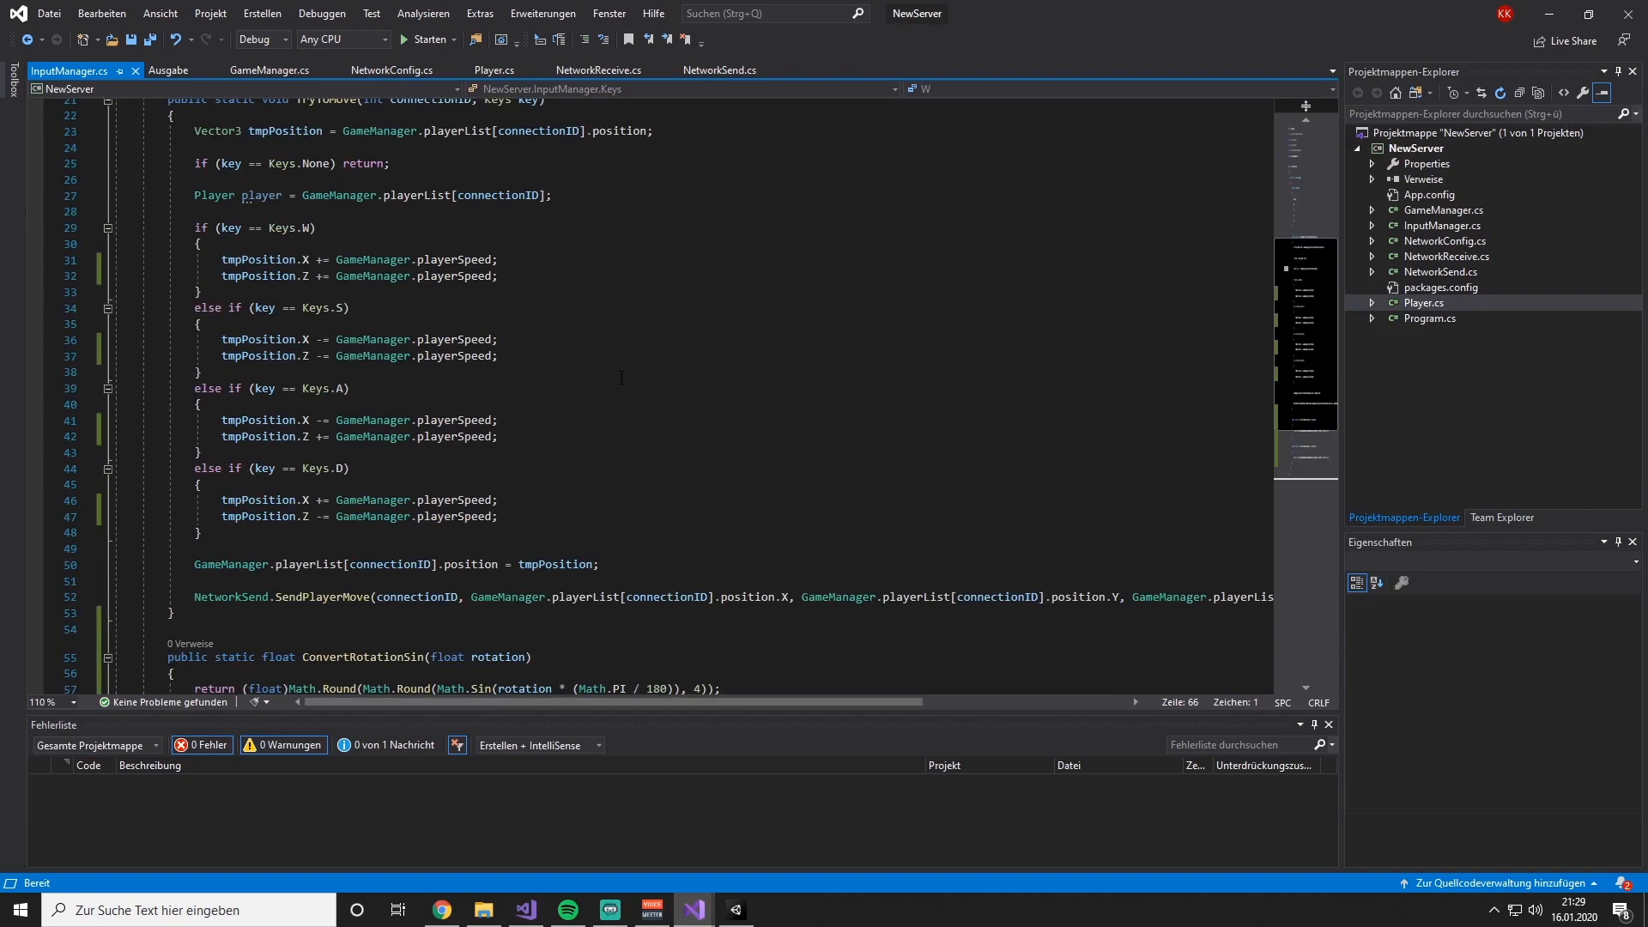
double_click(455, 260)
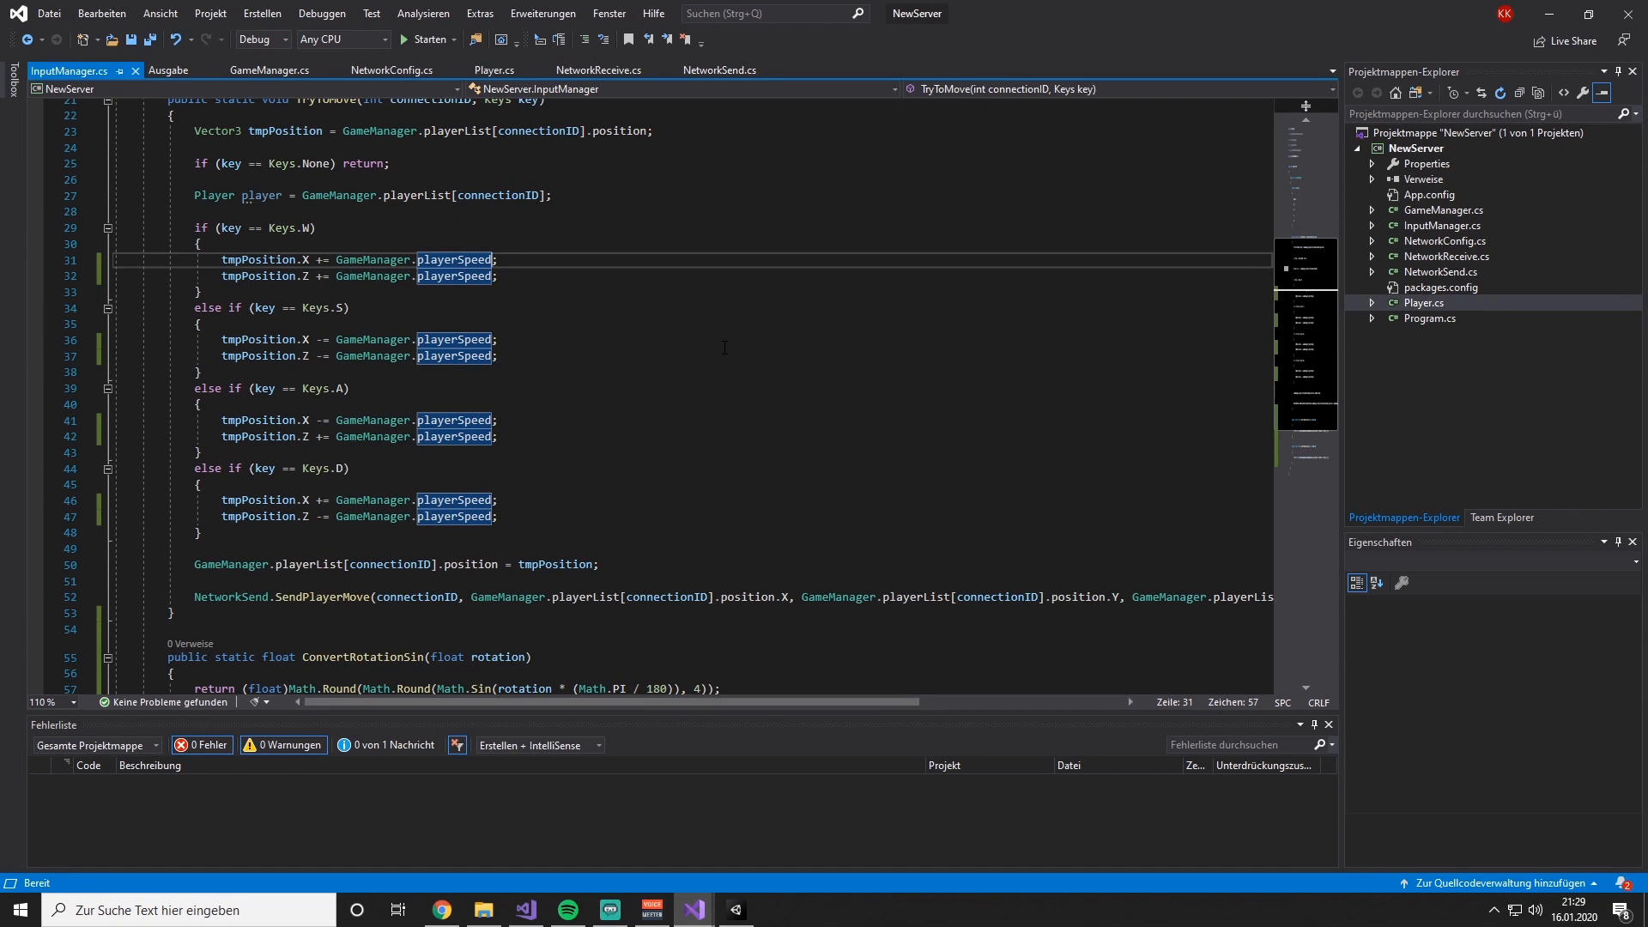
text(*)
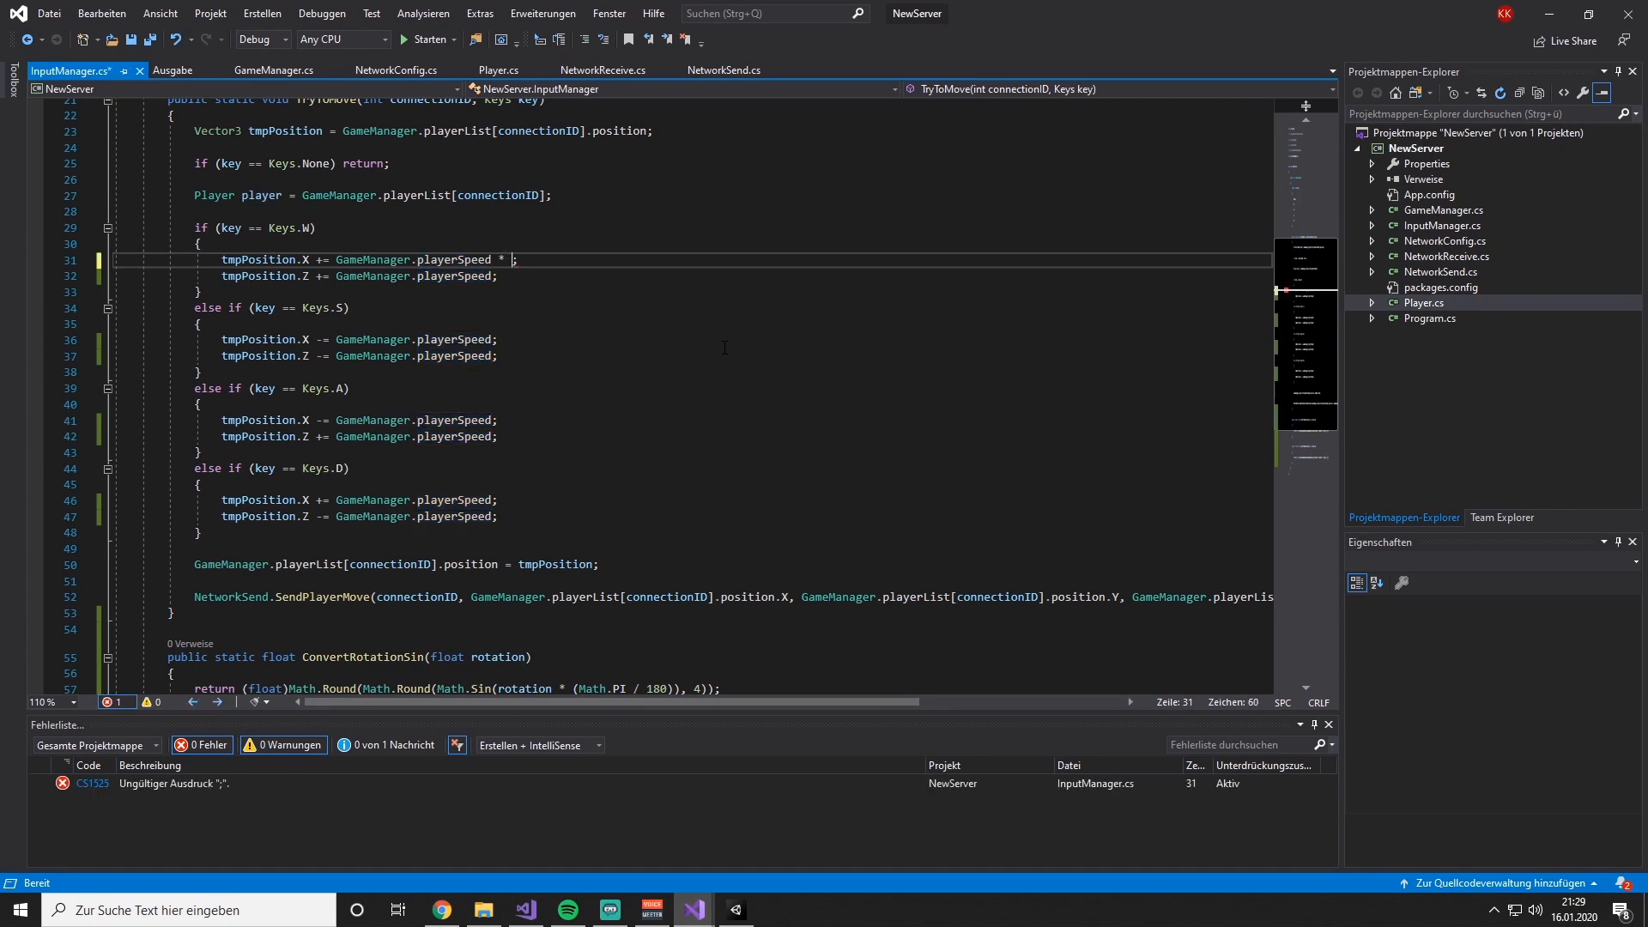
text(ConvertRotationCos(üöa)
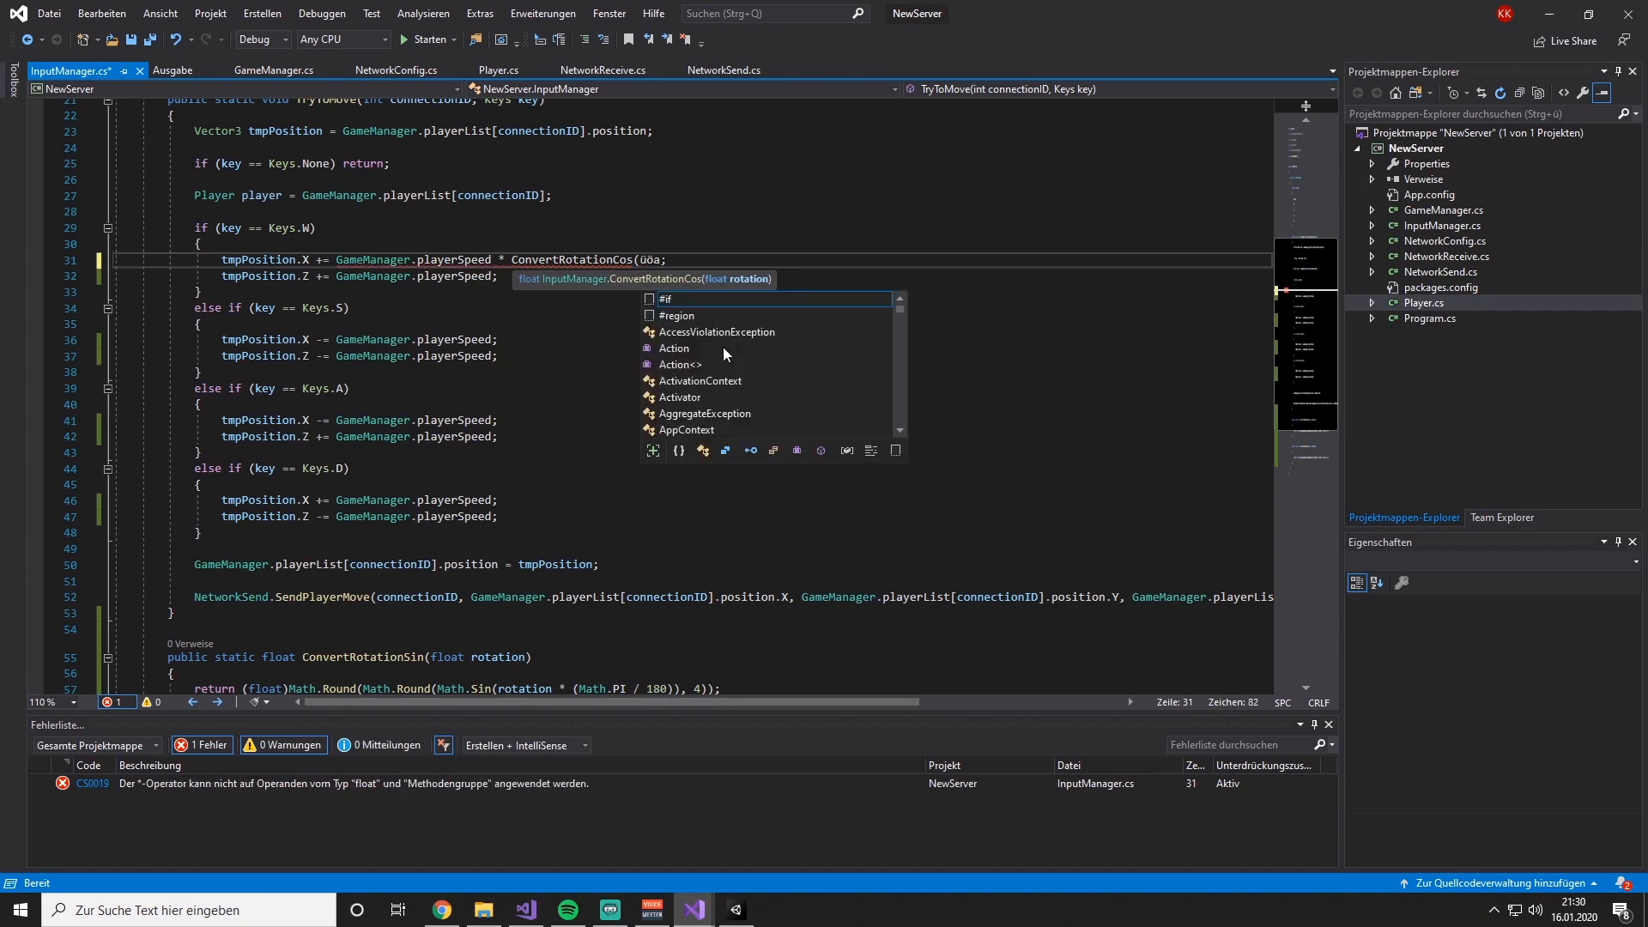
text(player.rotation))
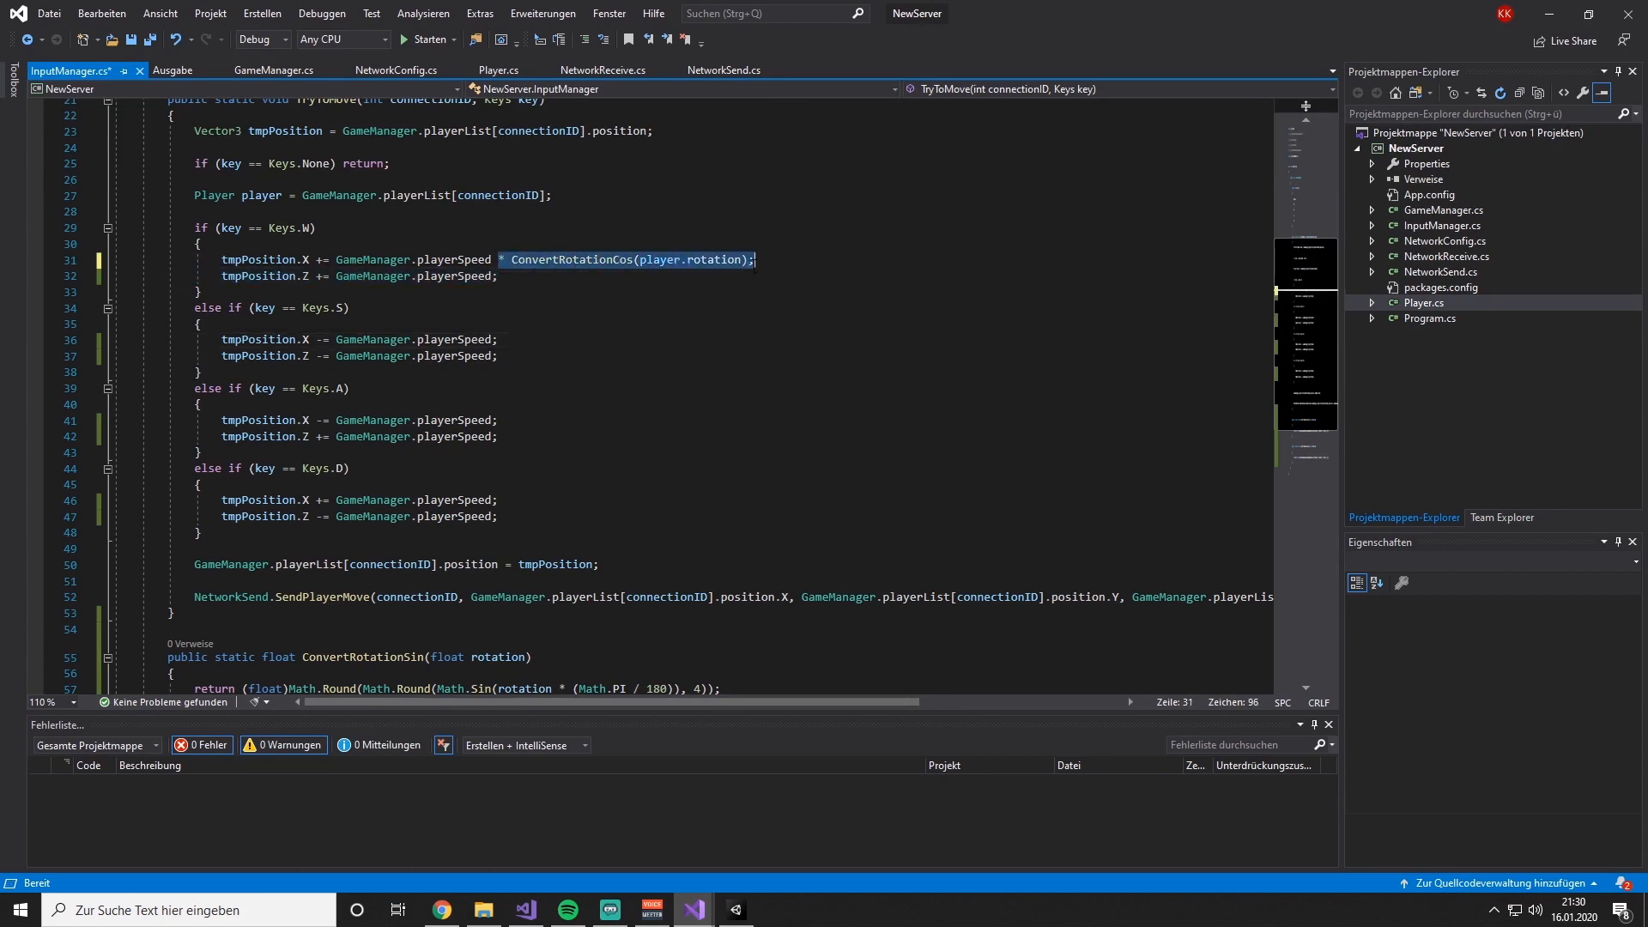
mouse_move(431, 356)
text( * C)
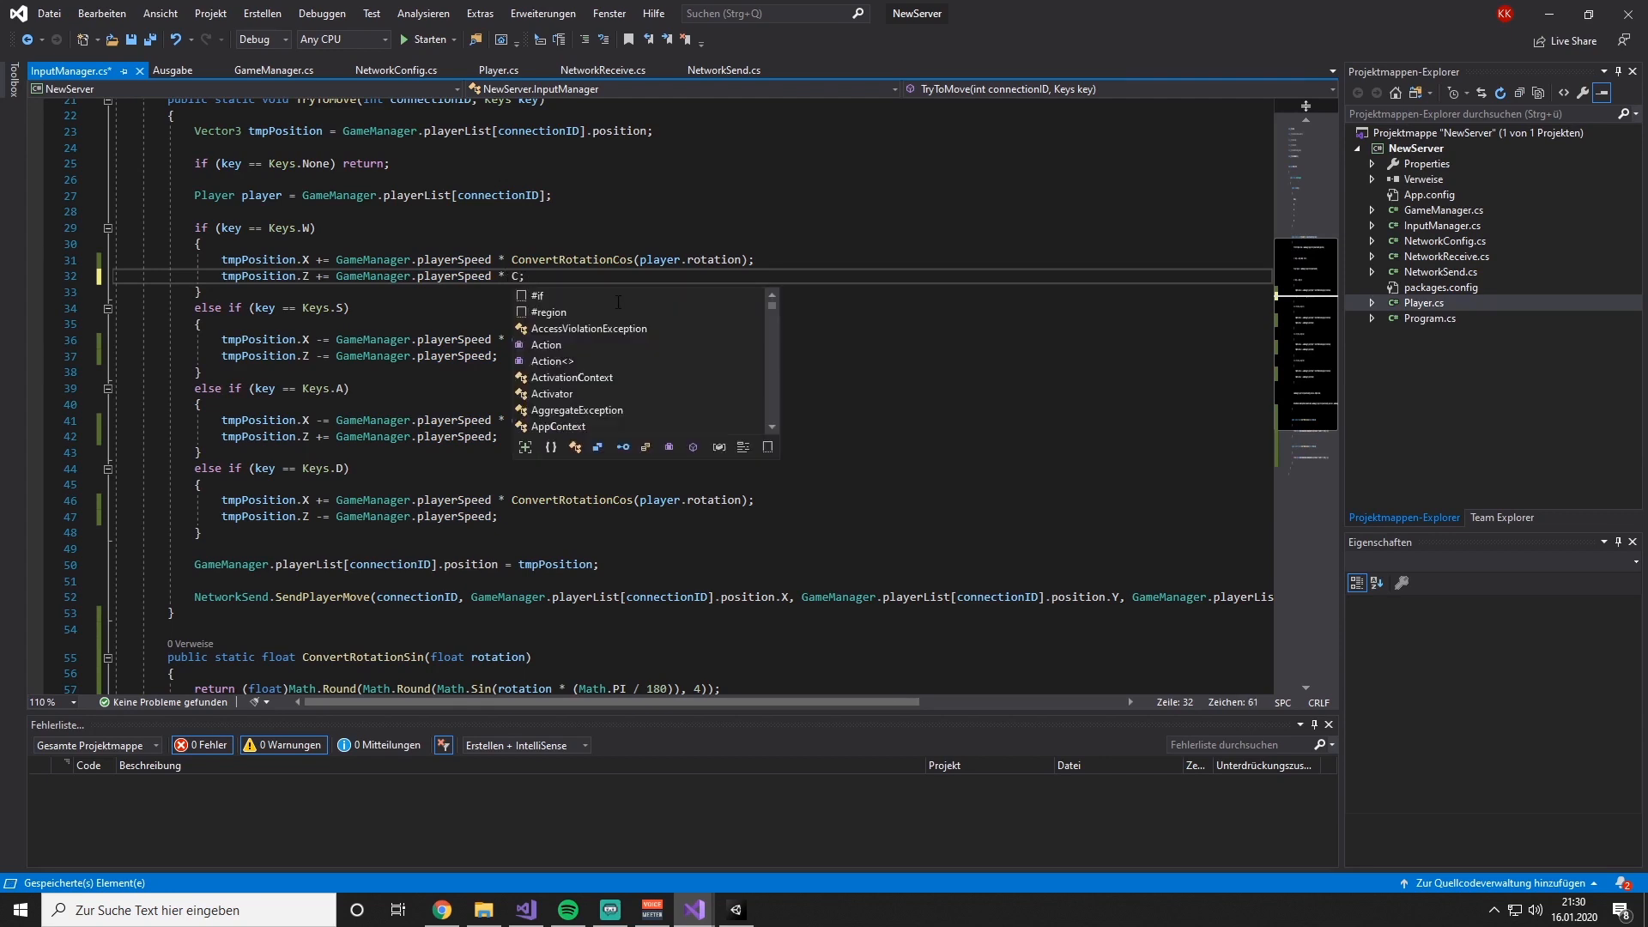
text(onvertRotationSin(player.rotation)
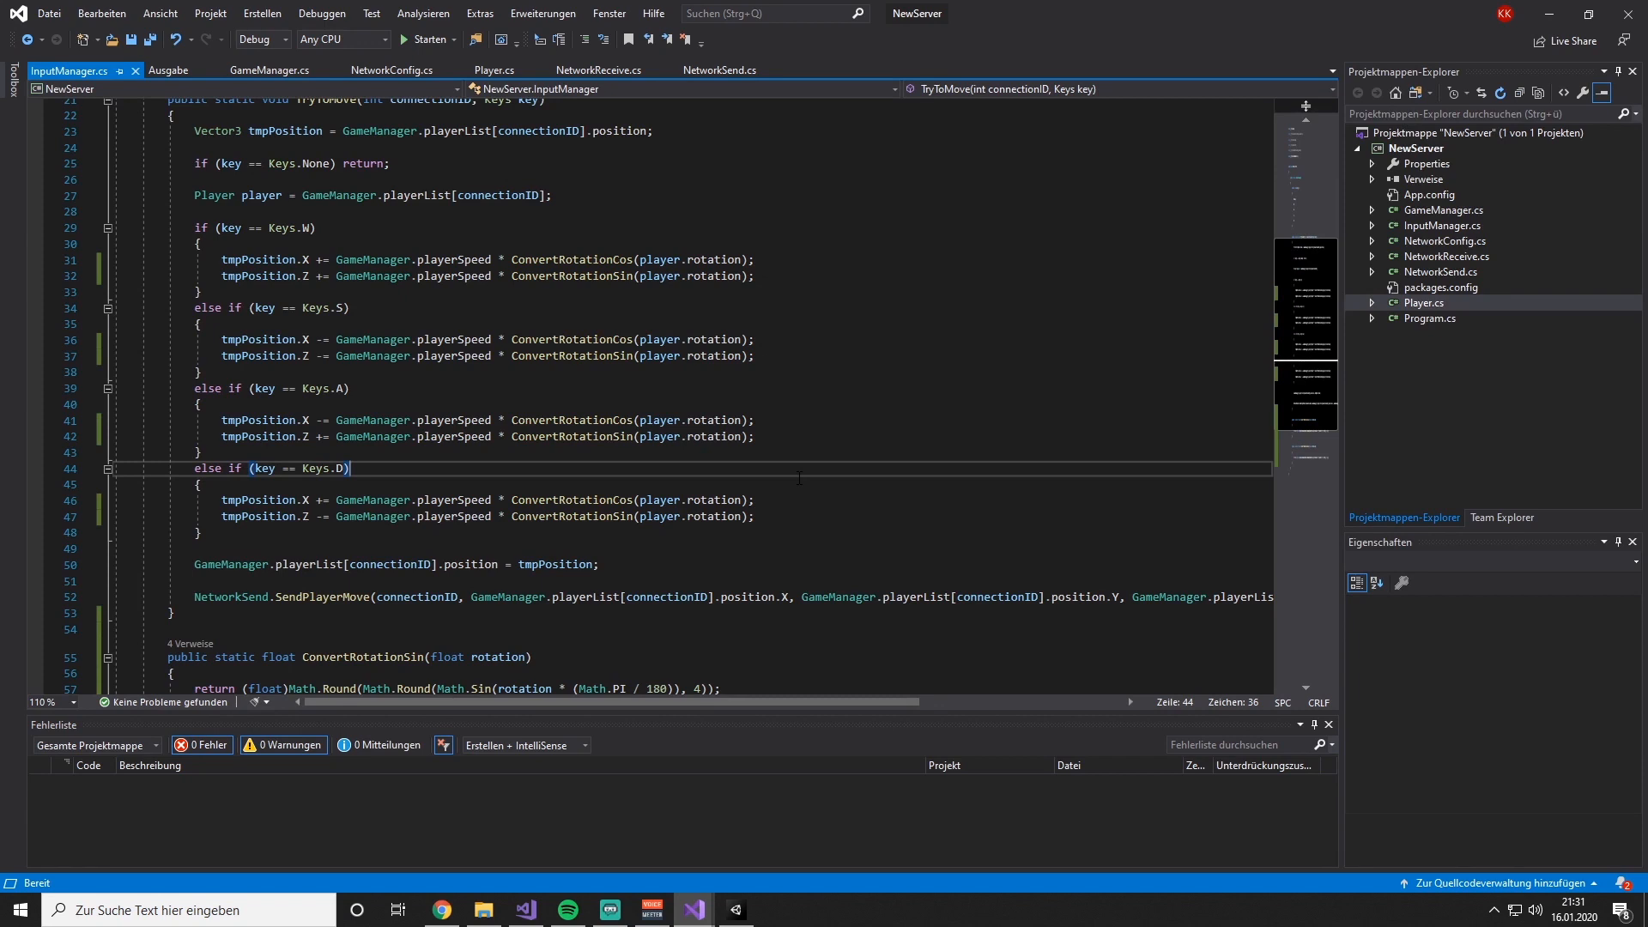
mouse_move(652, 896)
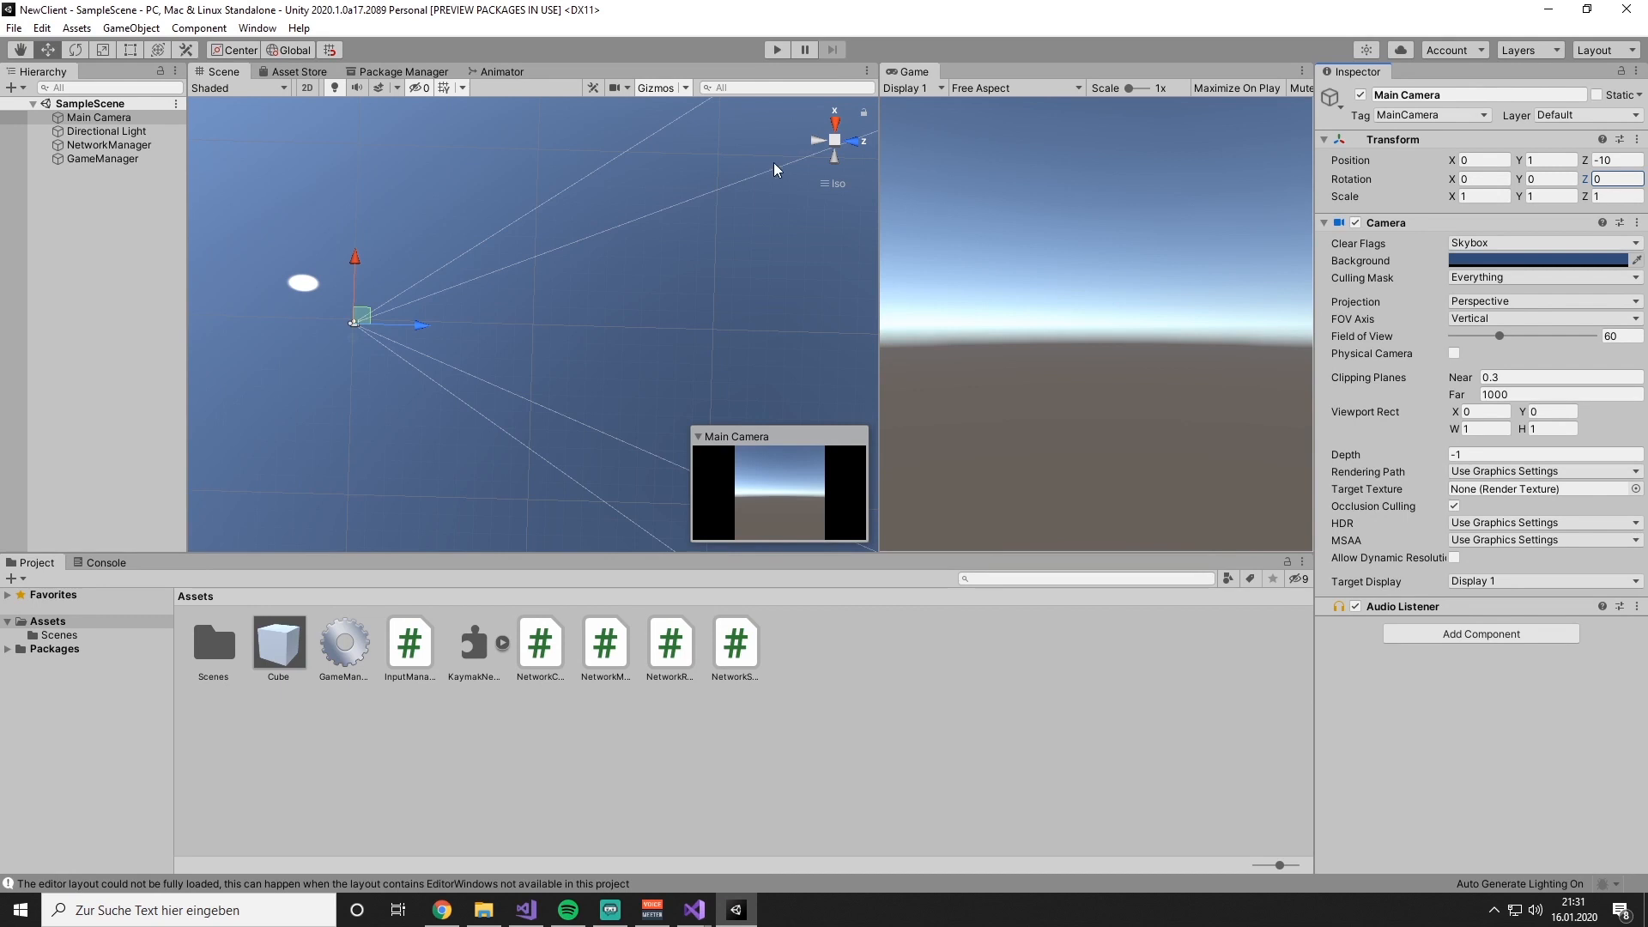
mouse_move(782, 209)
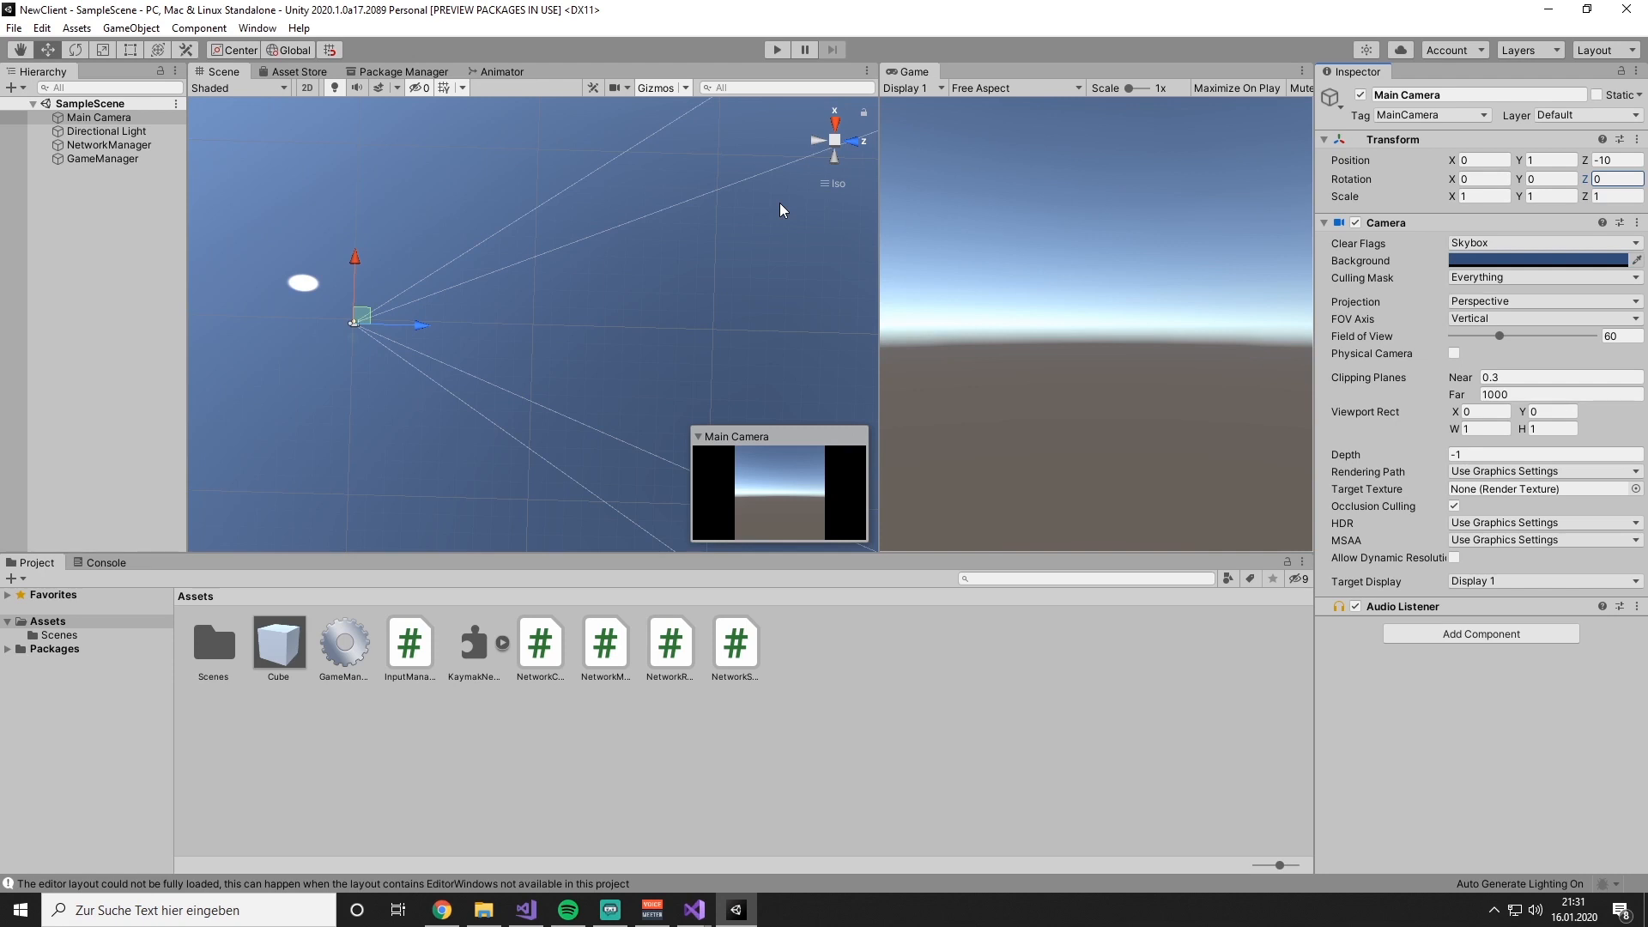
mouse_move(783, 207)
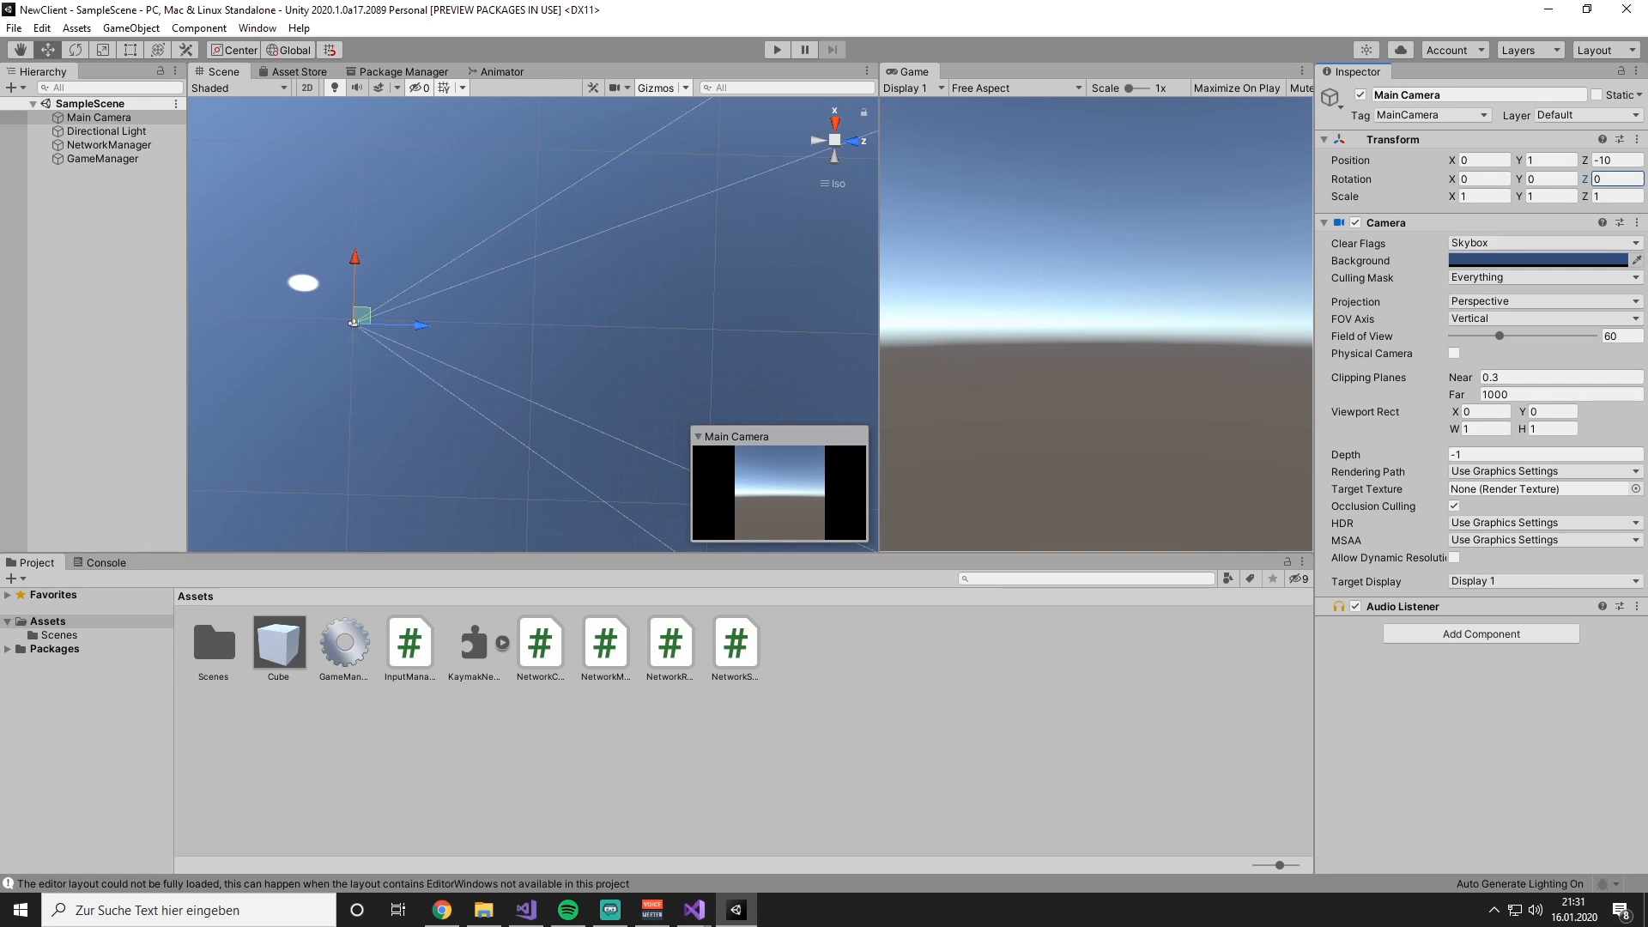